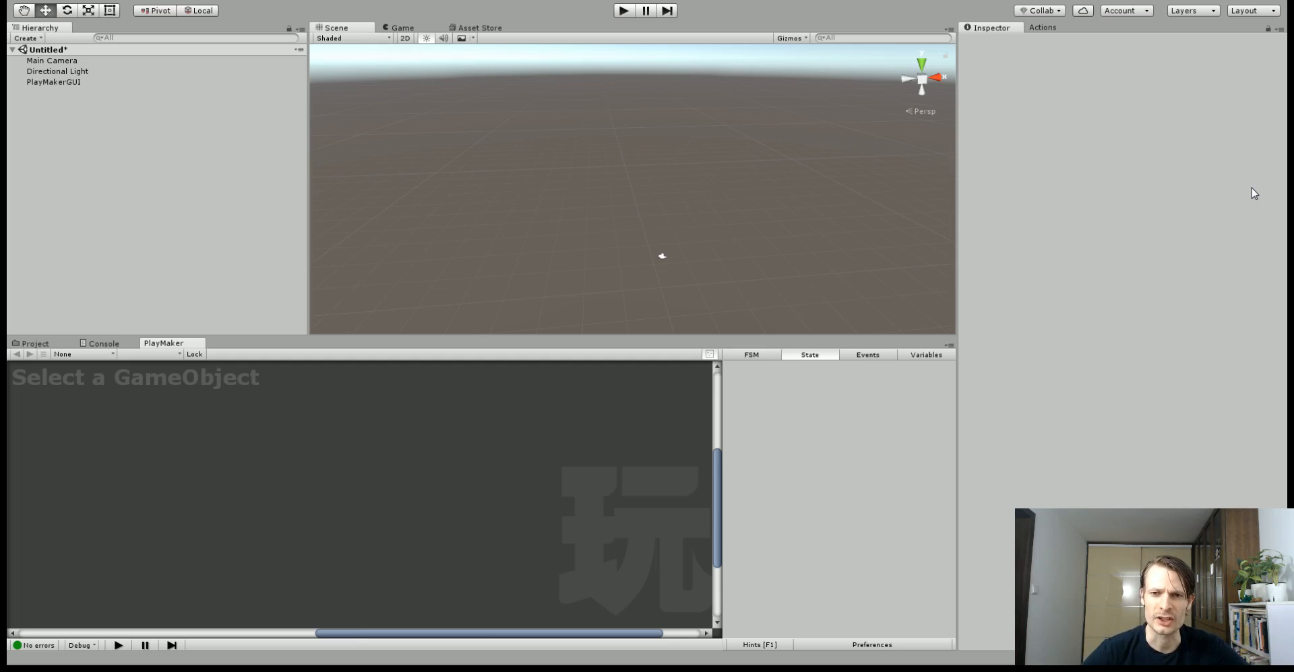
mouse_move(1064, 58)
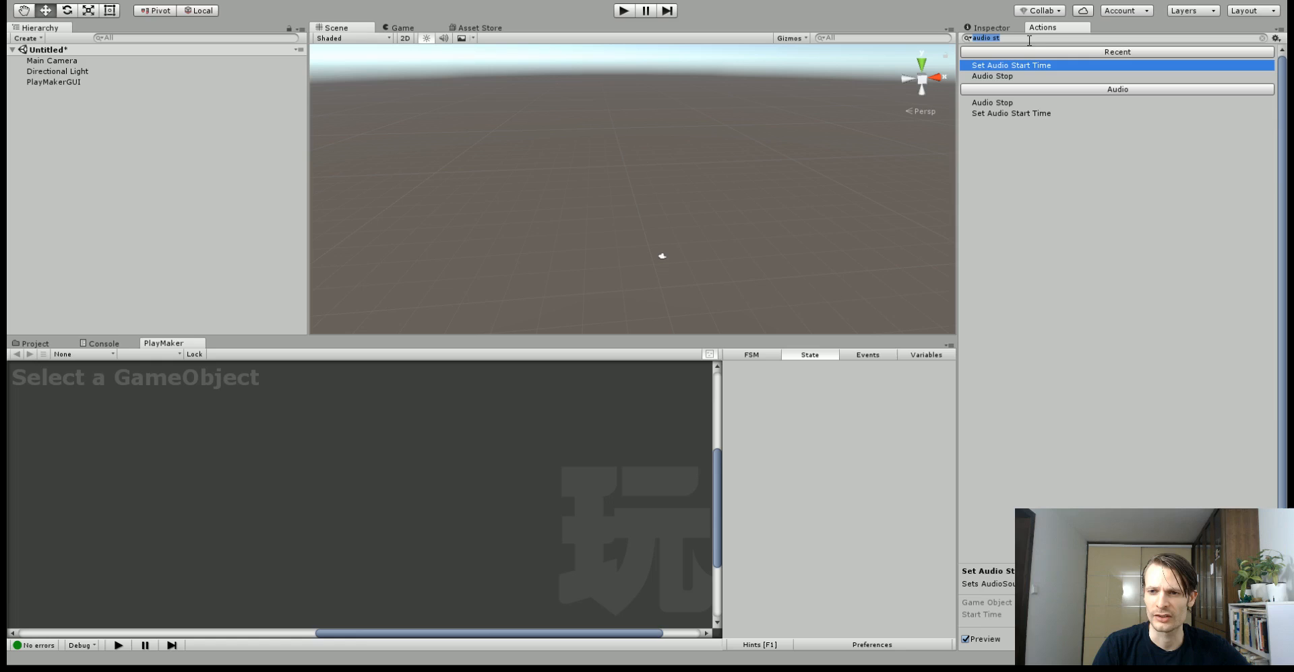
mouse_move(990, 76)
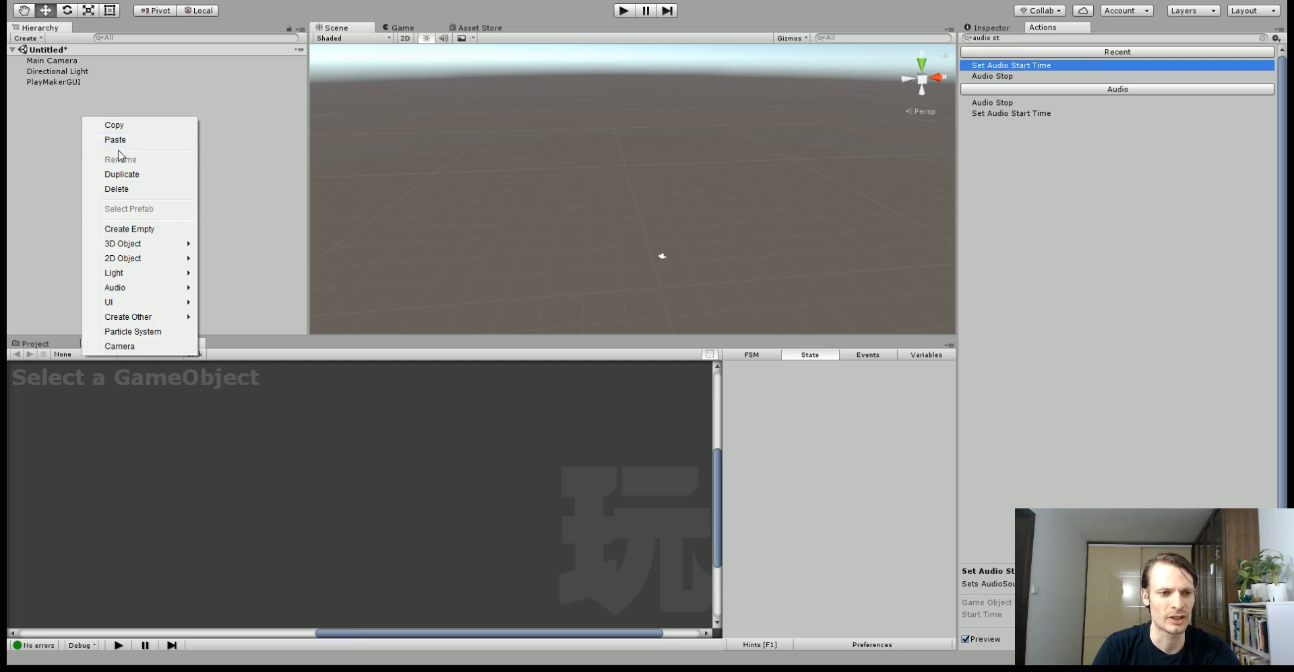
- Create an empty GameObject and rename it AudioHolder
left_click(129, 229)
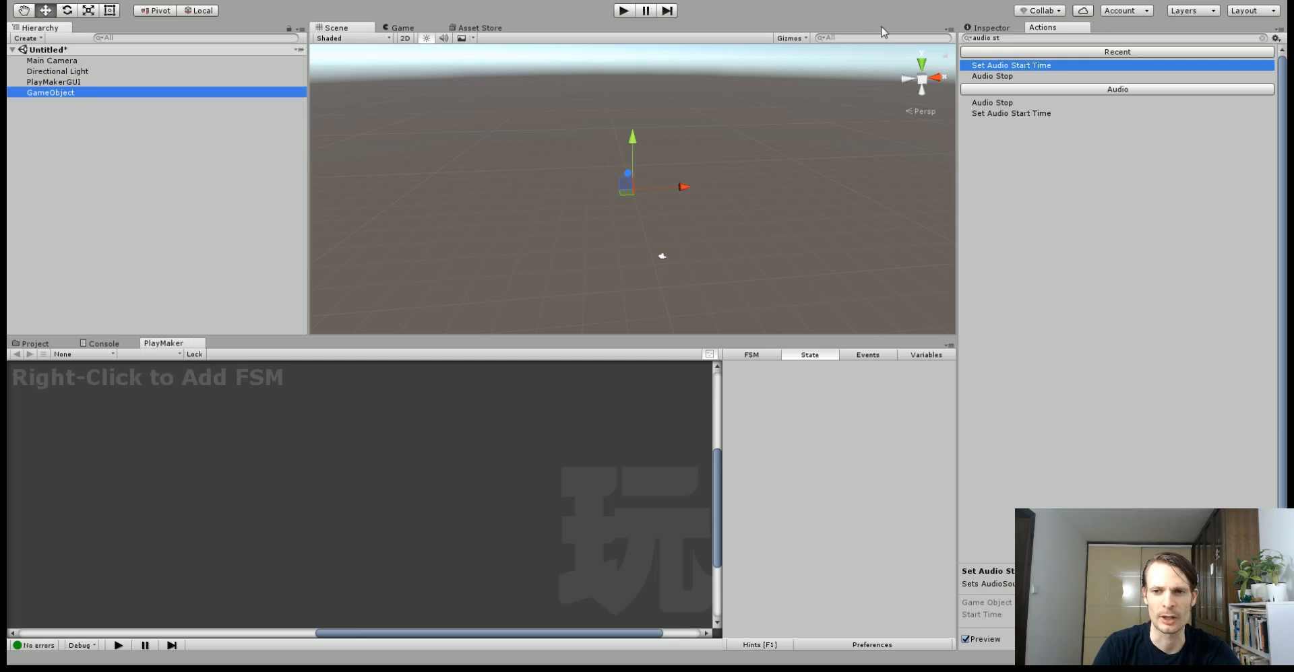
left_click(990, 27)
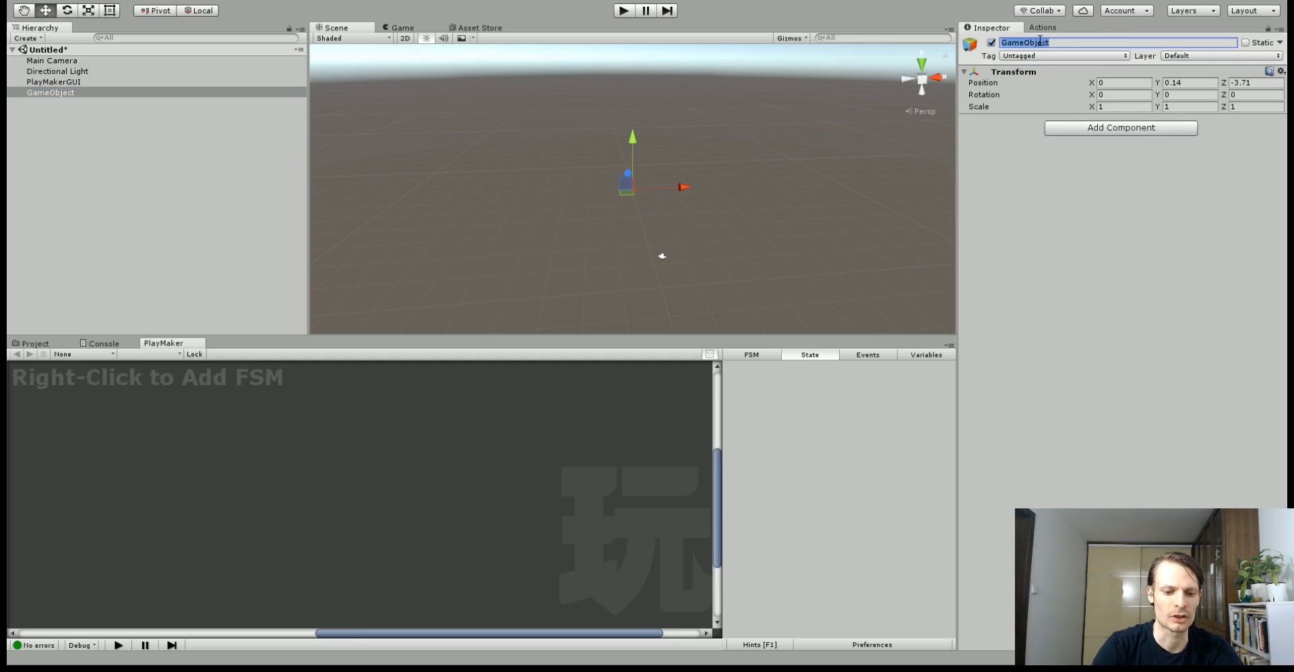
type("AudioHolder")
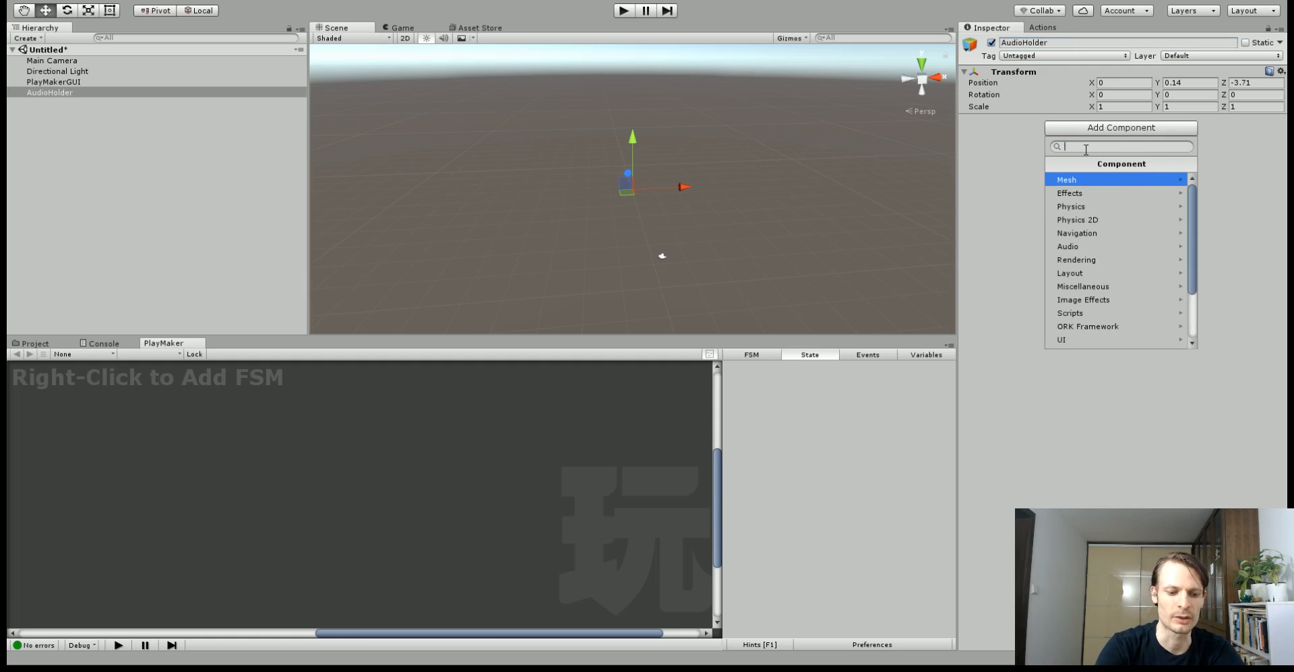
- Add an Audio Source component to AudioHolder with Battle Theme as its clip
type("audio")
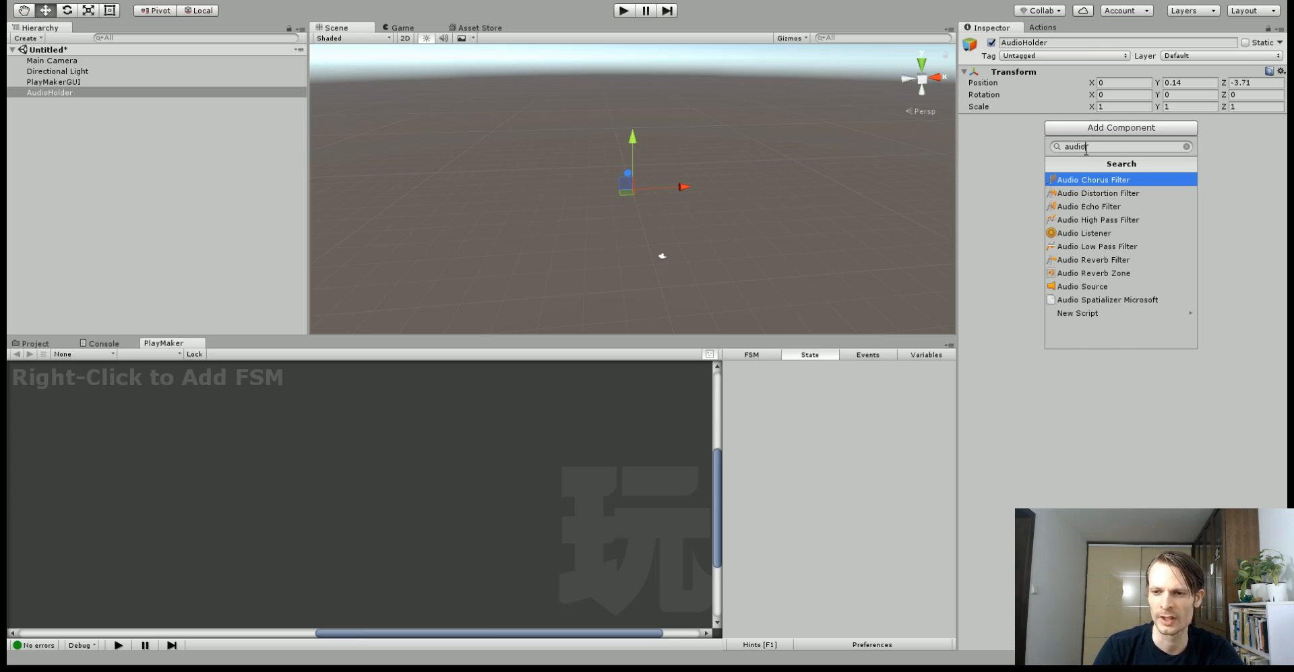
left_click(1084, 286)
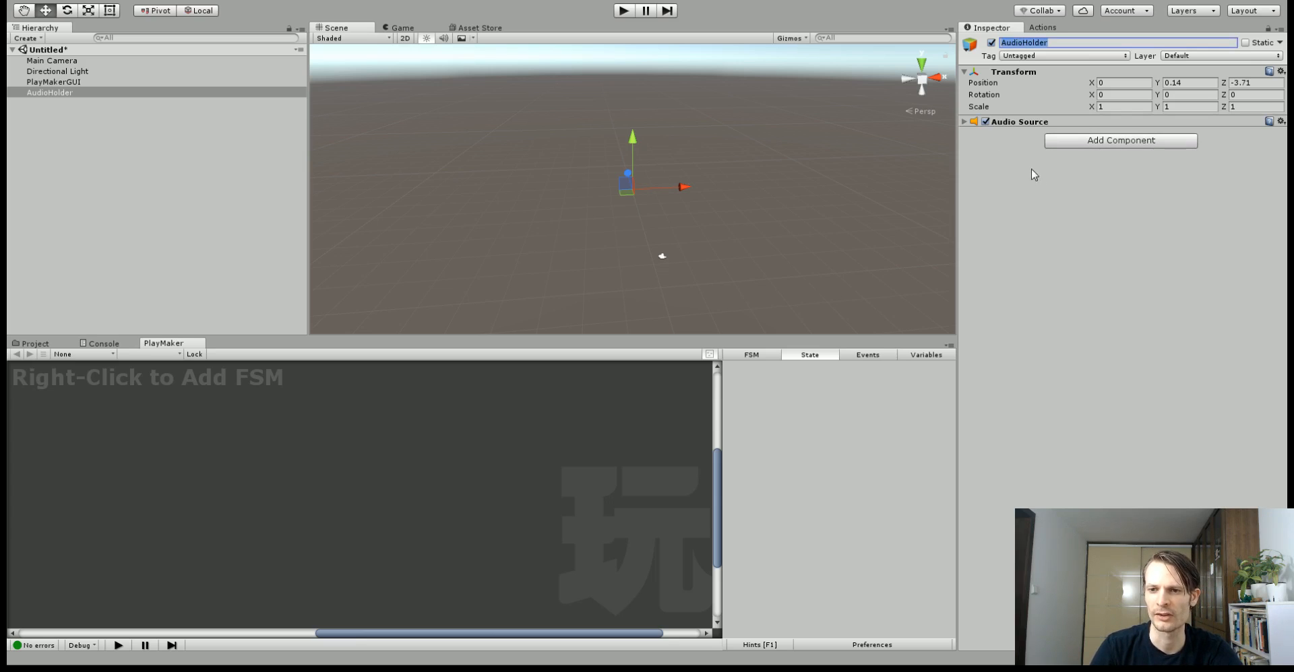
left_click(963, 121)
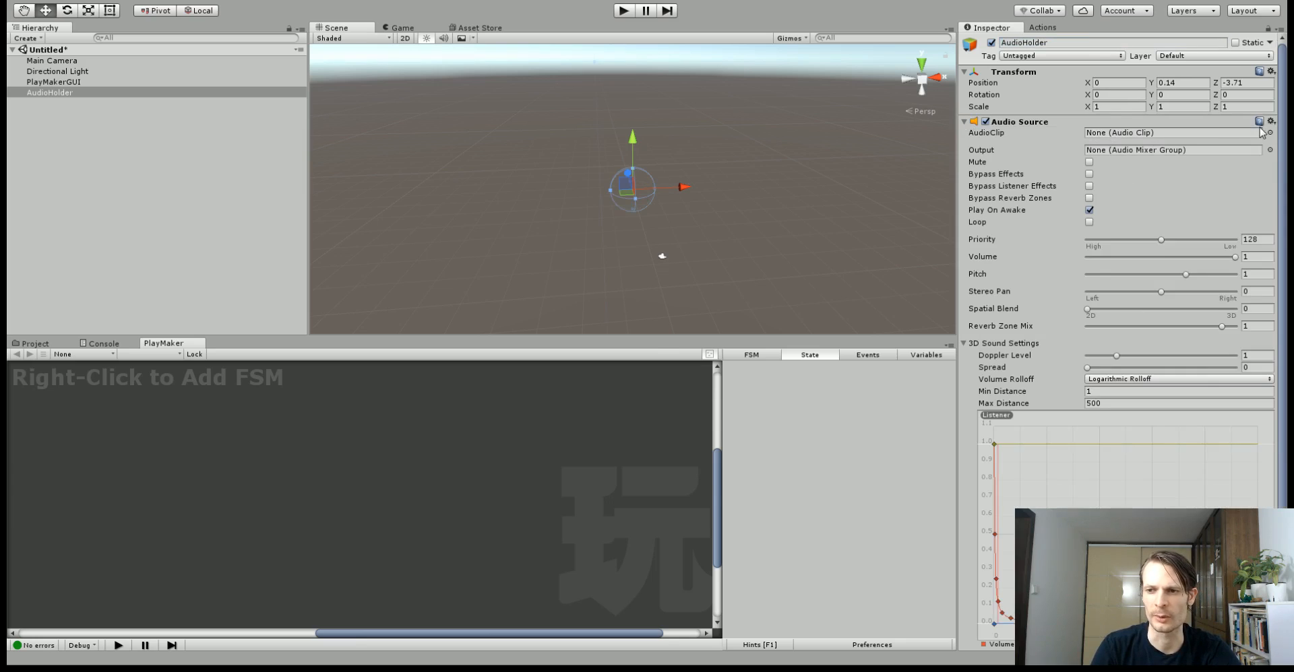
left_click(1269, 133)
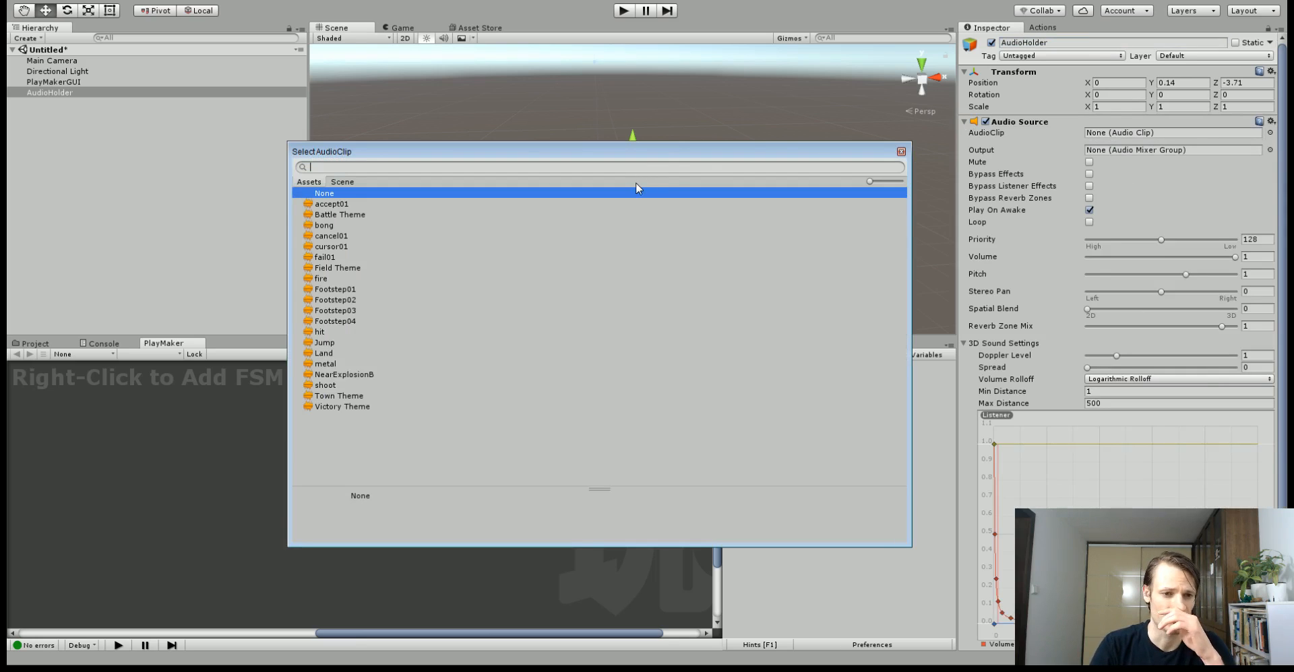
double_click(340, 215)
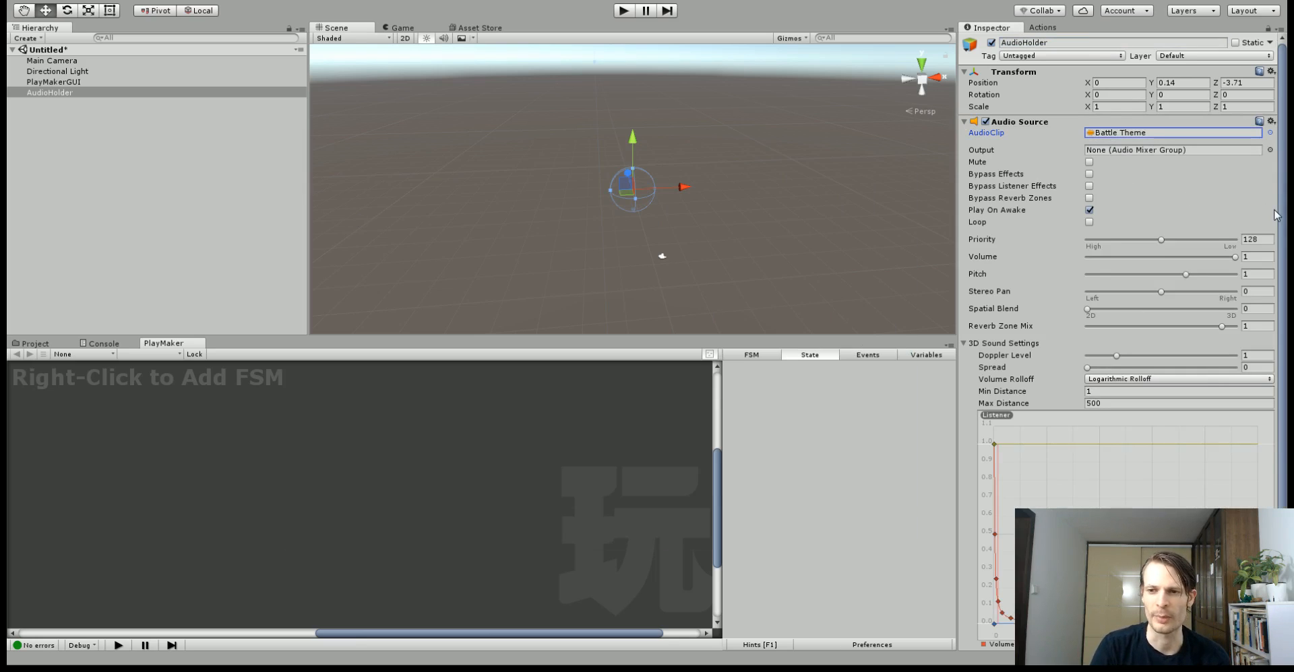
mouse_move(1145, 226)
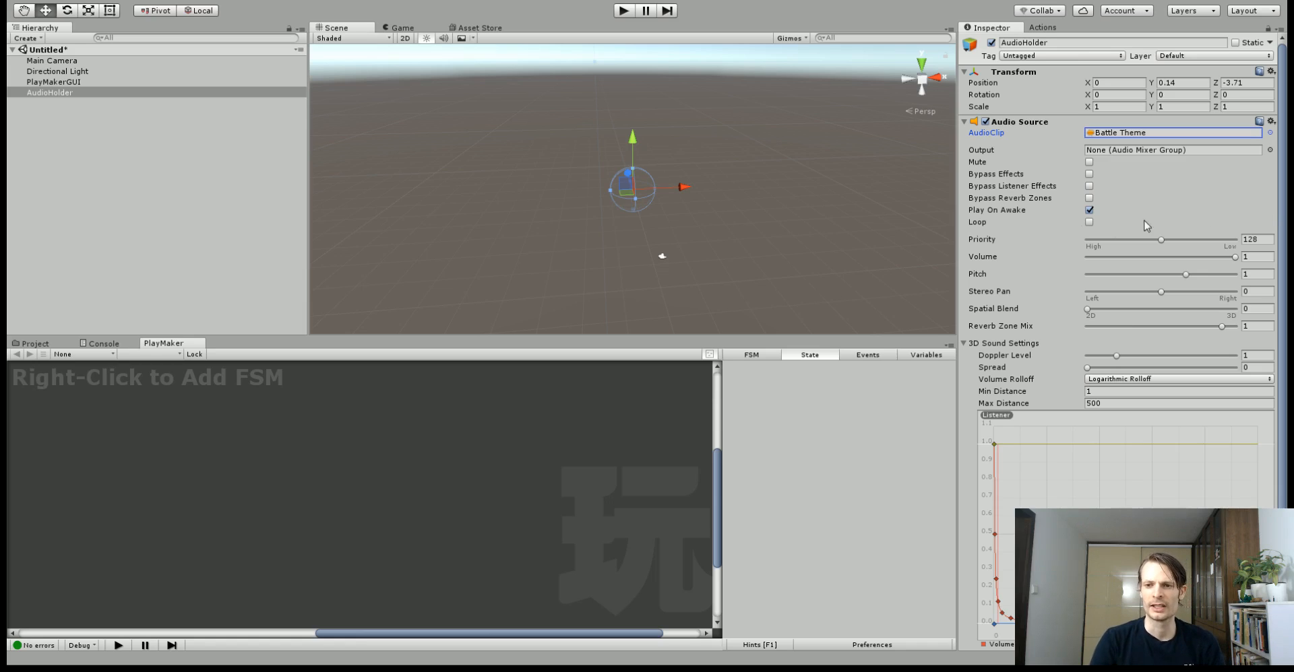
mouse_move(1023, 210)
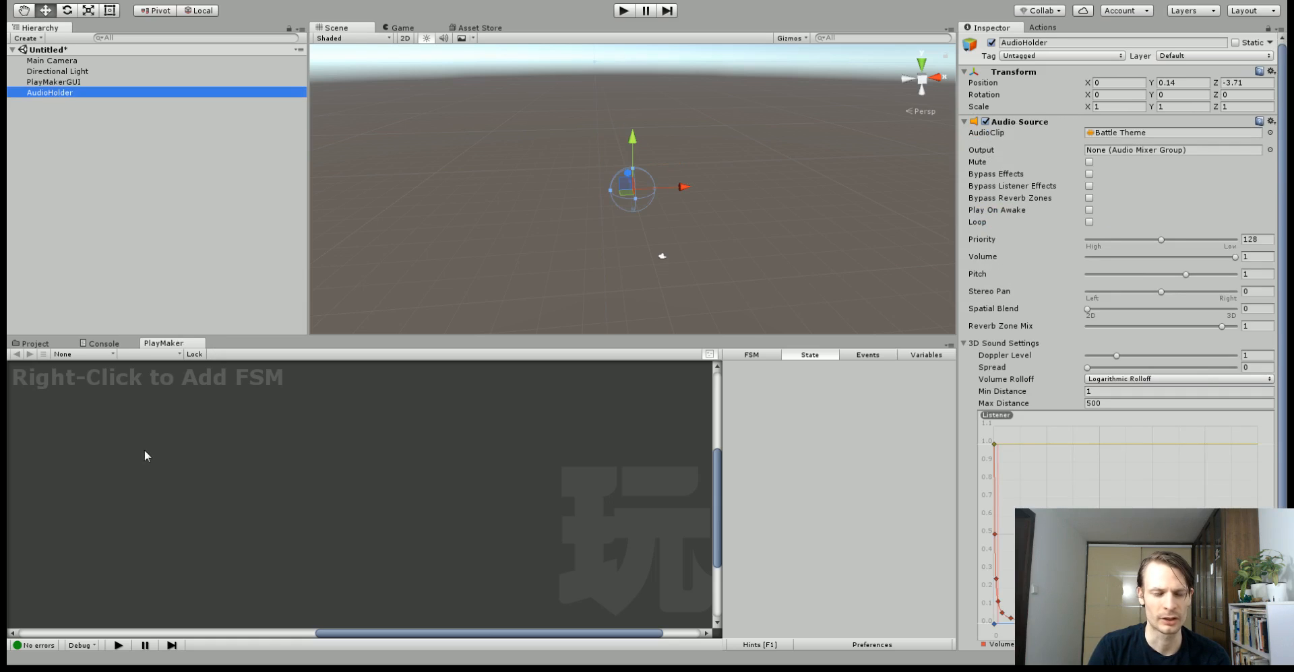
- Add a PlayMaker FSM to AudioHolder with a Set Audio Start Time action in State 1
right_click(145, 454)
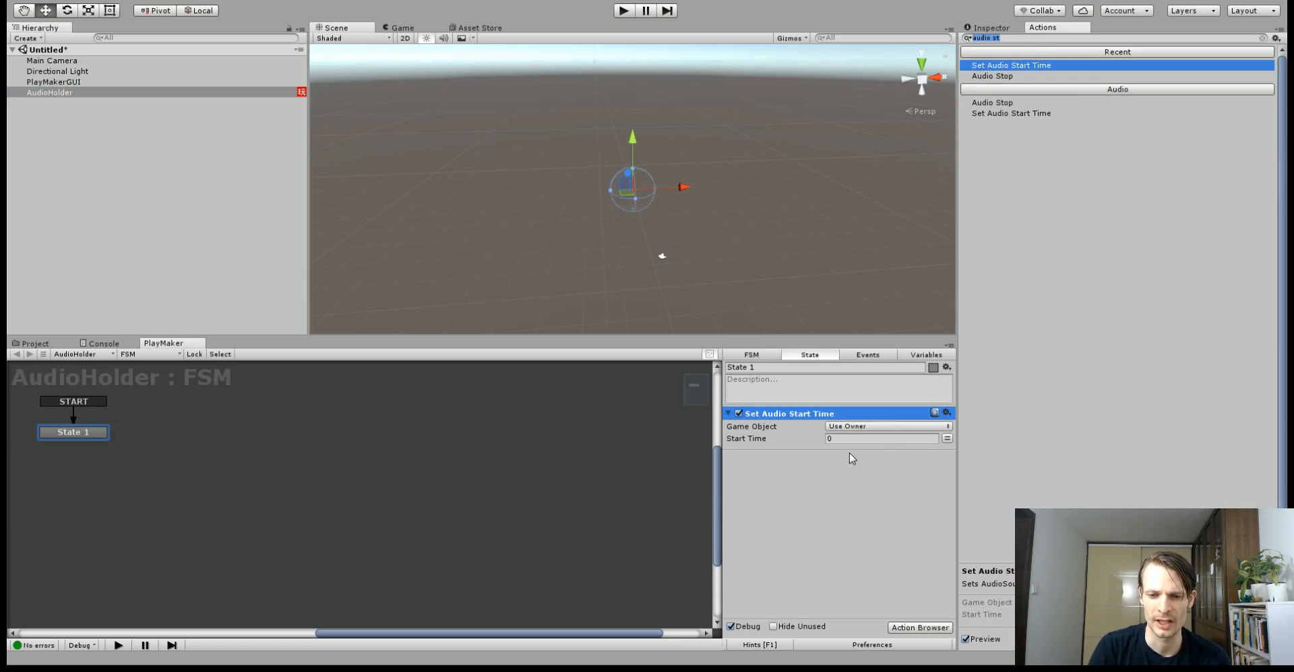
left_click(878, 438)
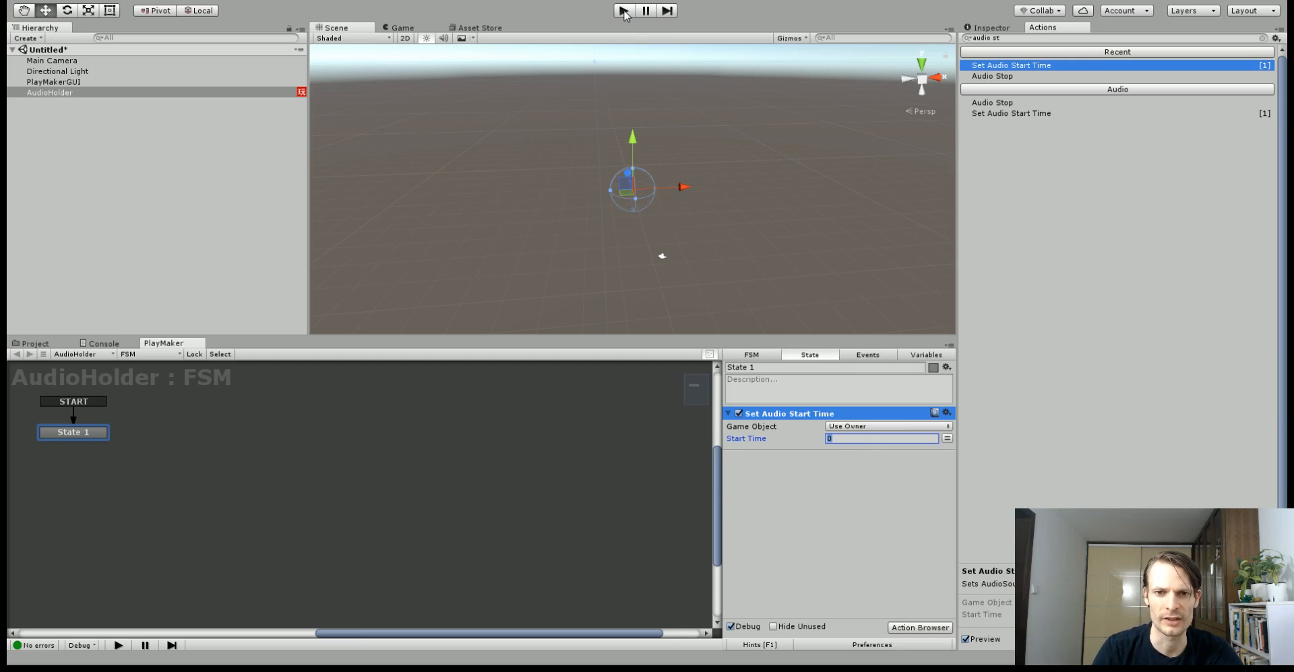
- Run the scene briefly, then set State 1's audio start time to 15
left_click(623, 10)
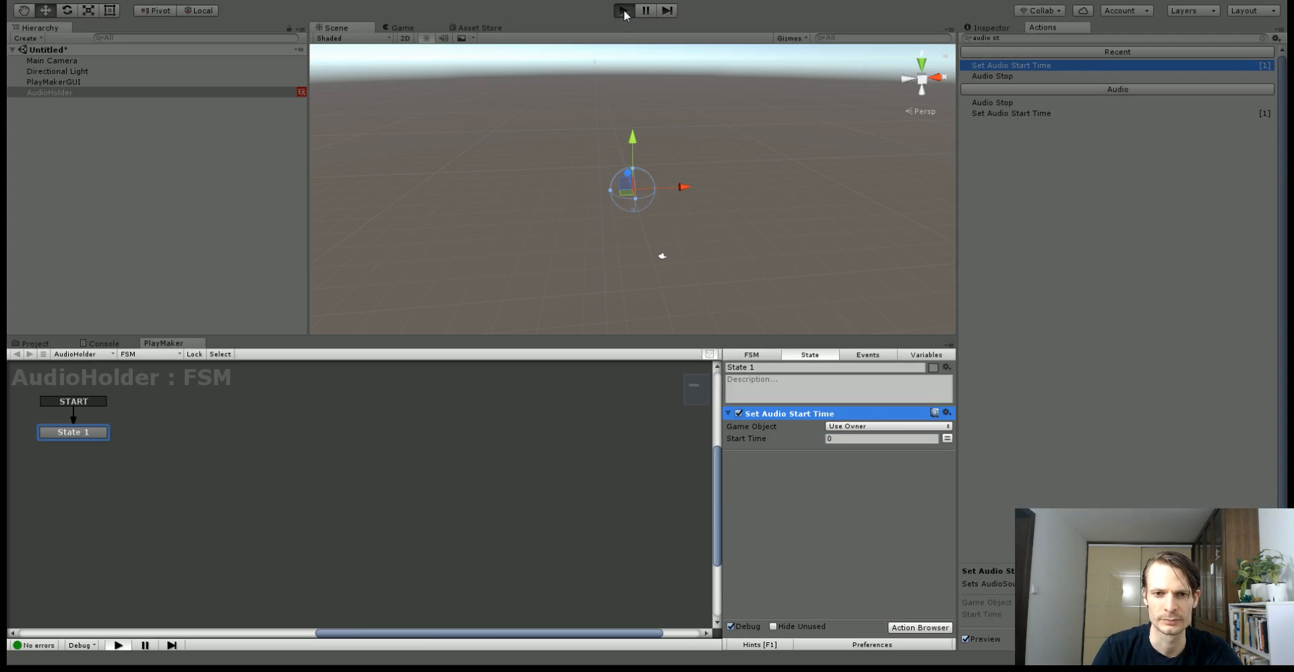
left_click(623, 10)
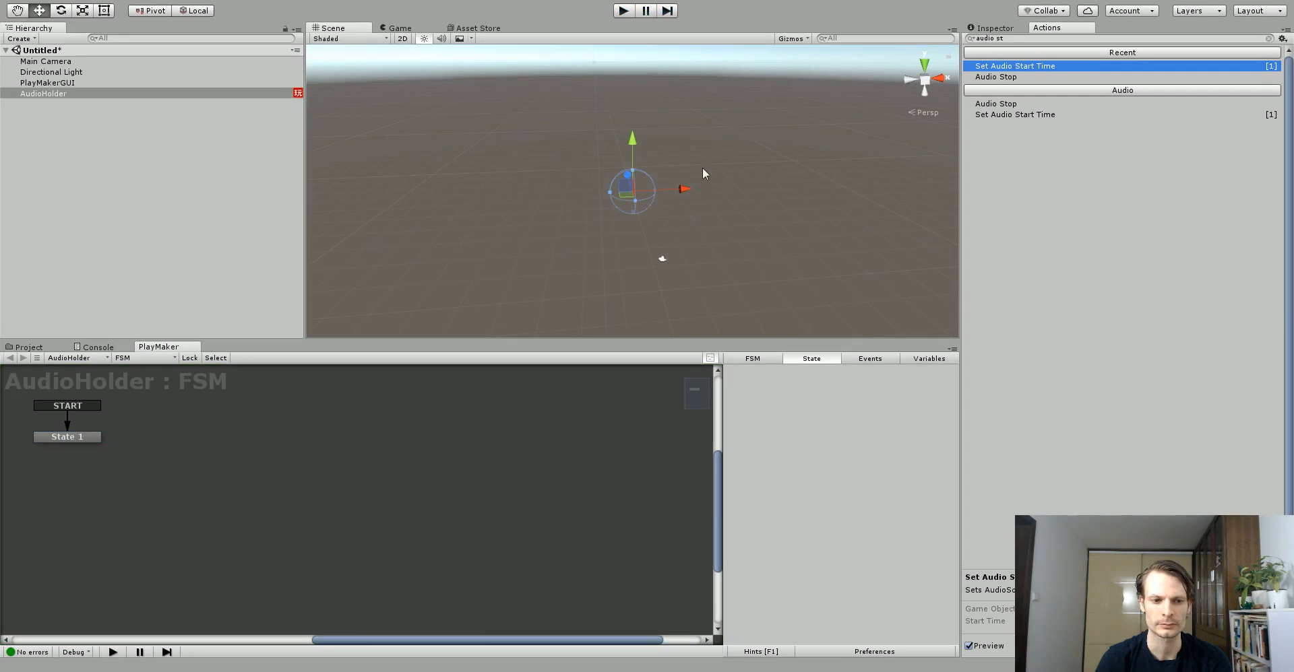
left_click(67, 436)
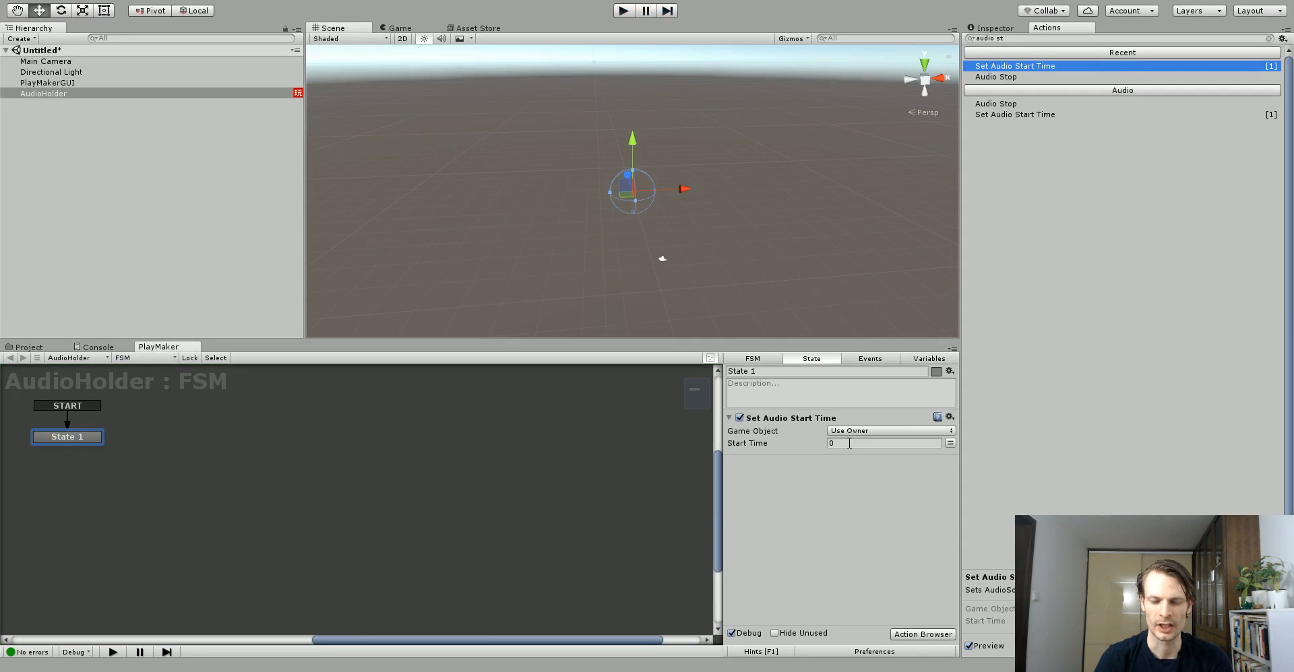
left_click(882, 443)
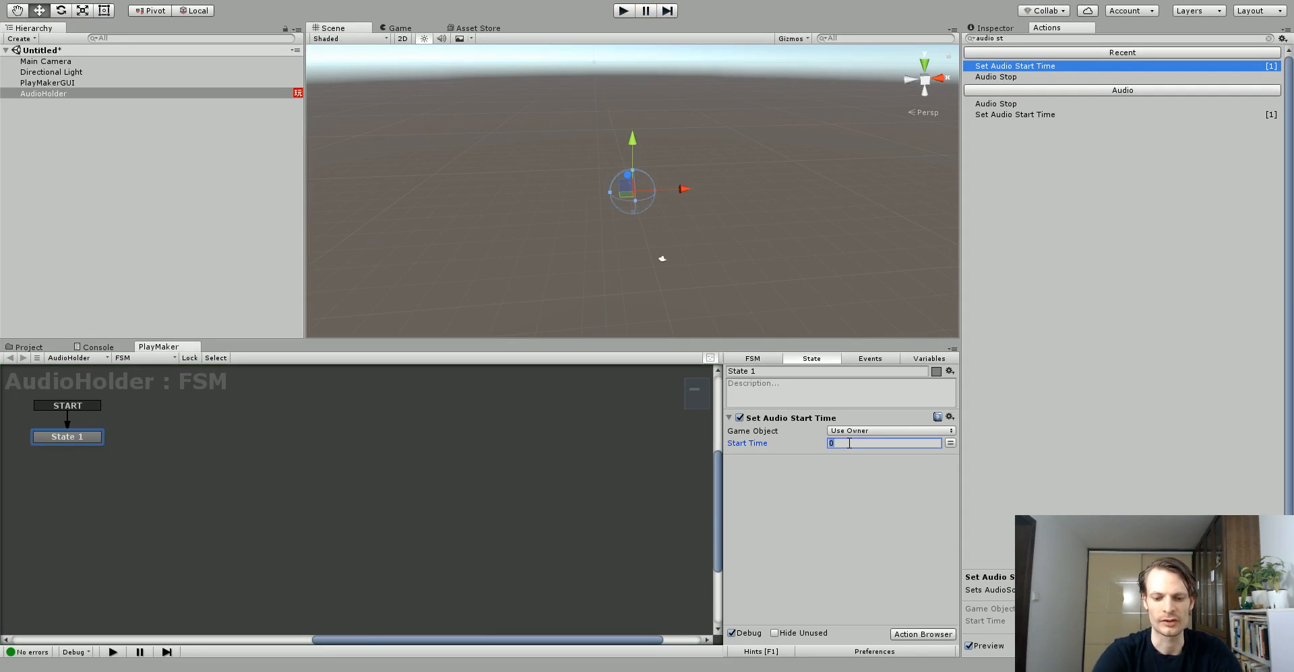
type("15")
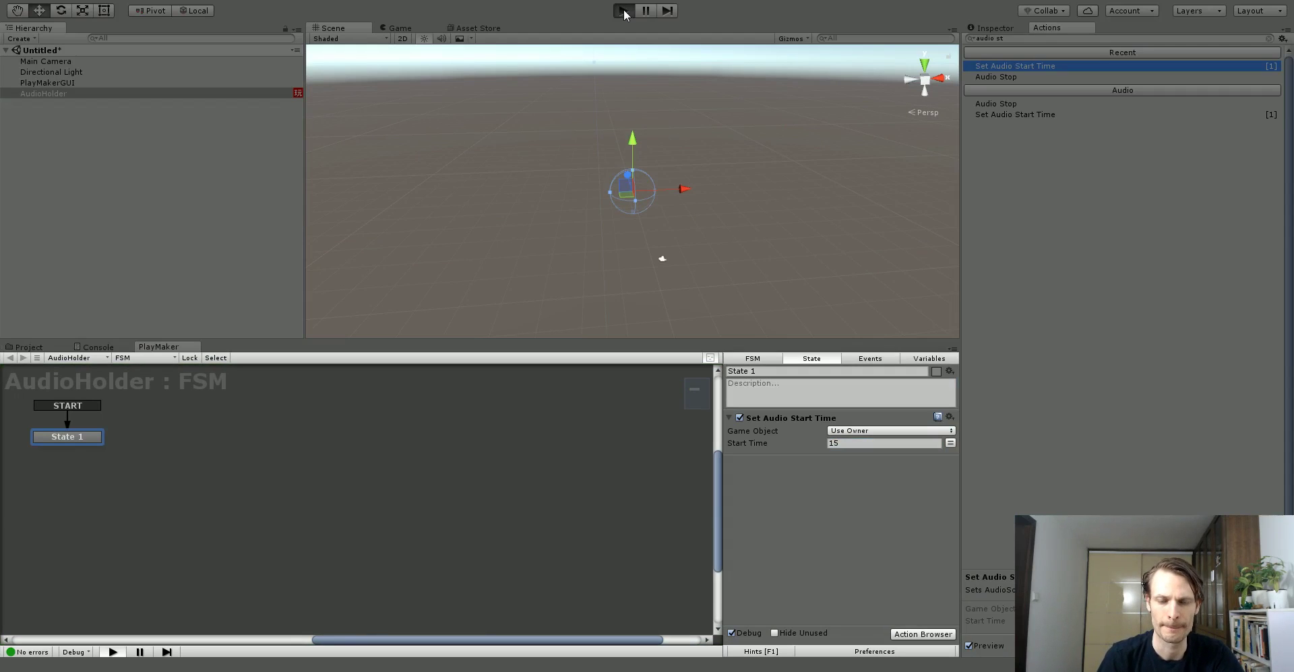
- Play the scene again to hear the 15-second start time
left_click(621, 9)
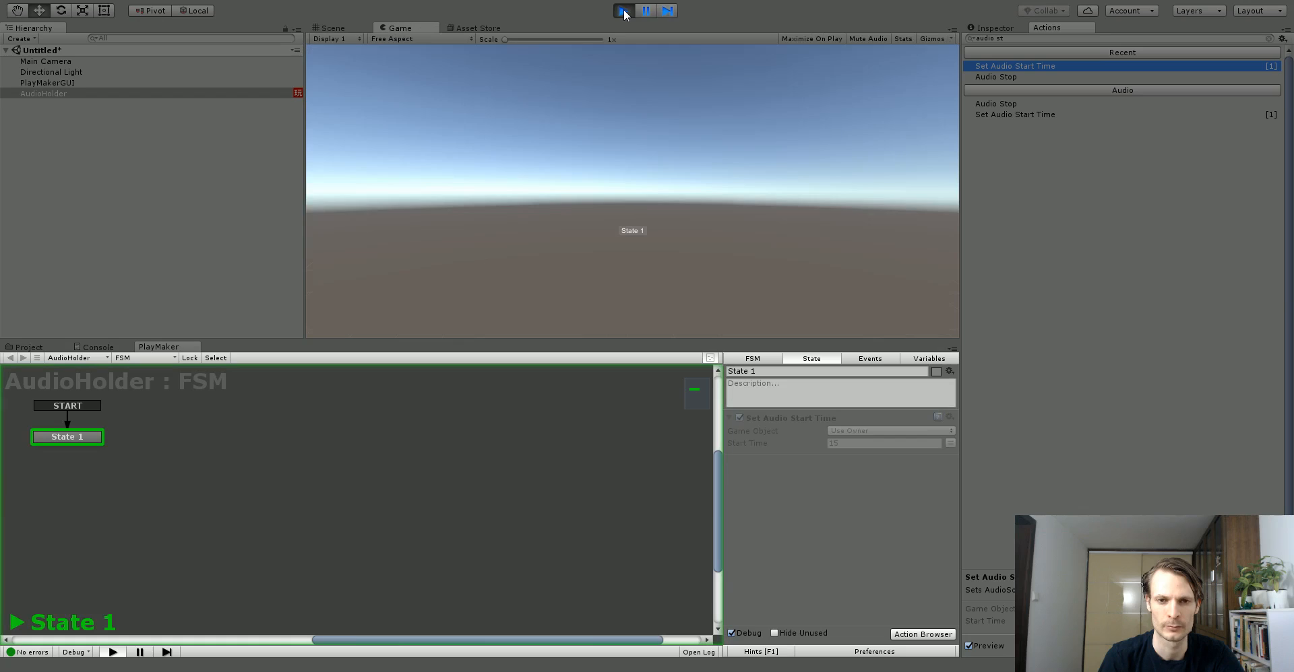
left_click(738, 418)
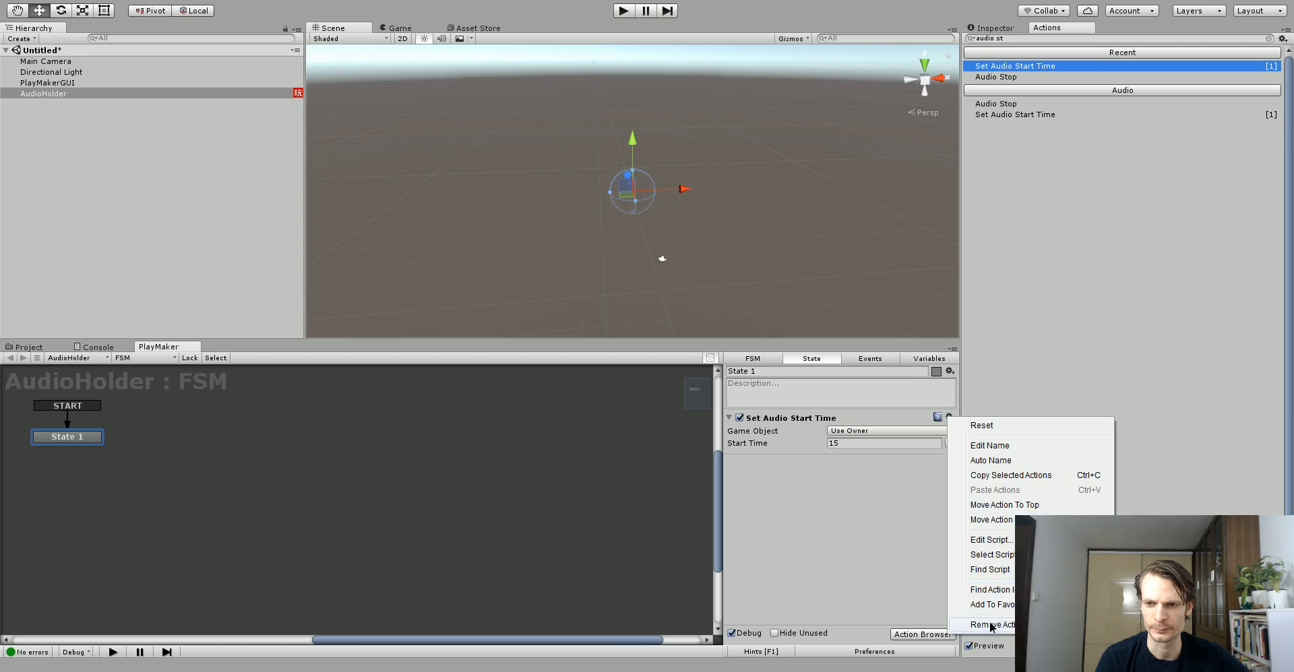
- Replace the start time action with Set Audio Loop Time from 20 to 22 seconds
left_click(997, 624)
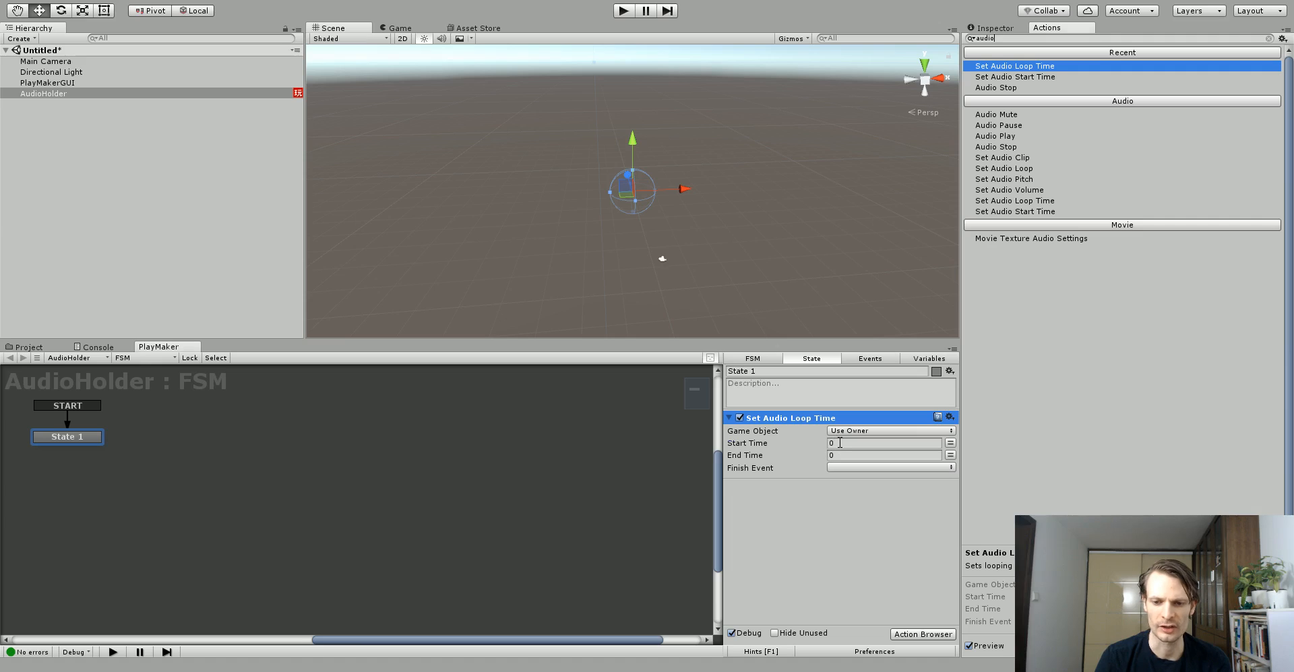
left_click(885, 444)
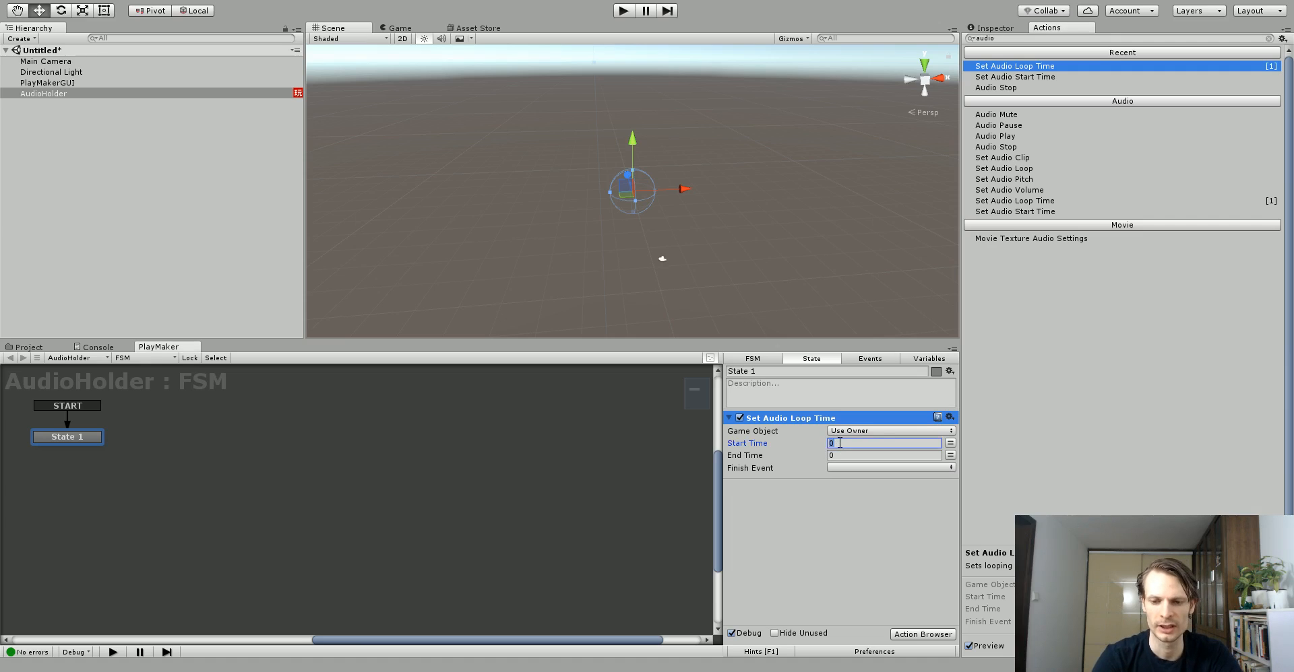
type("20")
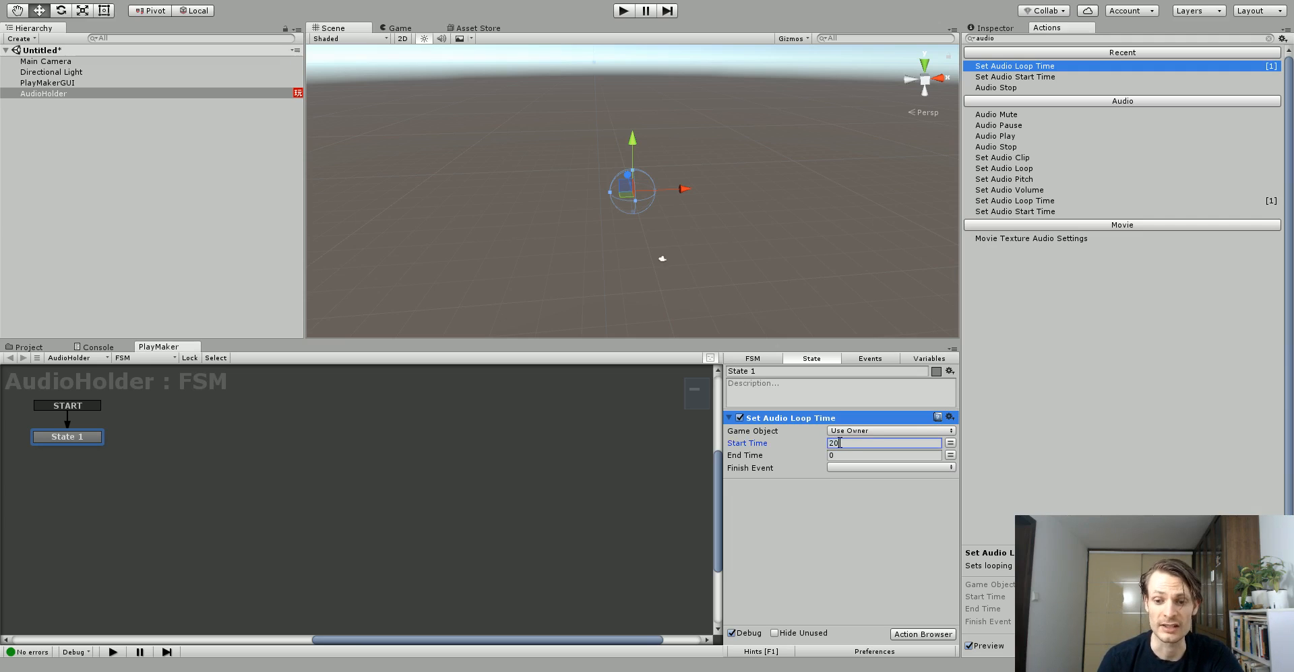
left_click(882, 456)
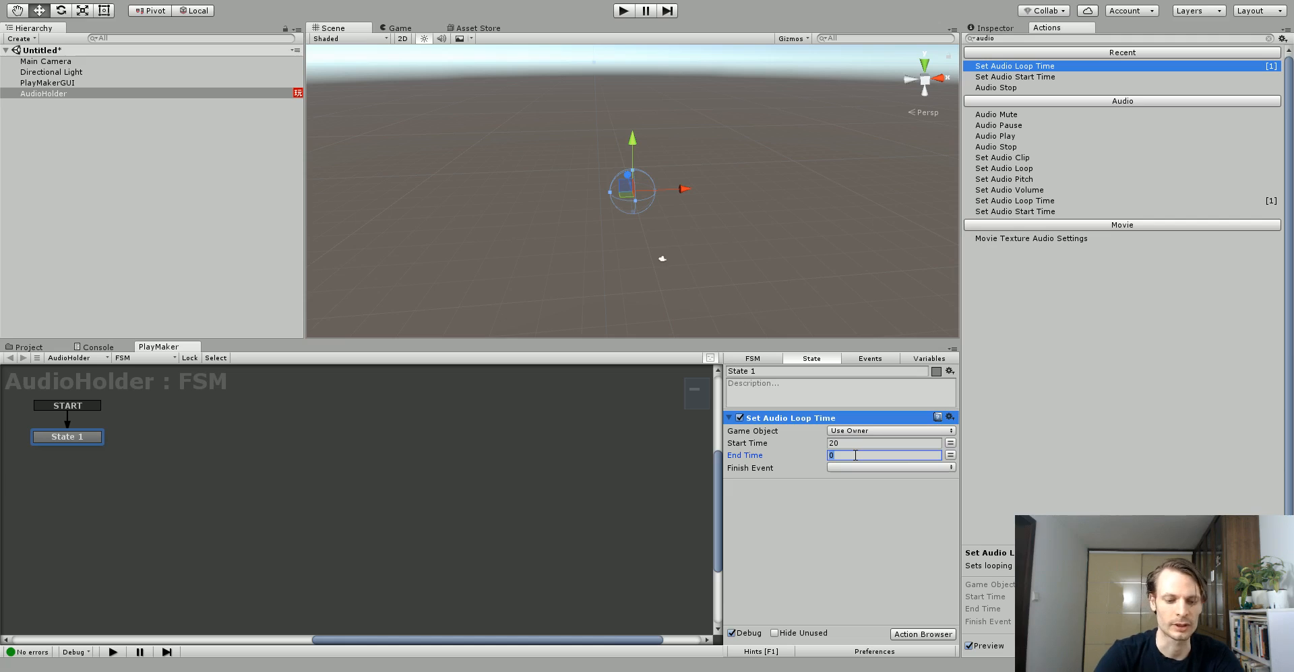
type("22")
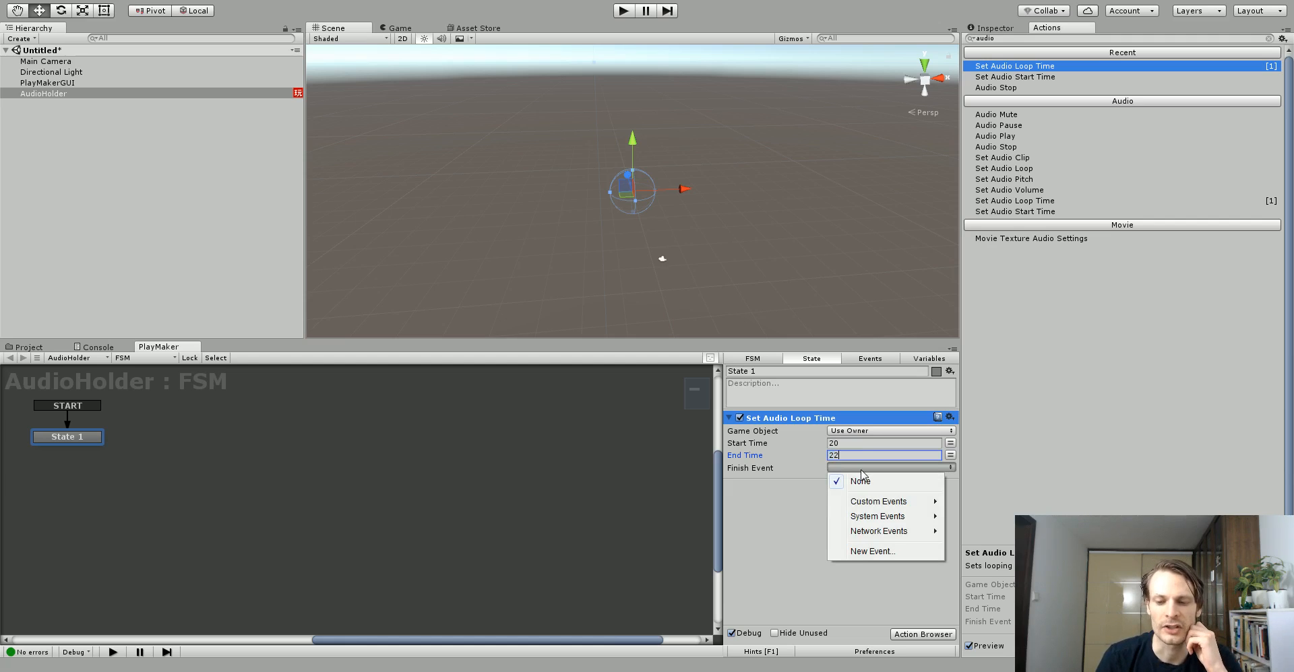
- Create the AudioDone finish event and add its transition to a new state
left_click(872, 551)
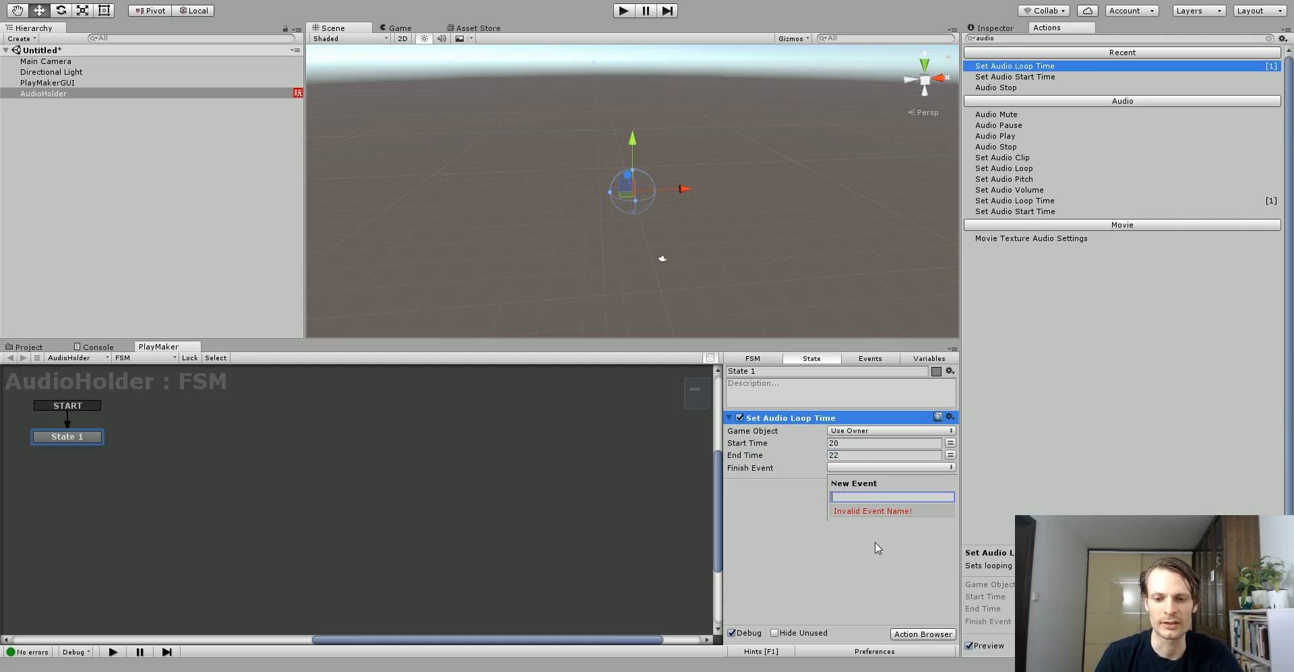
type("AudioF")
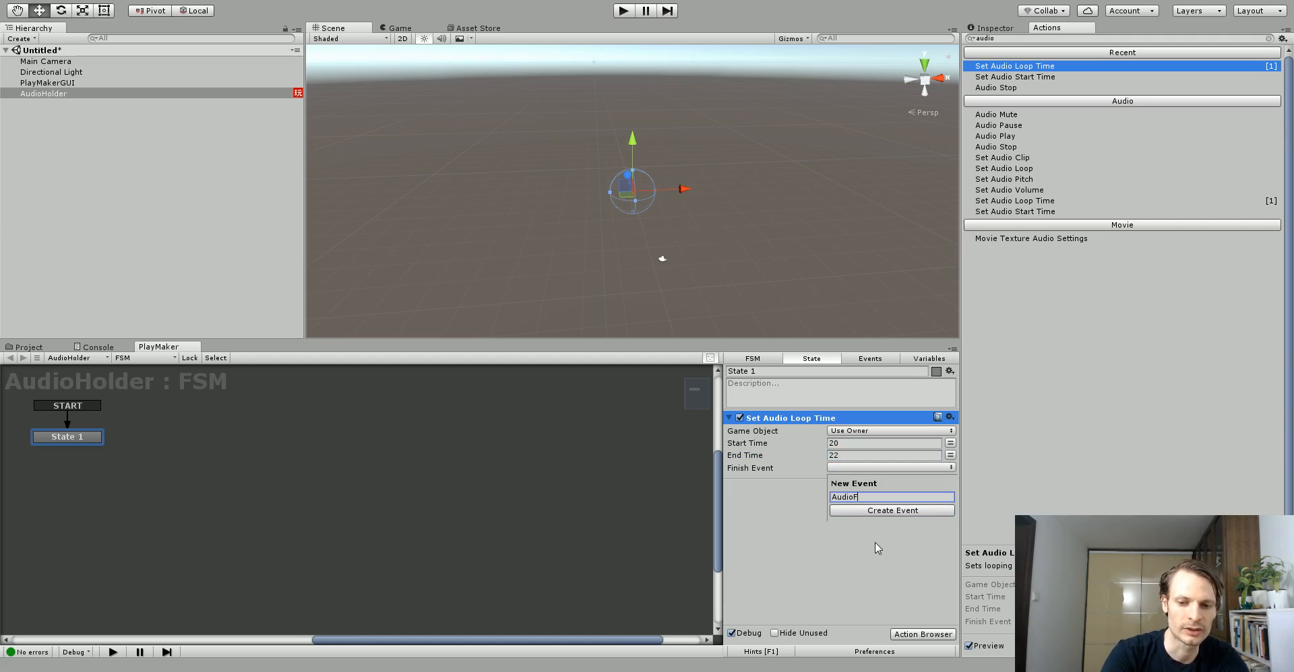
left_click(892, 510)
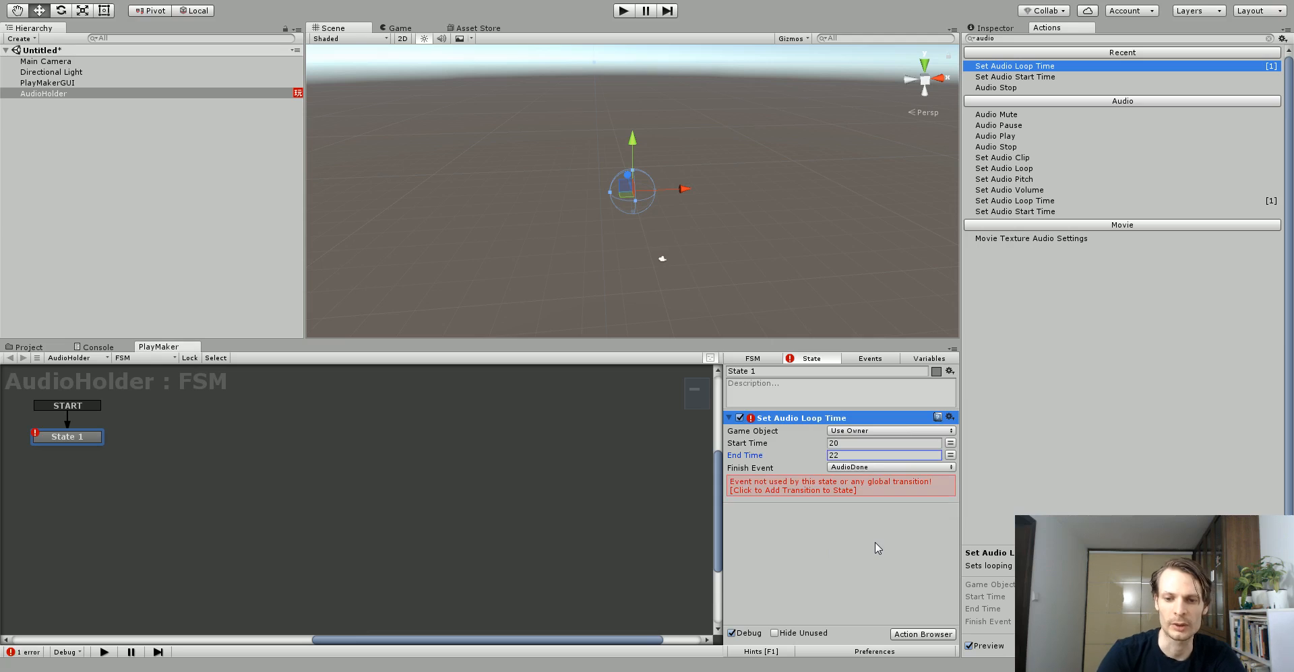
left_click(833, 486)
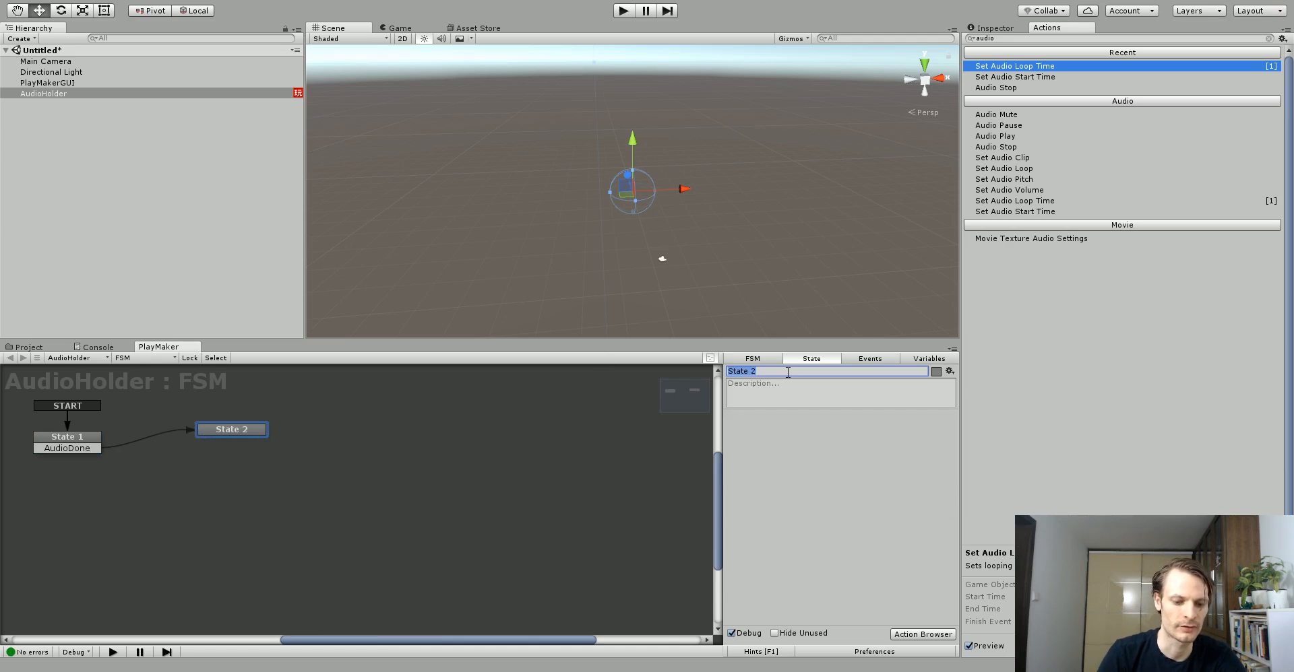
- Rename the second state Finish and play-test that State 1 moves on to Finish
type("Finish")
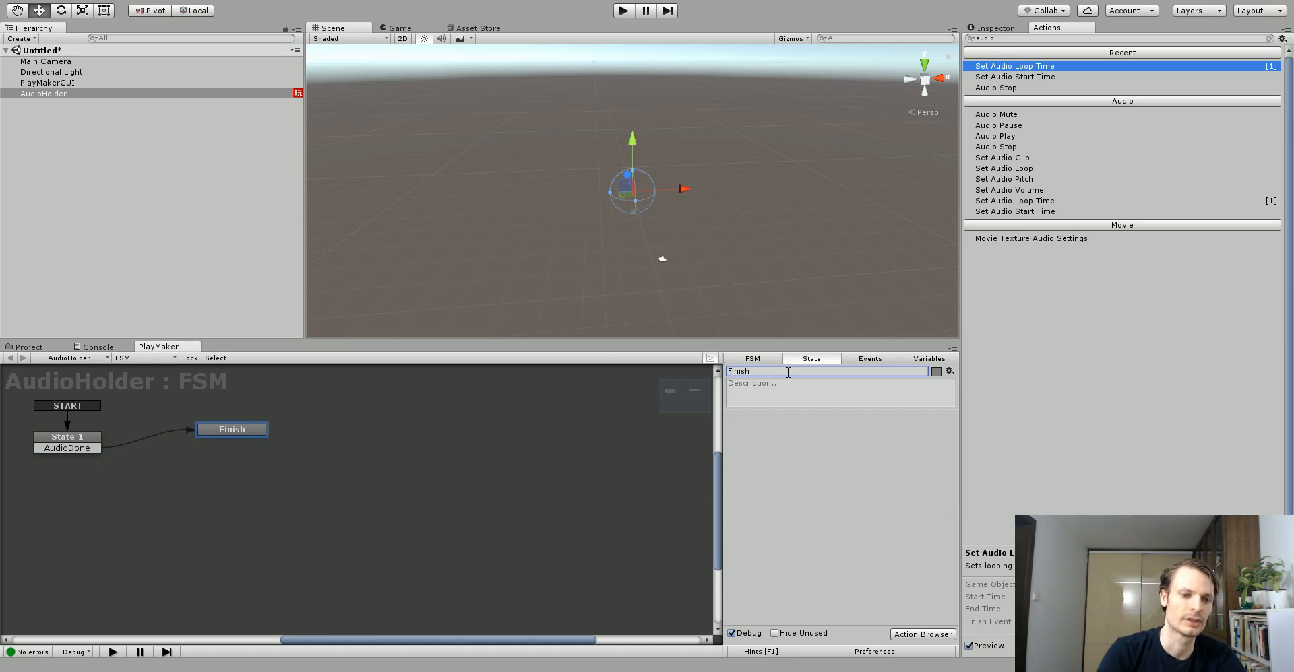
left_click(68, 437)
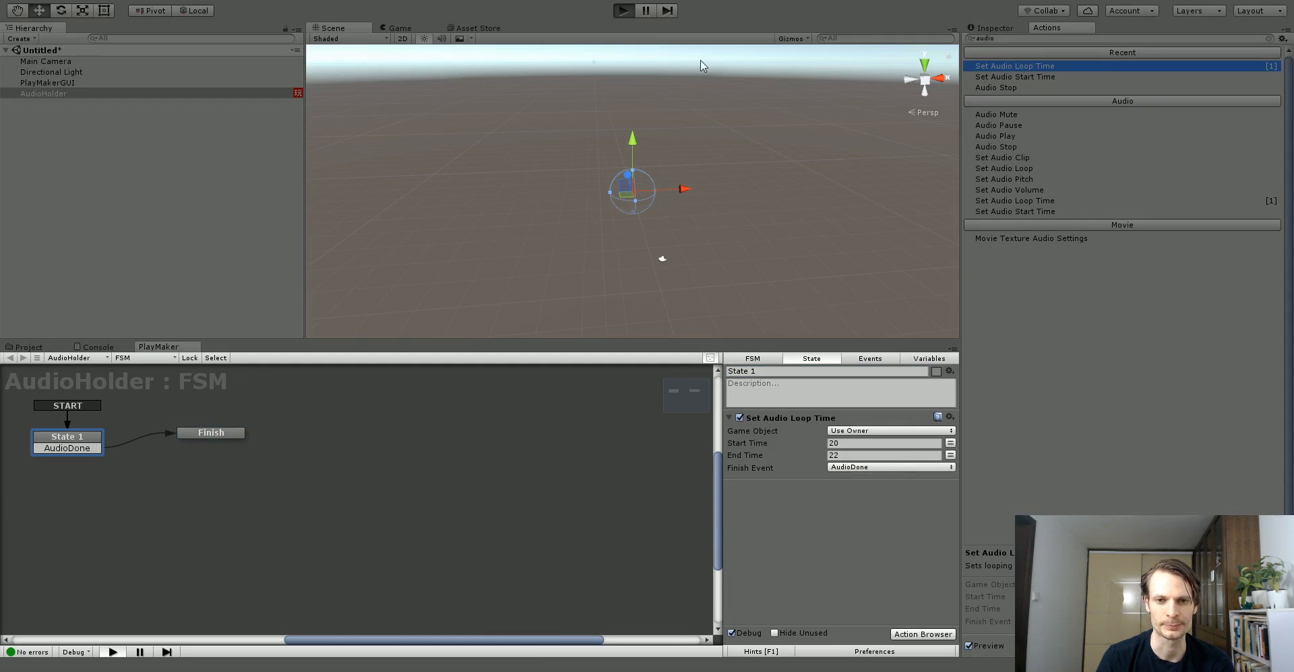
left_click(623, 10)
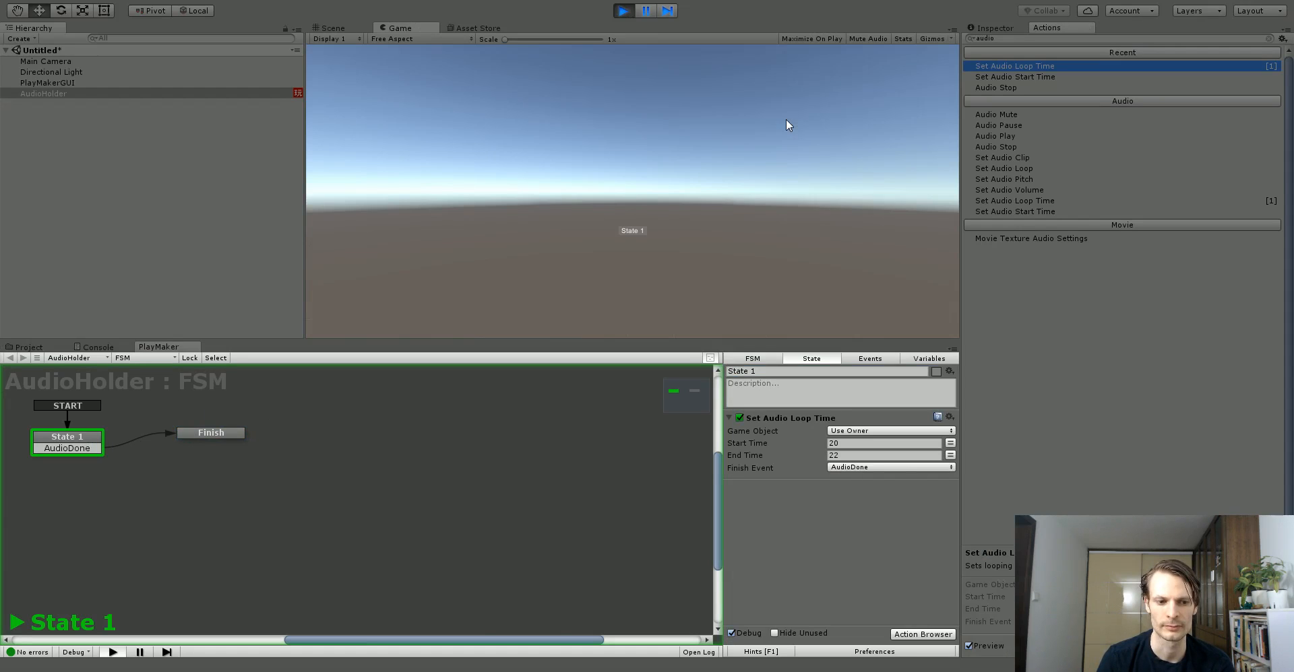
left_click(623, 11)
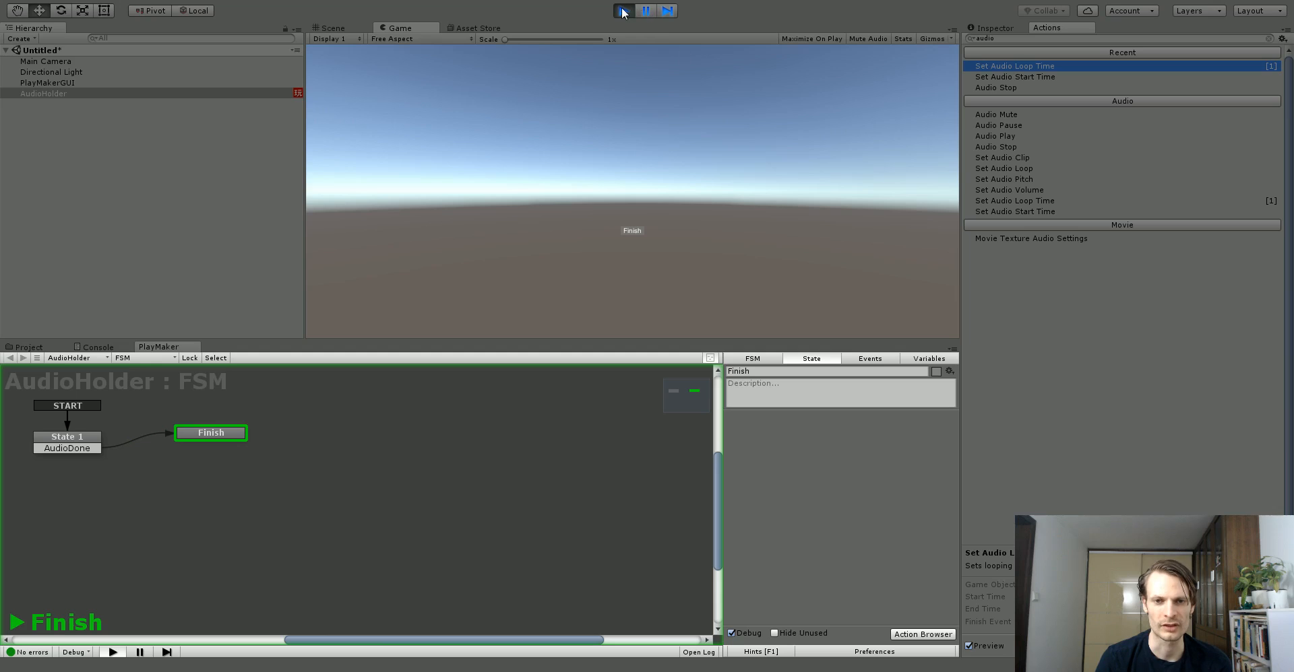
left_click(622, 9)
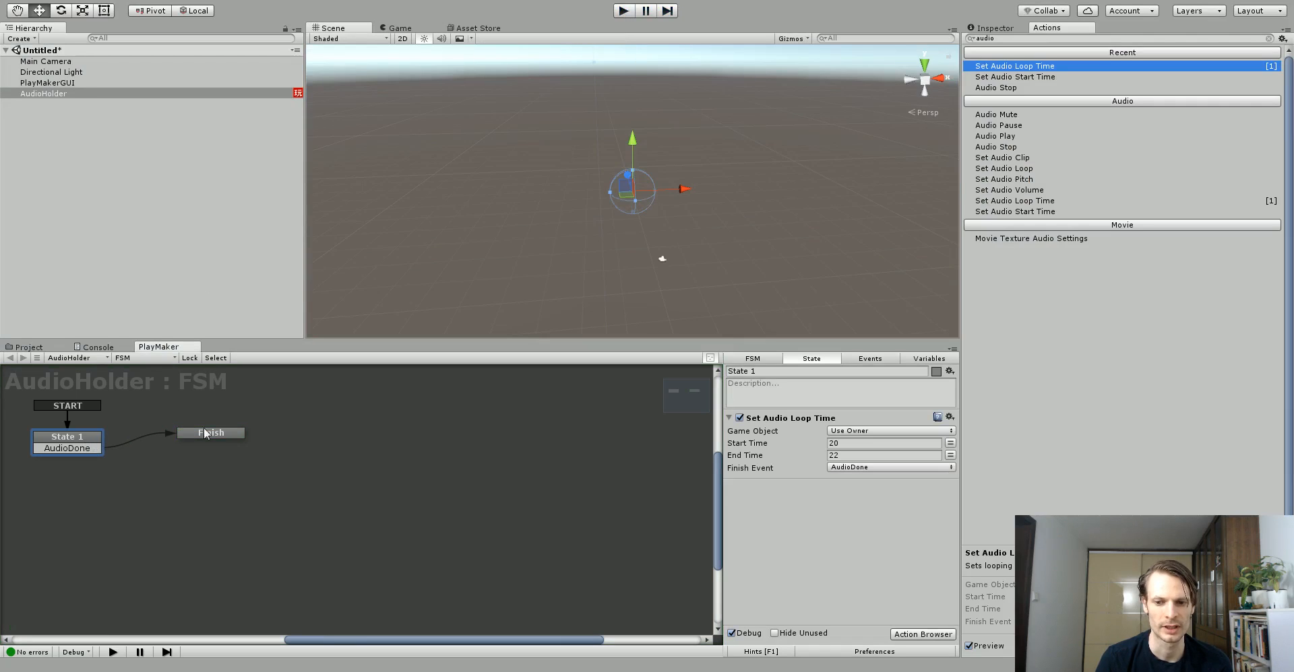
left_click(212, 432)
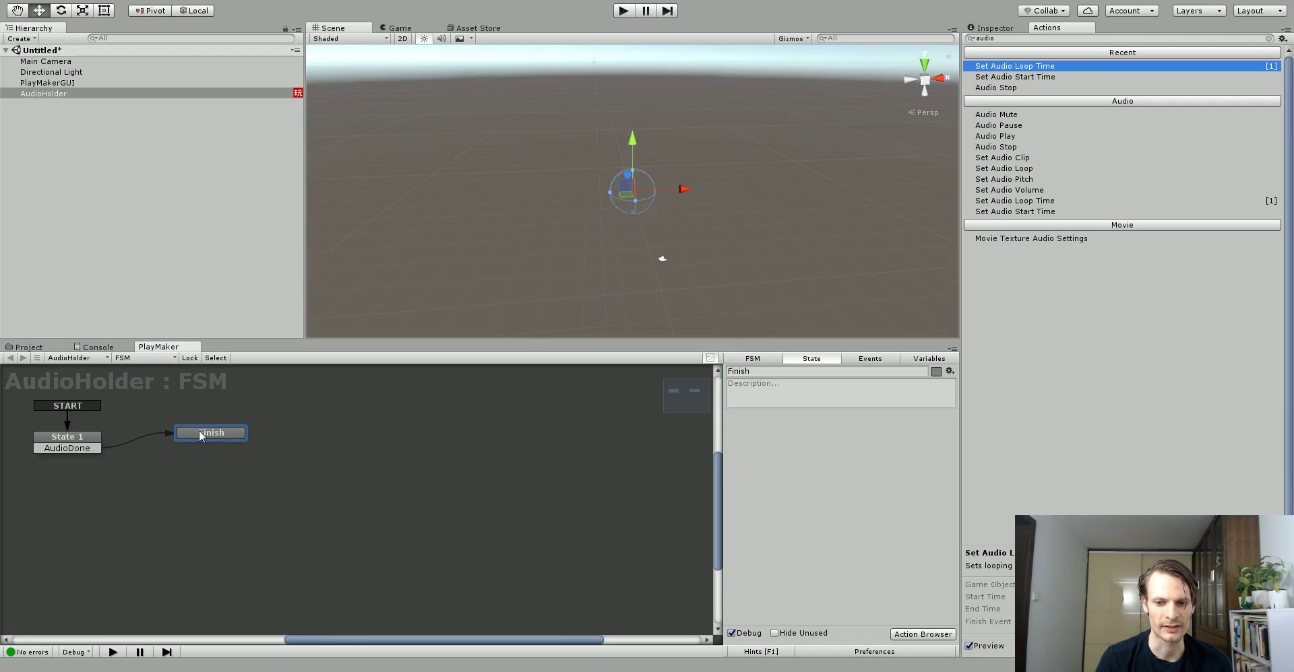
mouse_move(252, 419)
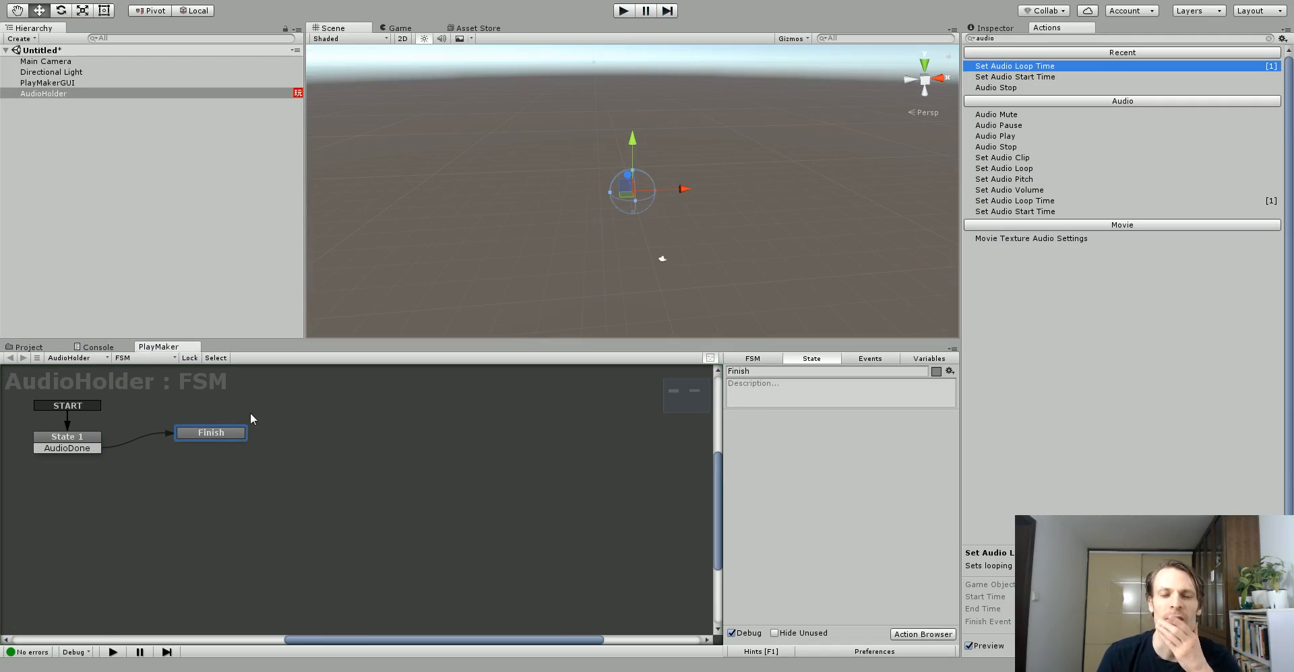
- Add a Set Bool Value action to State 1 from the action browser
left_click(994, 27)
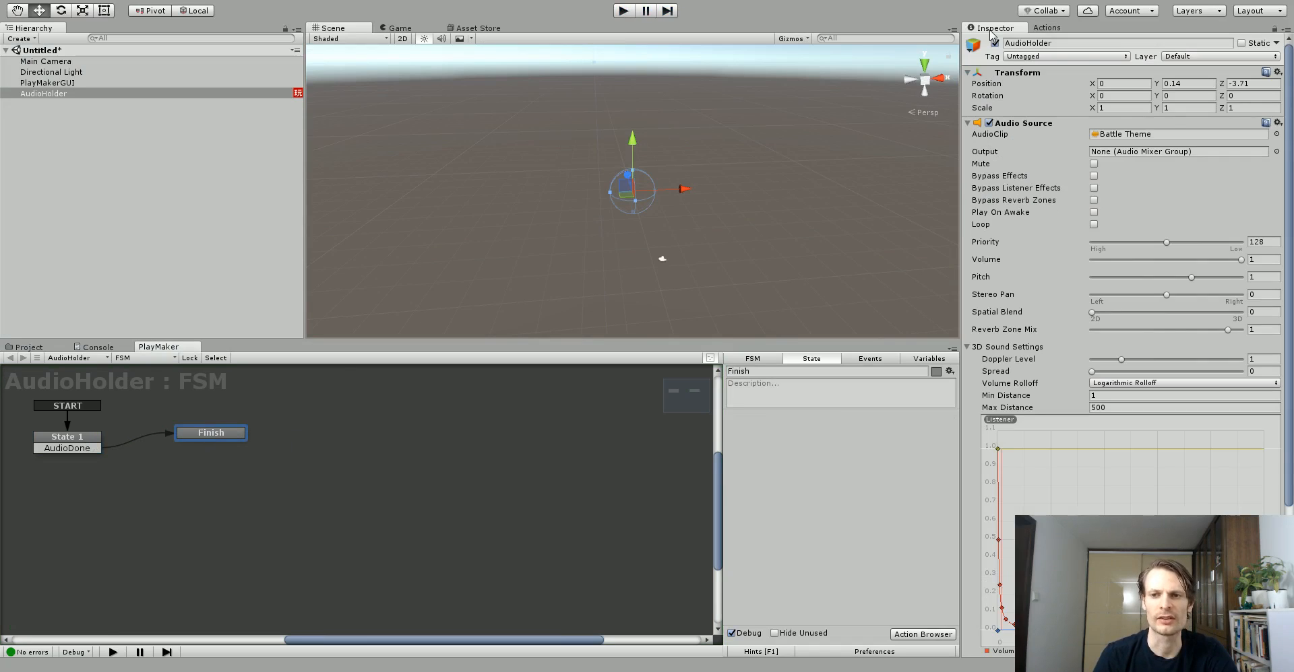
left_click(1046, 27)
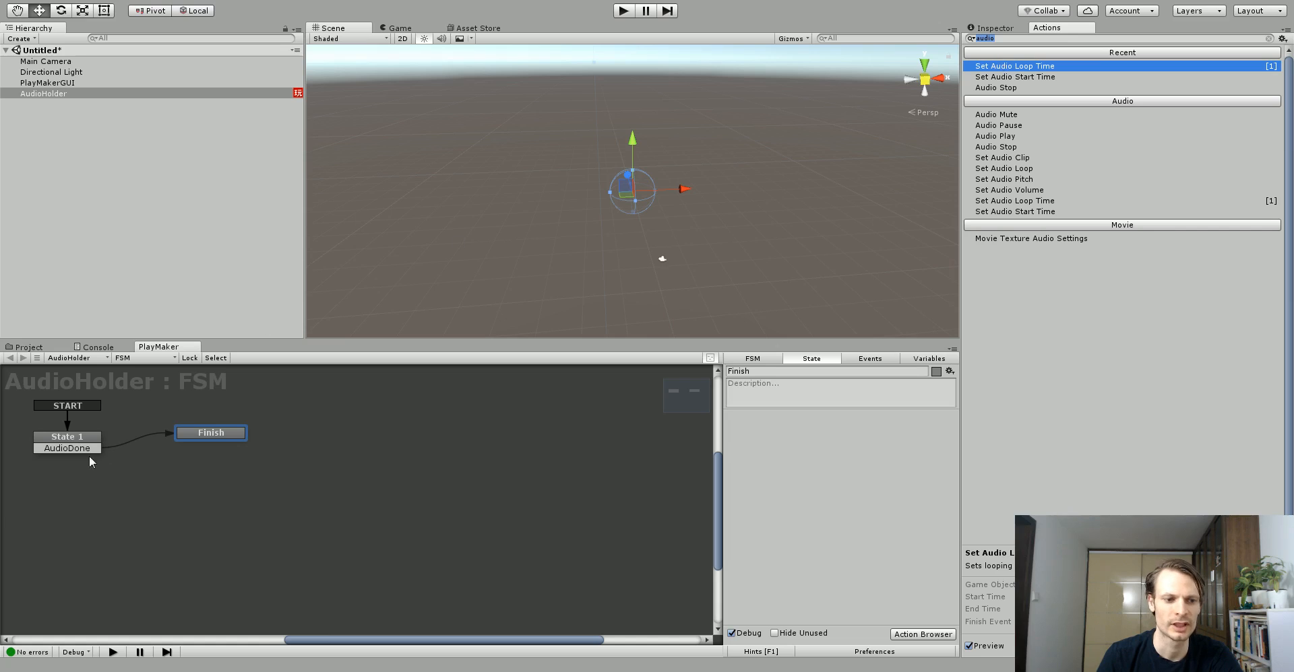
left_click(67, 436)
type("set")
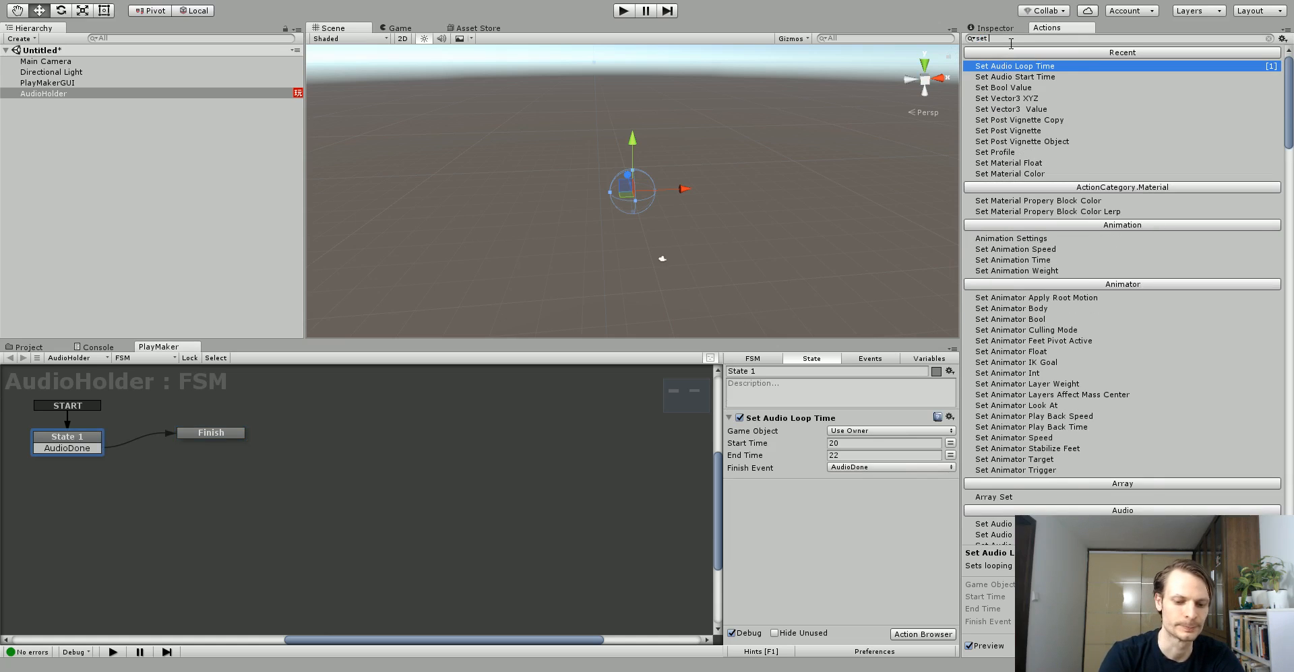
type("bool")
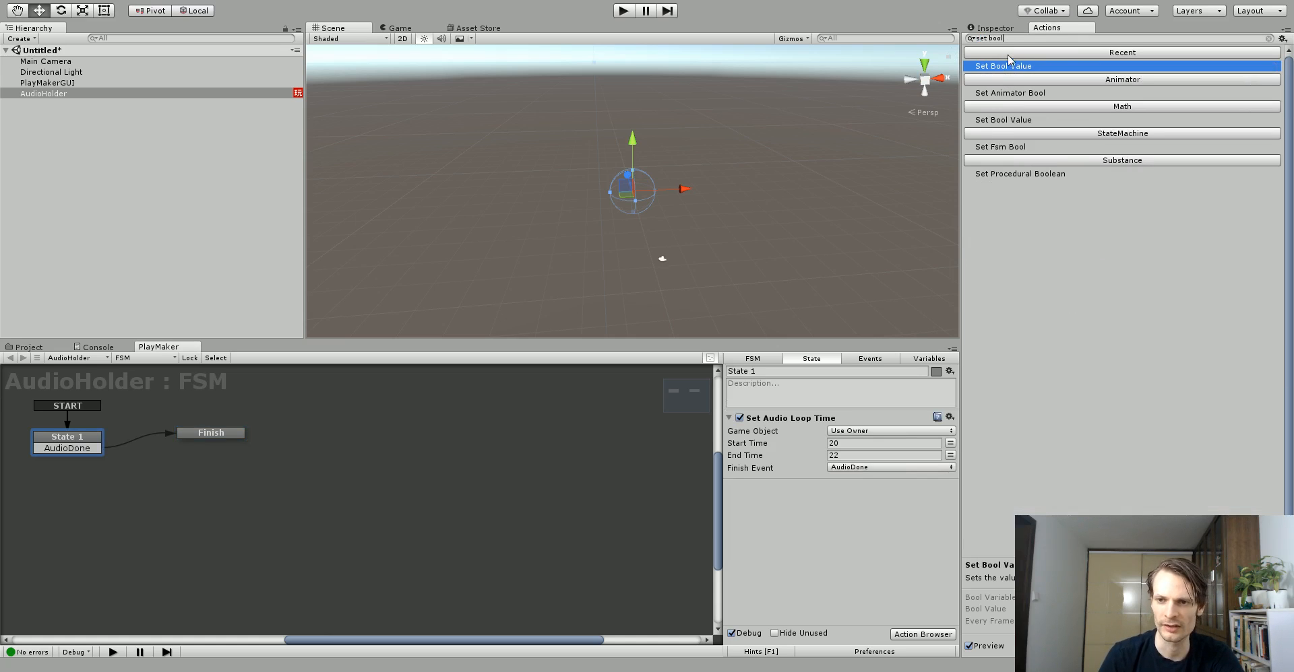
left_click(1002, 65)
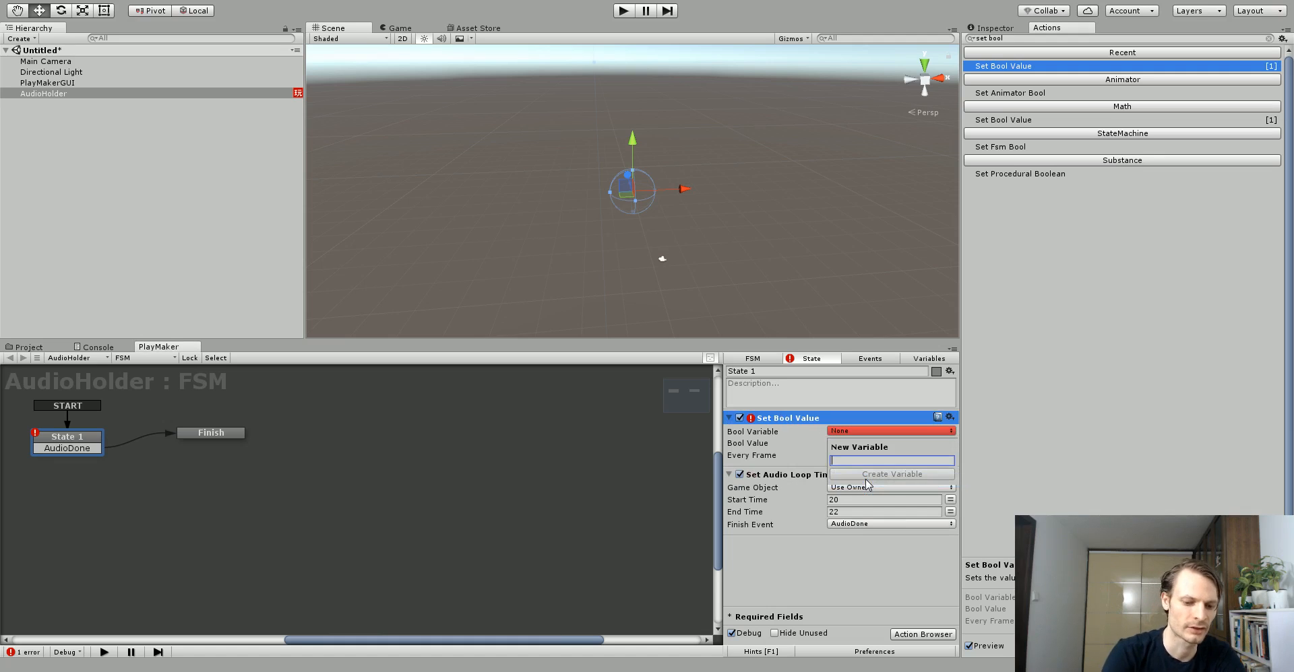
- Create the DoAudioLoop bool variable and set its value to true
type("DoAudio")
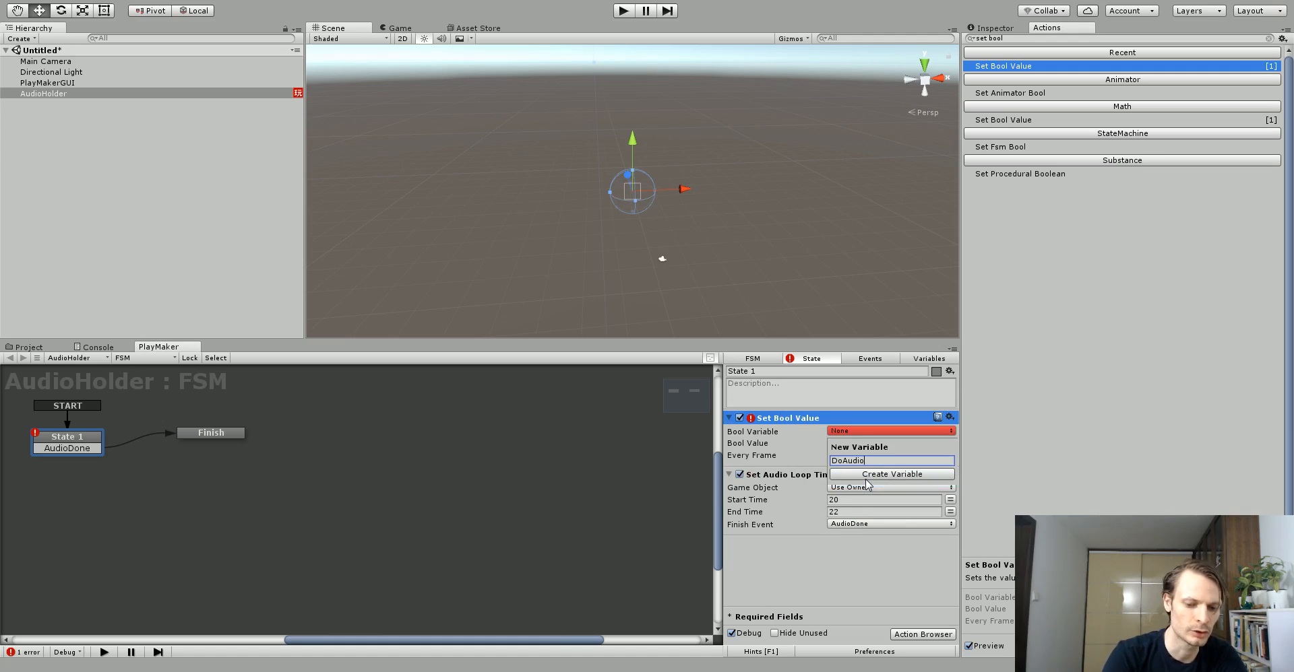
left_click(891, 473)
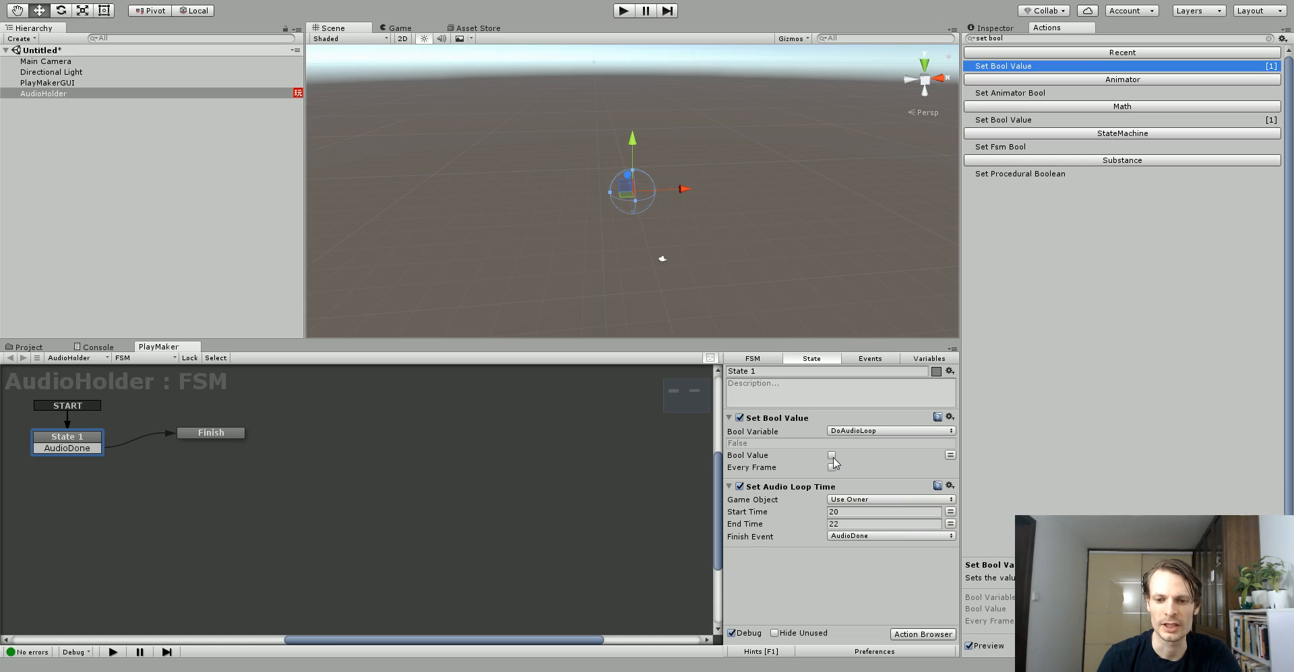
left_click(831, 456)
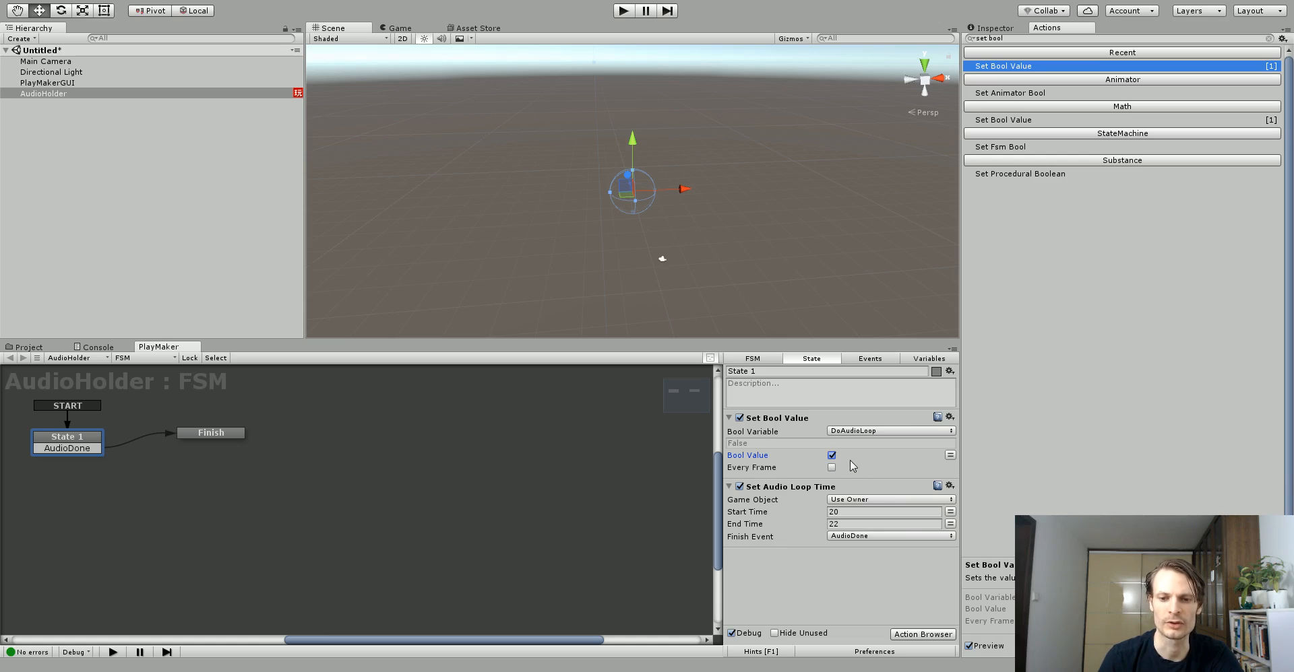
mouse_move(851, 462)
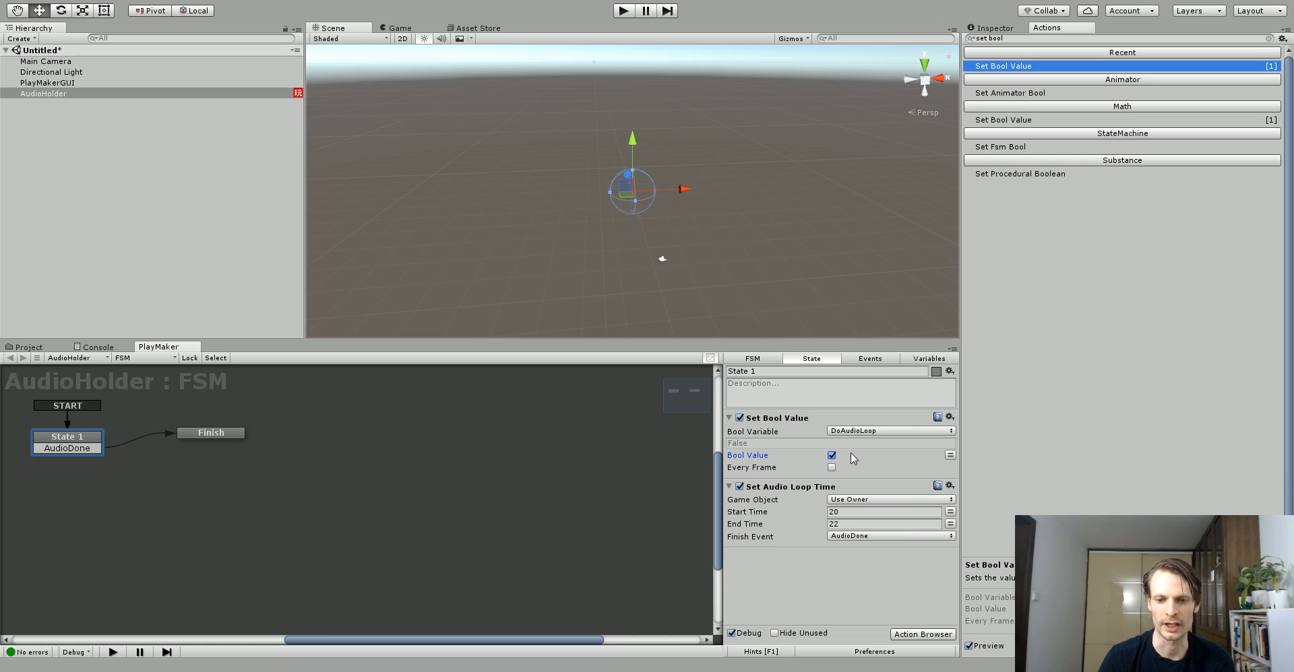
mouse_move(190, 438)
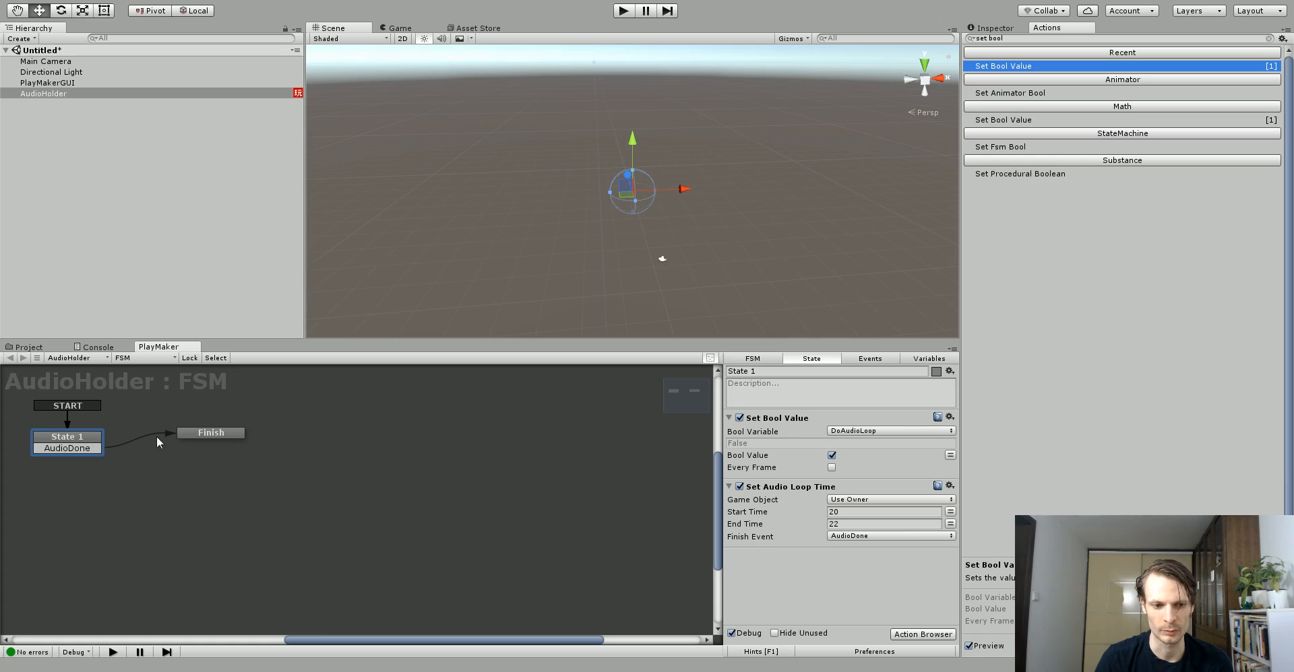
- Add a Bool Test action to Finish that checks the DoAudioLoop variable
left_click(211, 433)
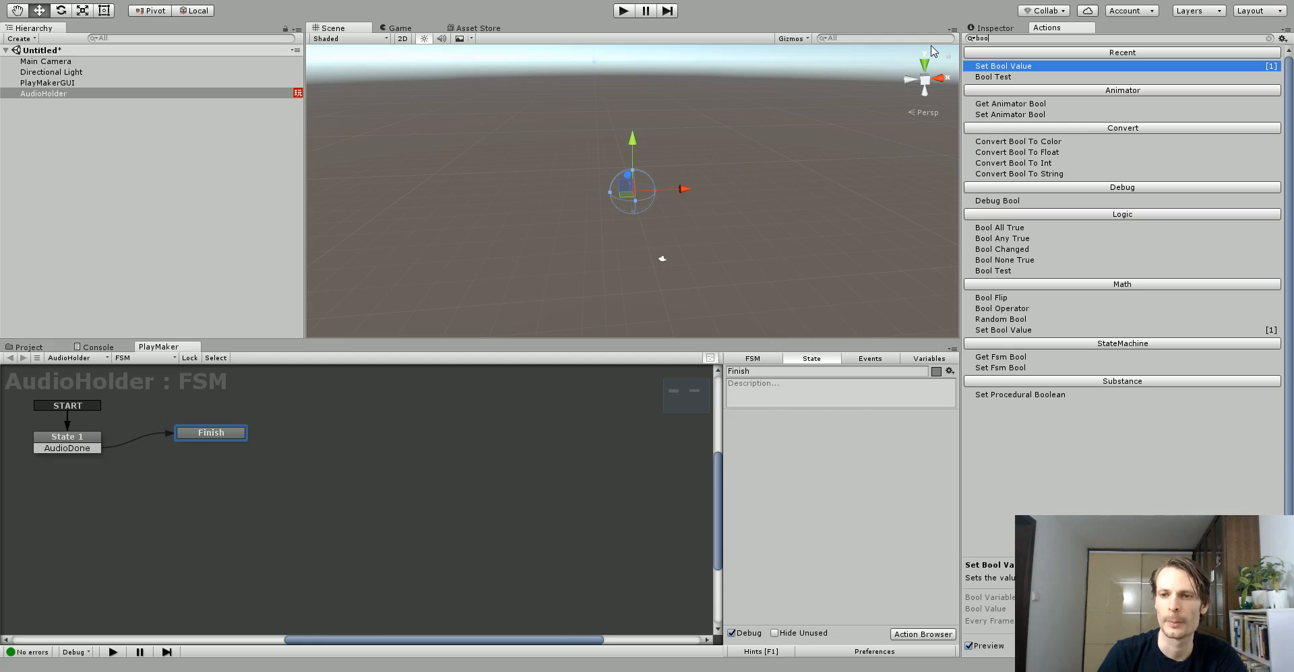
left_click(993, 77)
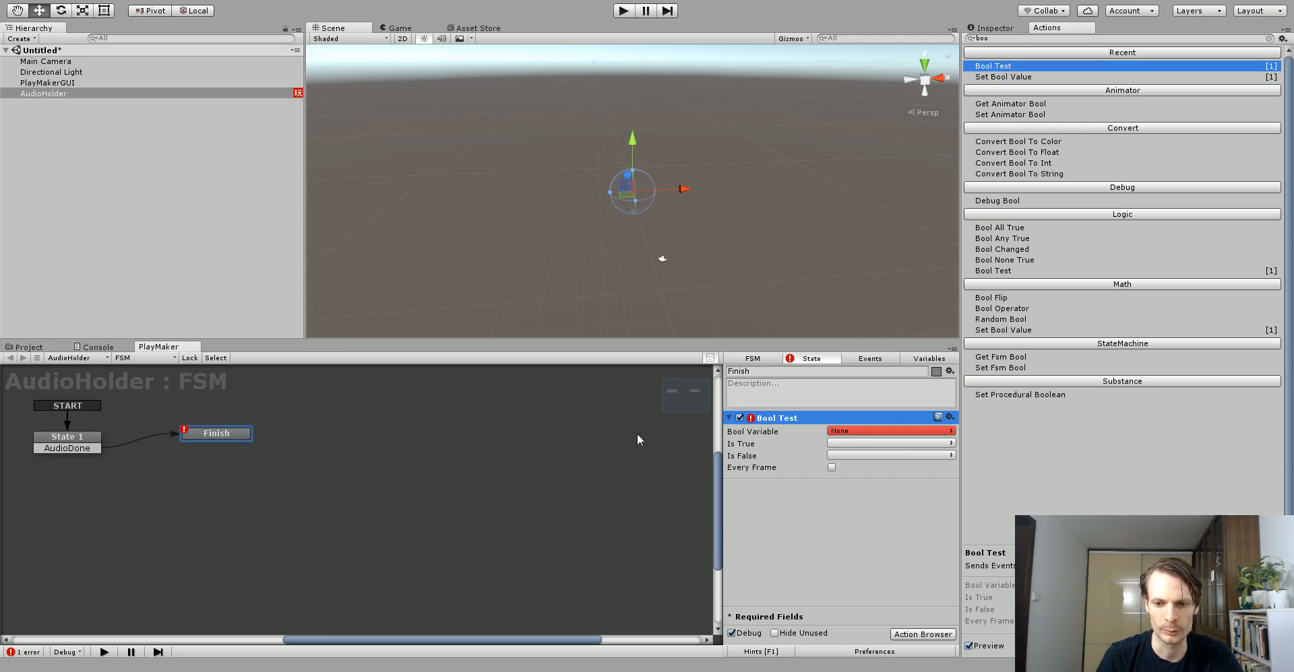
mouse_move(822, 435)
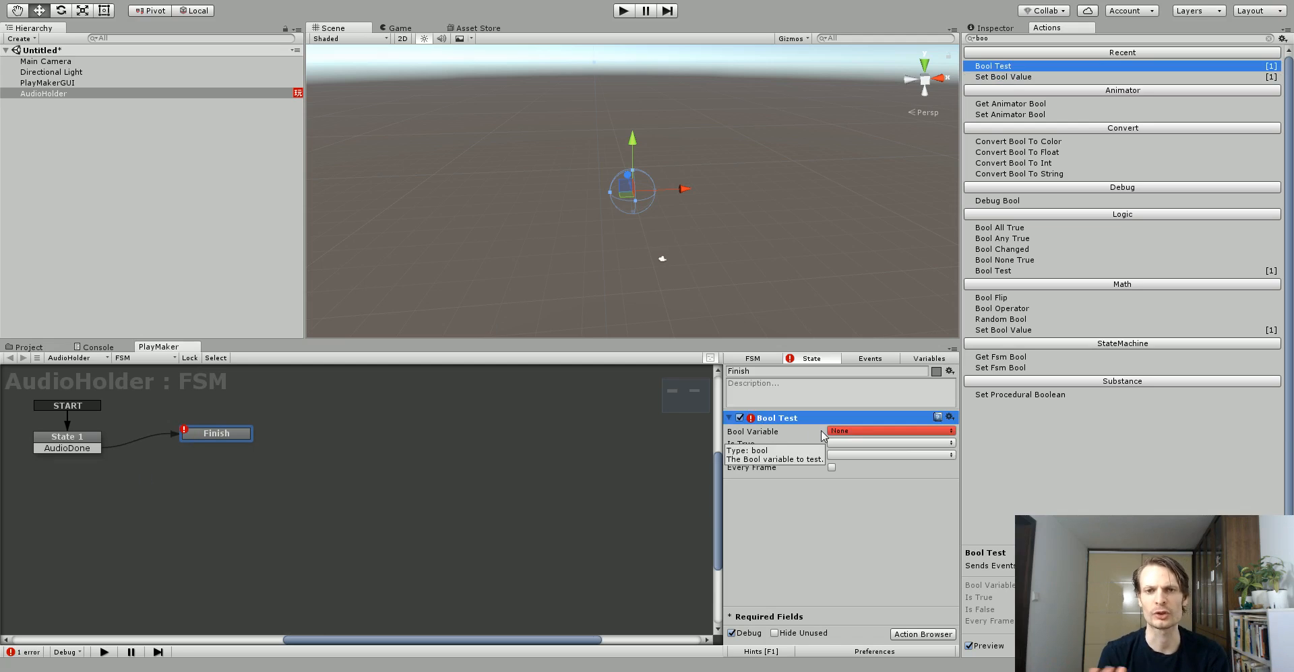
left_click(887, 432)
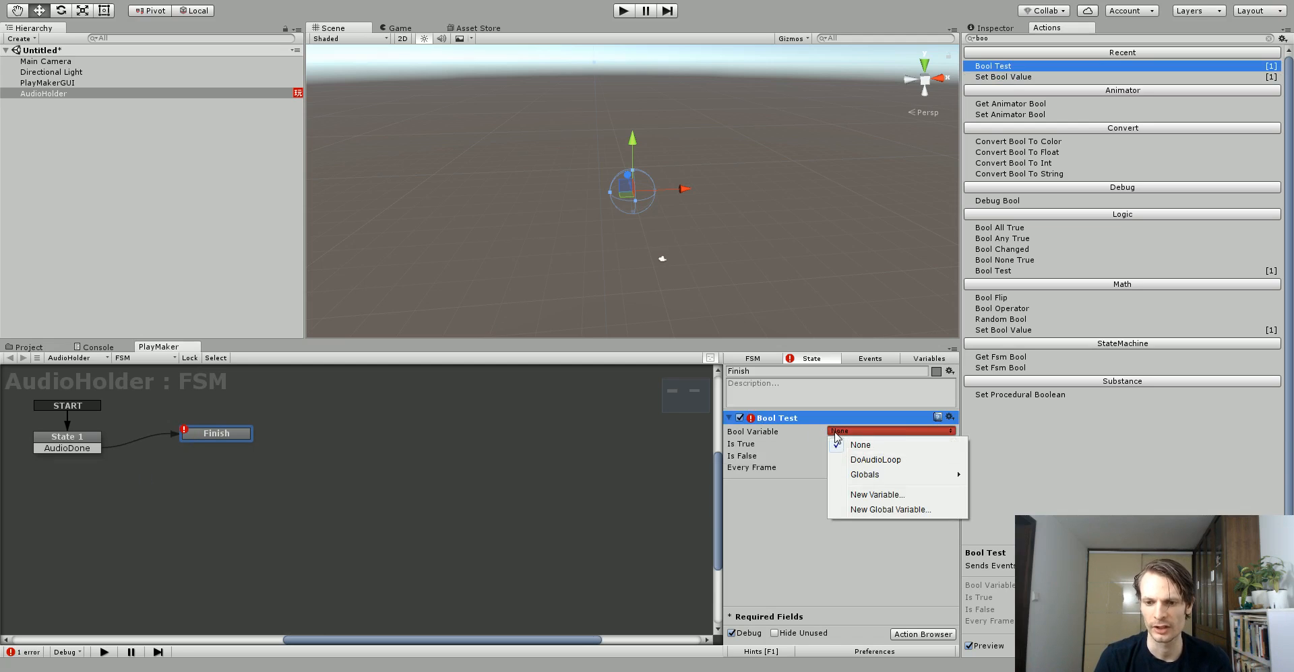
left_click(874, 459)
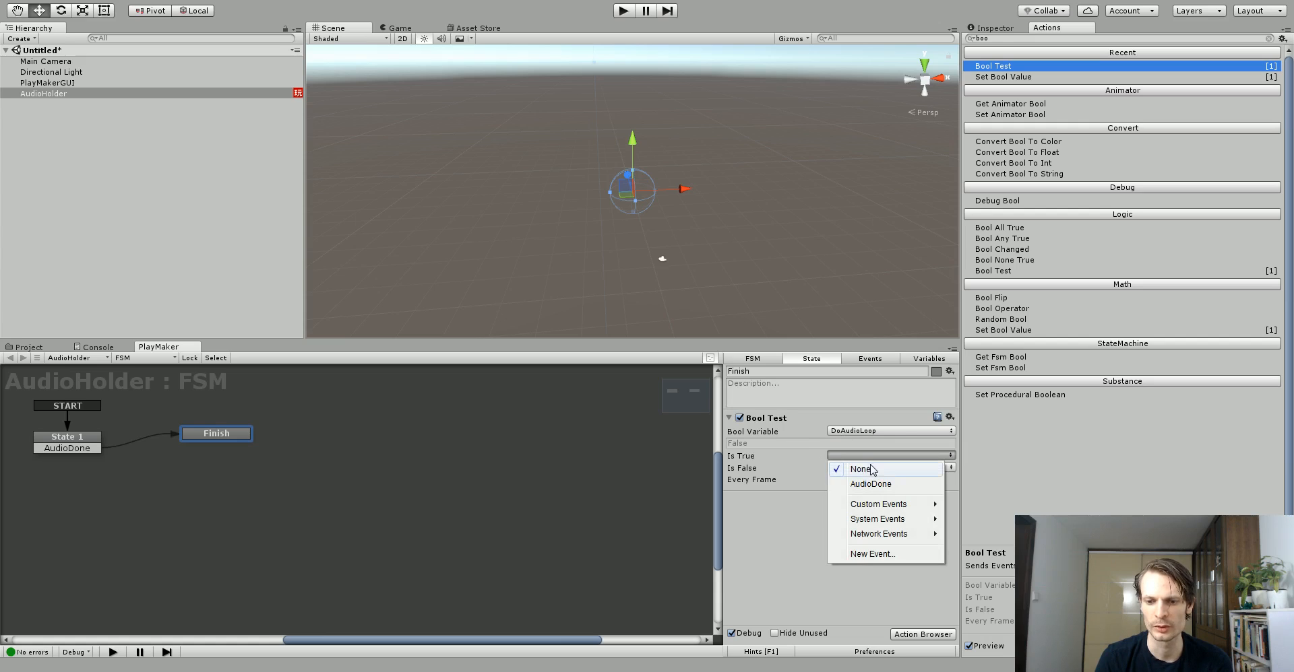
left_click(861, 469)
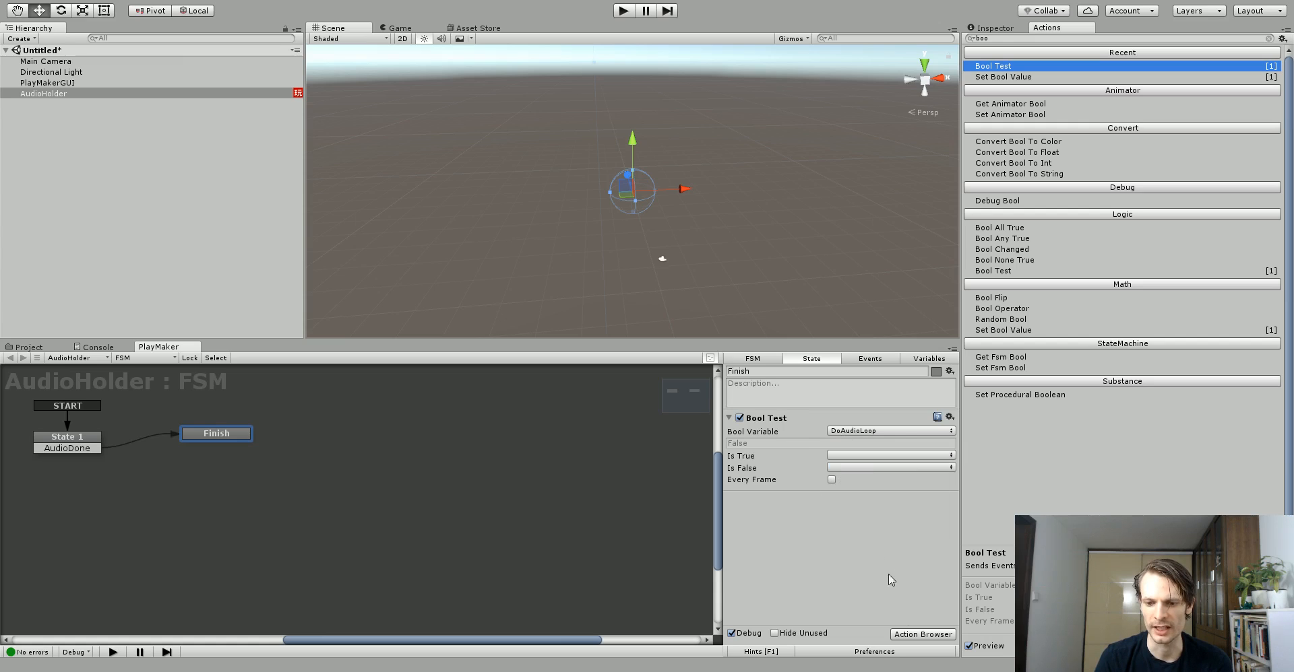
- Create a LoopAudio event for the true result and transition it back to State 1
left_click(890, 456)
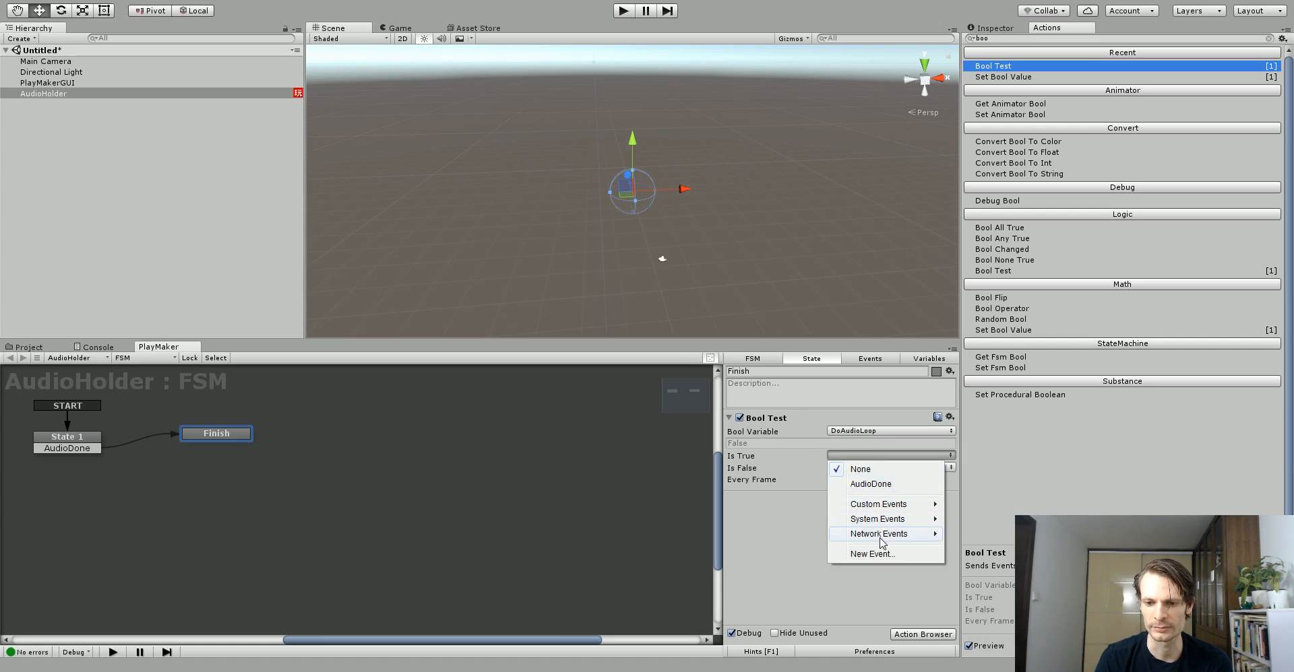
left_click(872, 554)
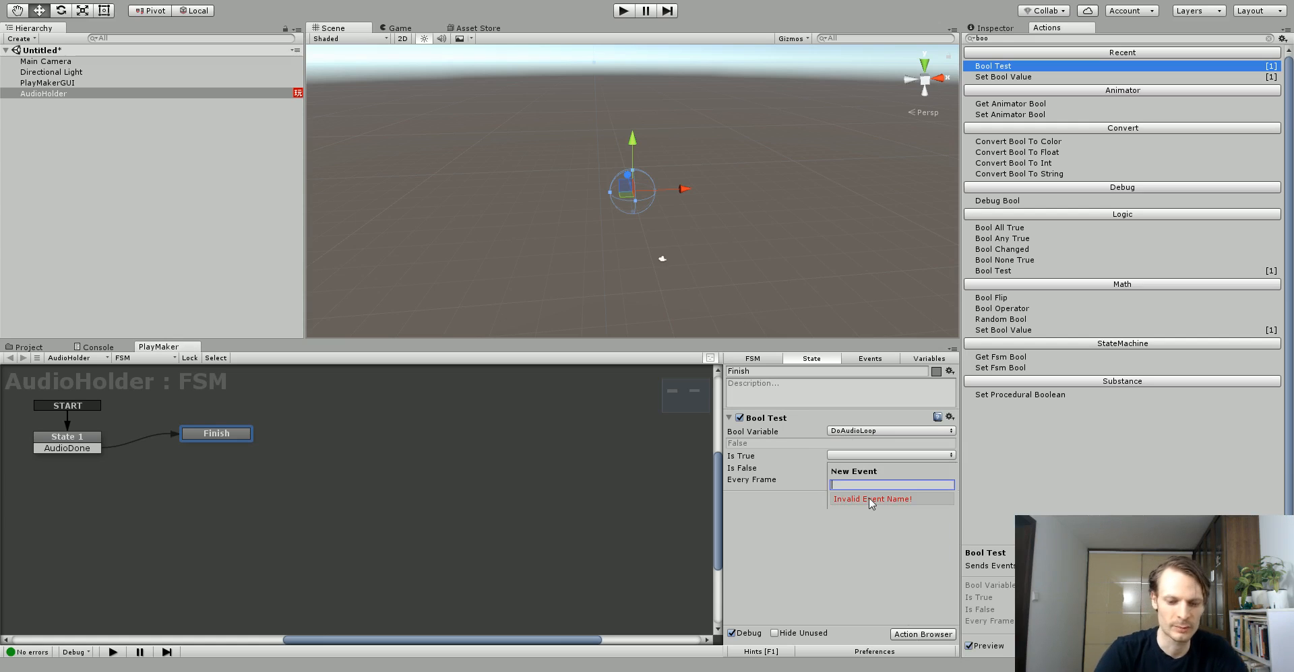
type("LoopAu")
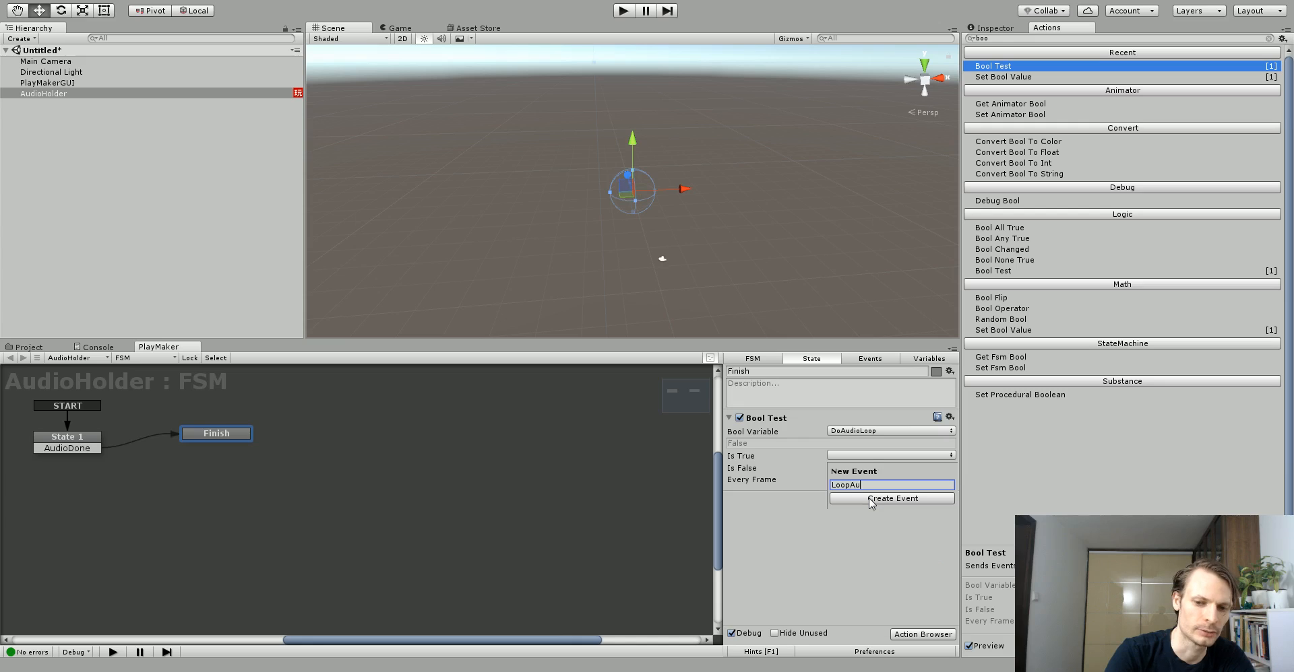
left_click(891, 498)
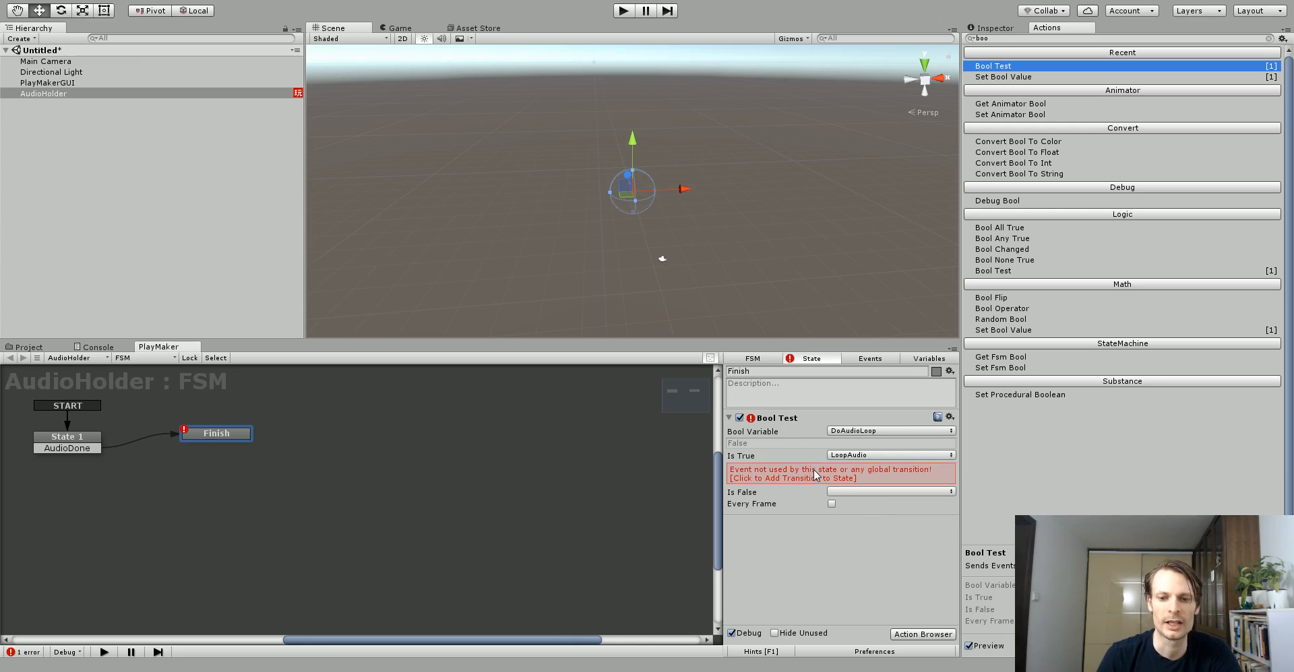
left_click(828, 478)
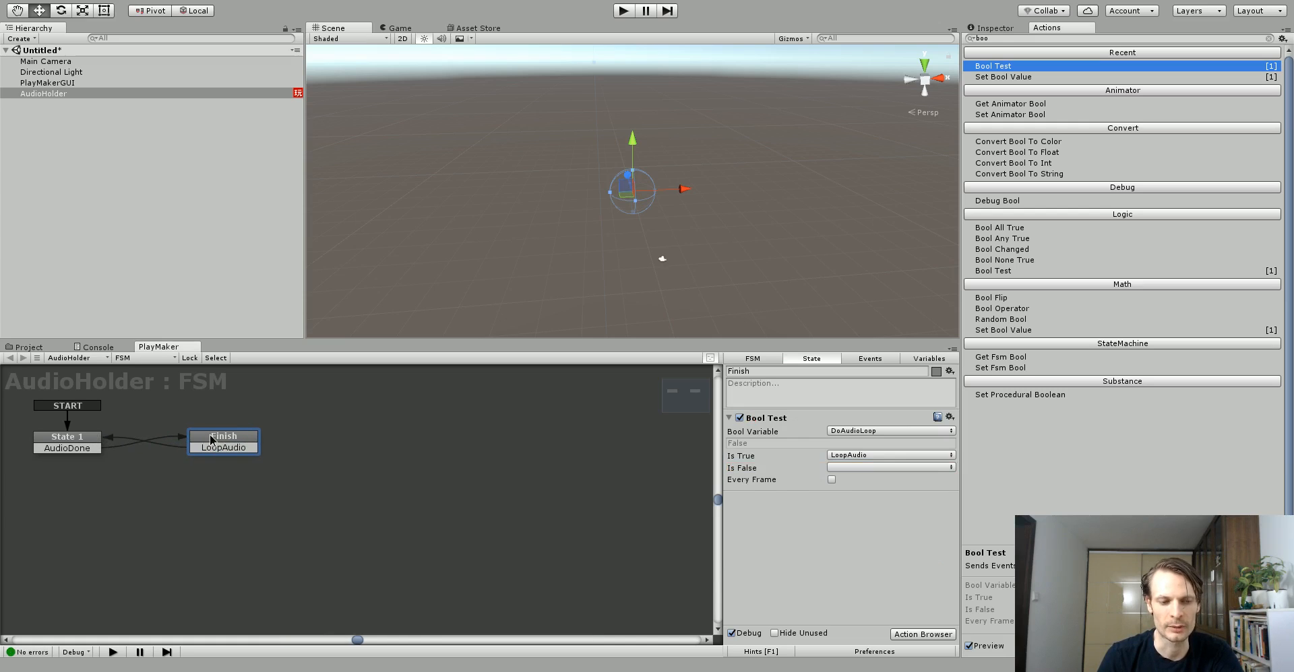
left_click(66, 436)
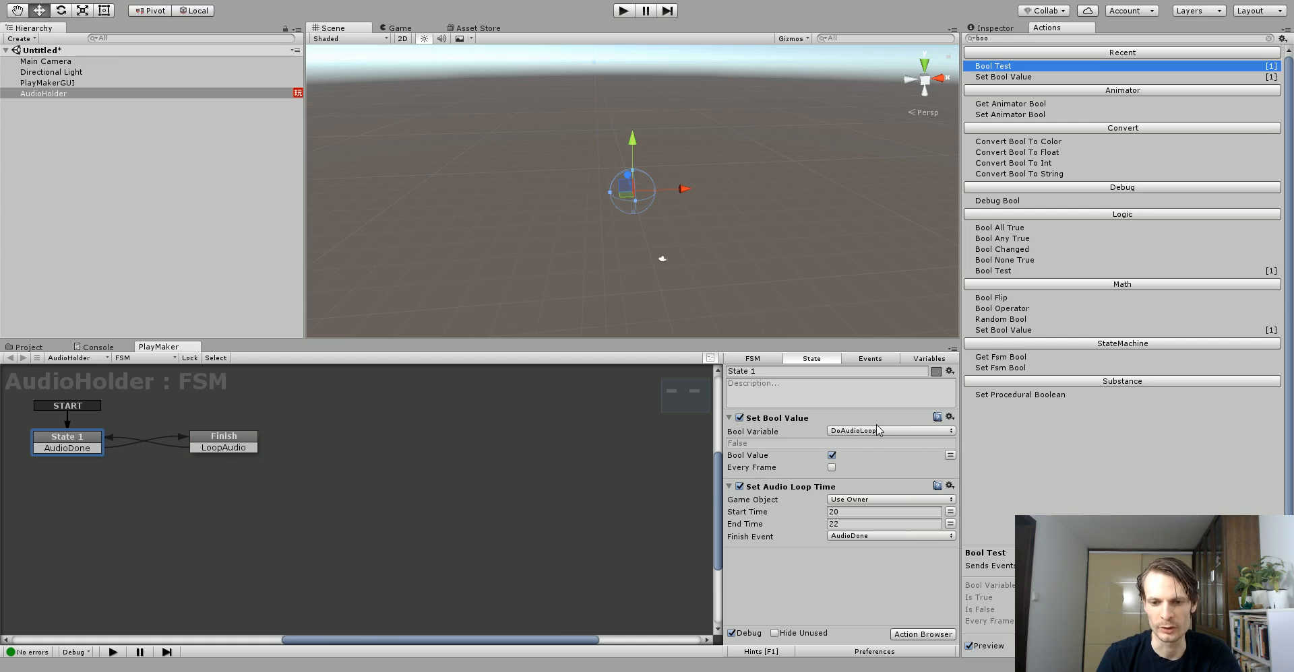
mouse_move(291, 461)
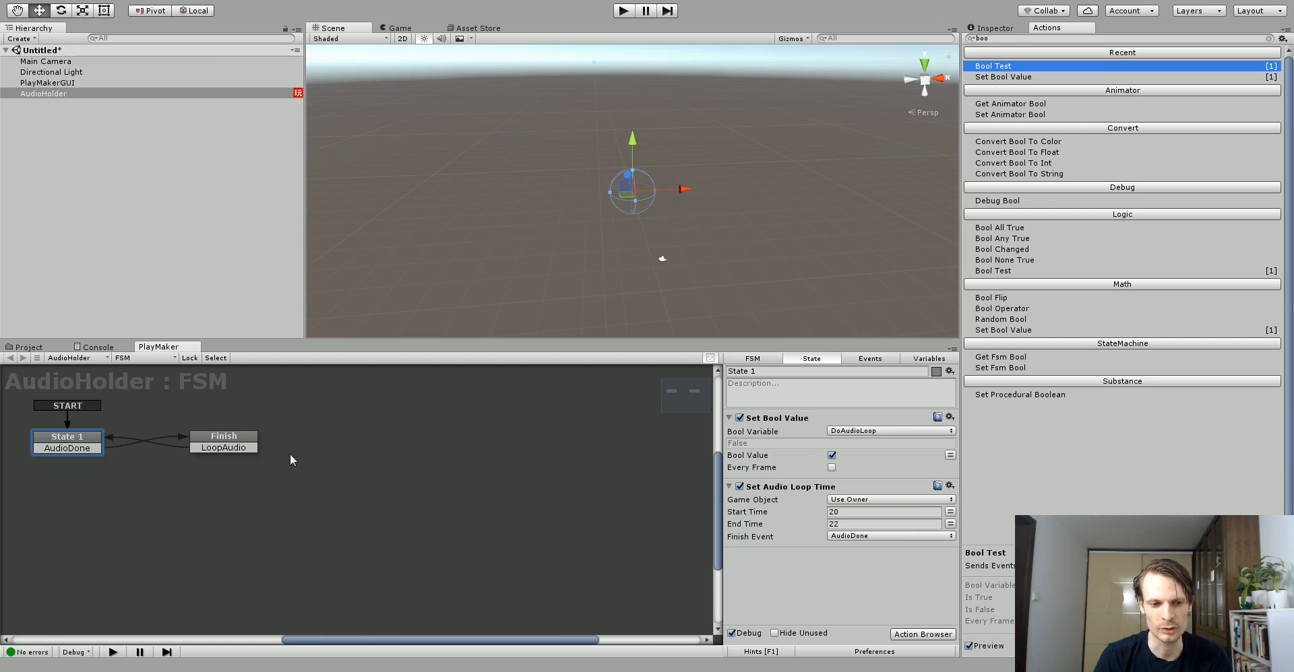
left_click(223, 435)
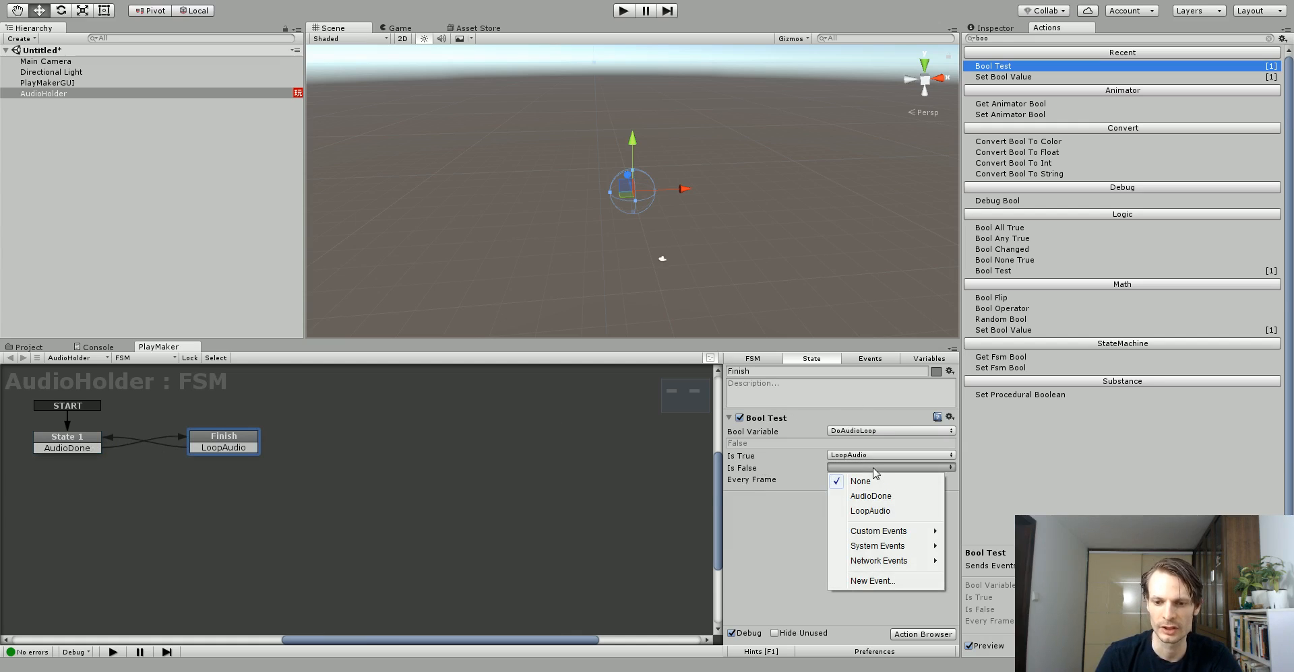
- Create a FinishAudio event for when DoAudioLoop is false
left_click(872, 580)
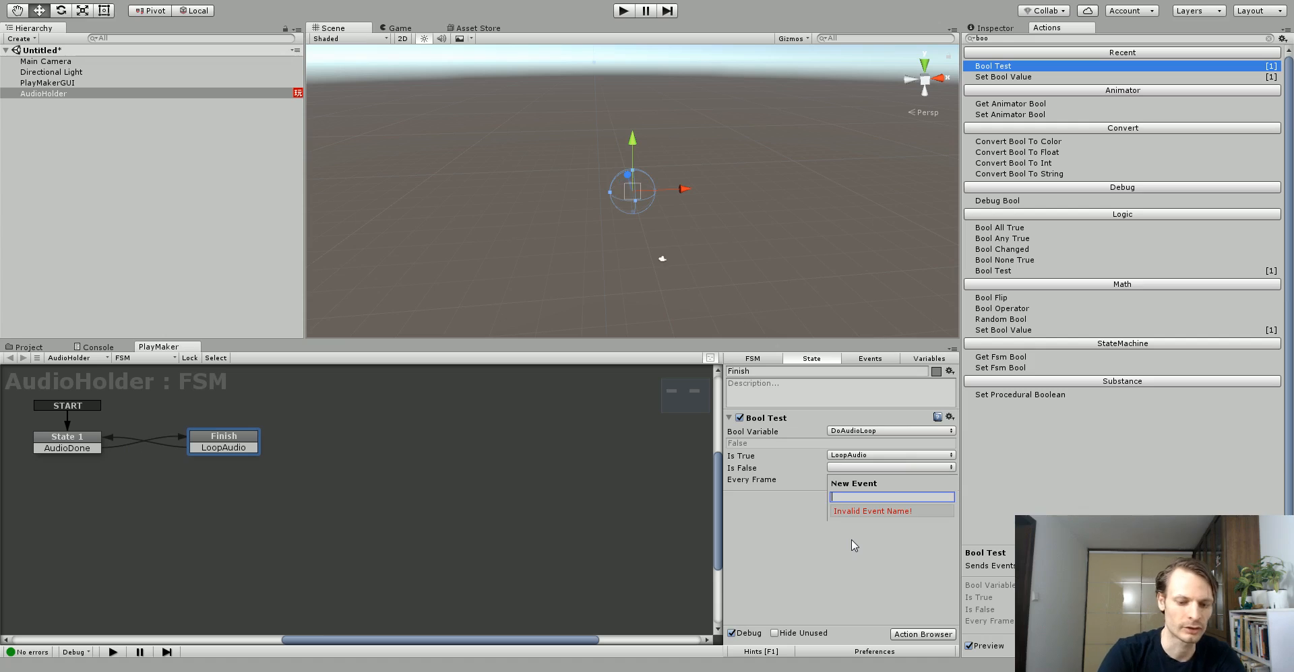
type("FinishAud")
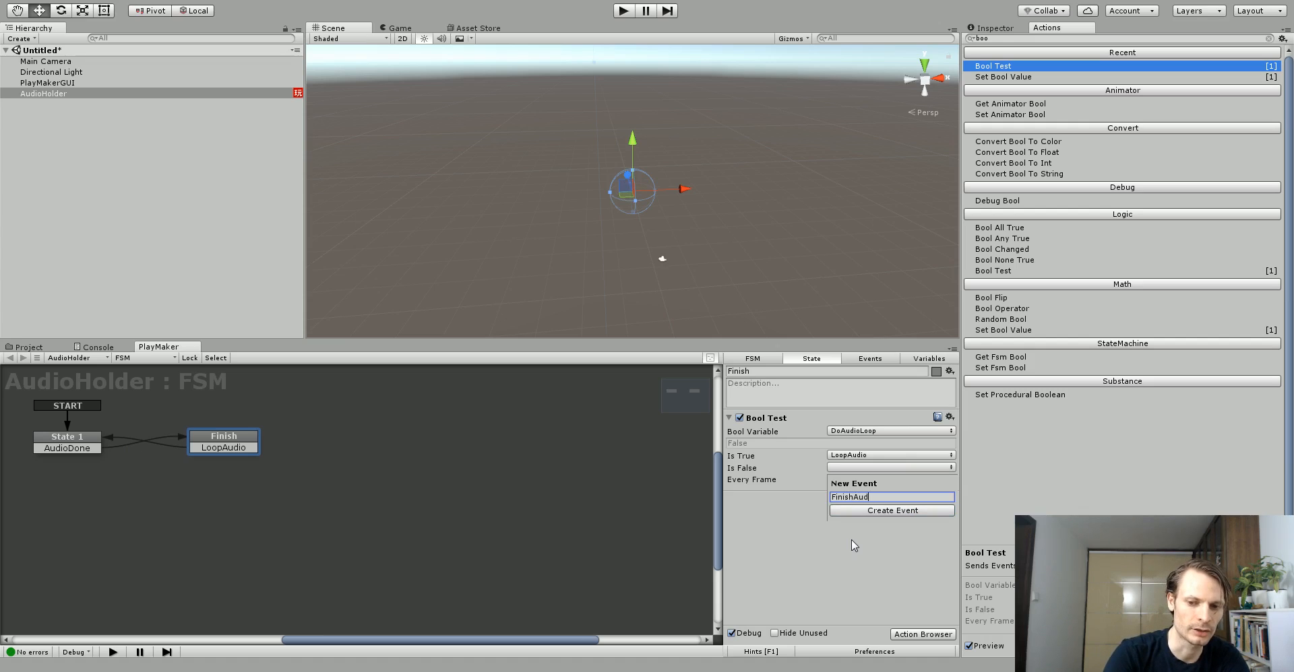
left_click(890, 509)
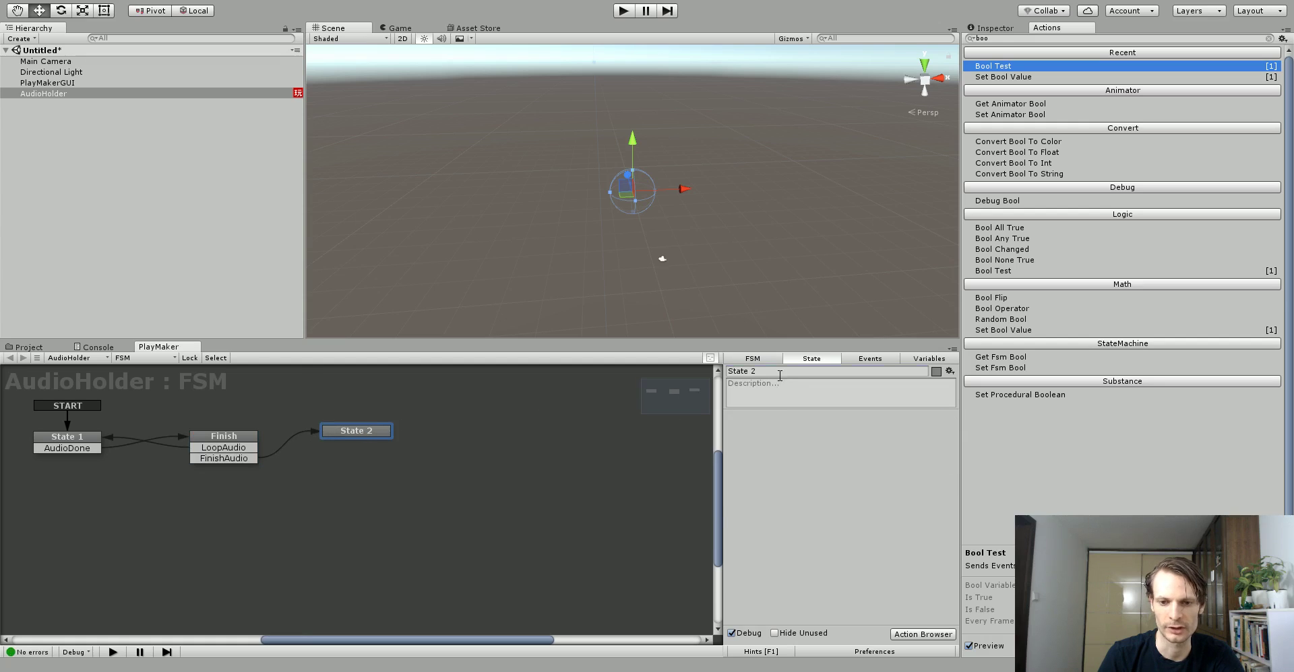
- Name the new state No More Audio and rename Finish to Loop Check
type("No More")
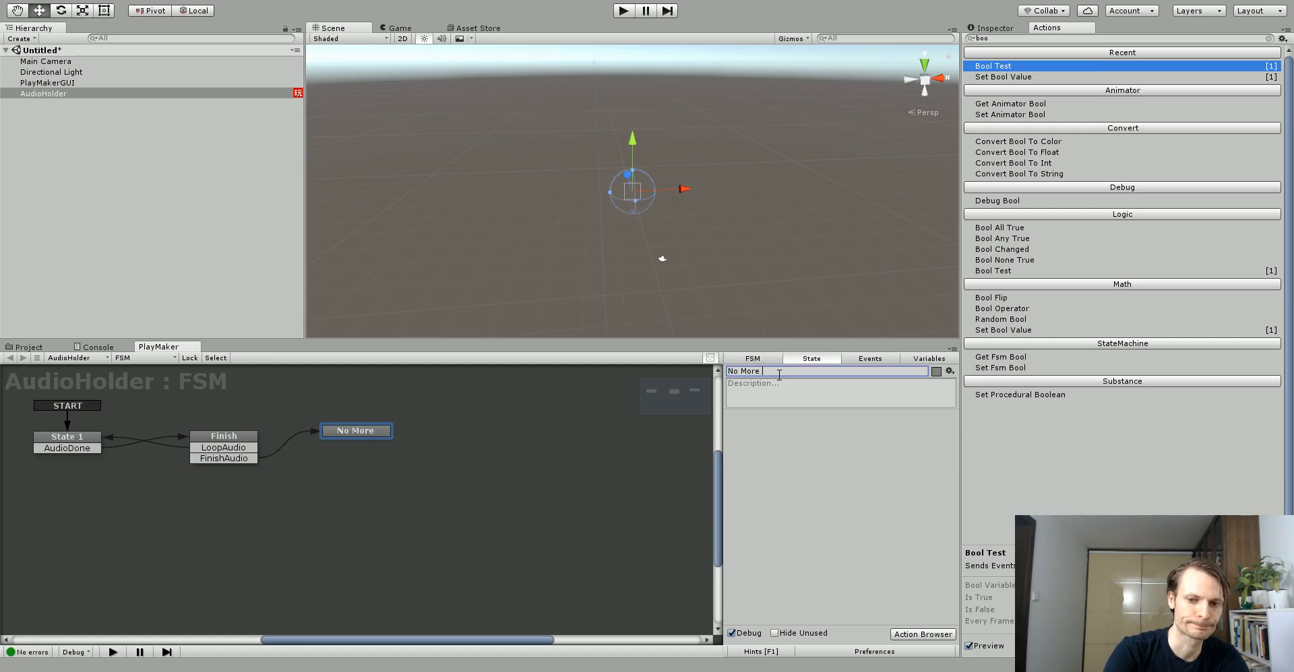
type("Audio")
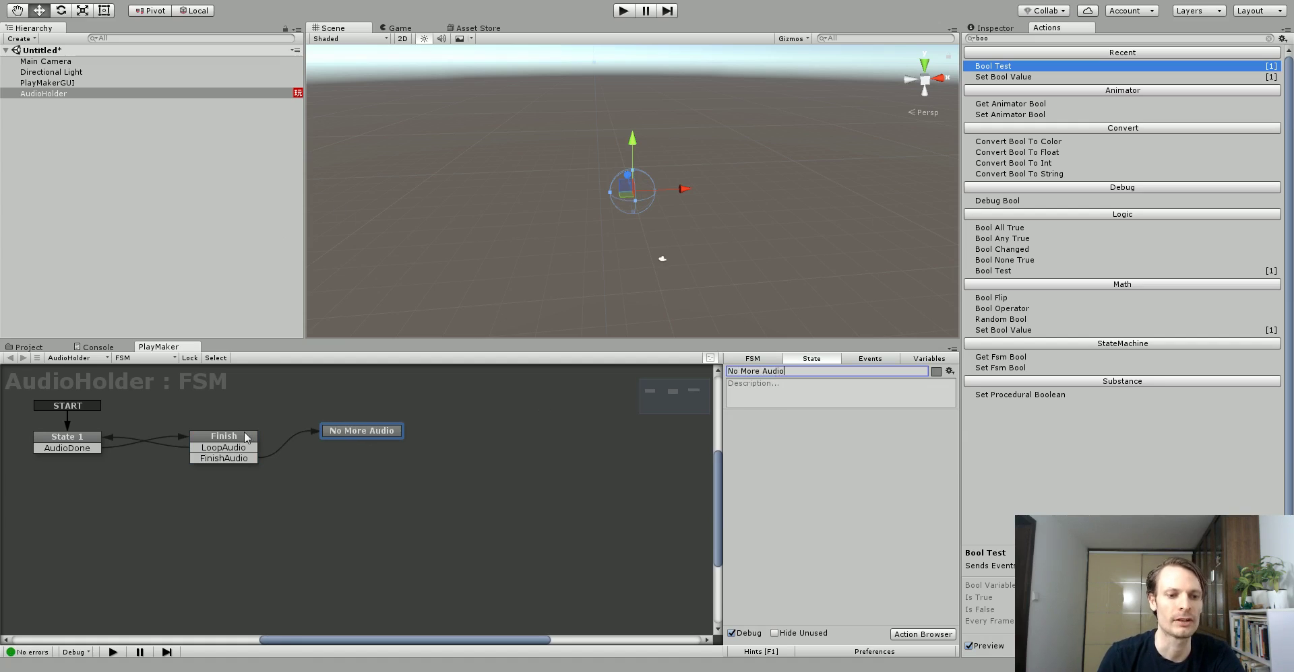
left_click(223, 435)
type("LoOo")
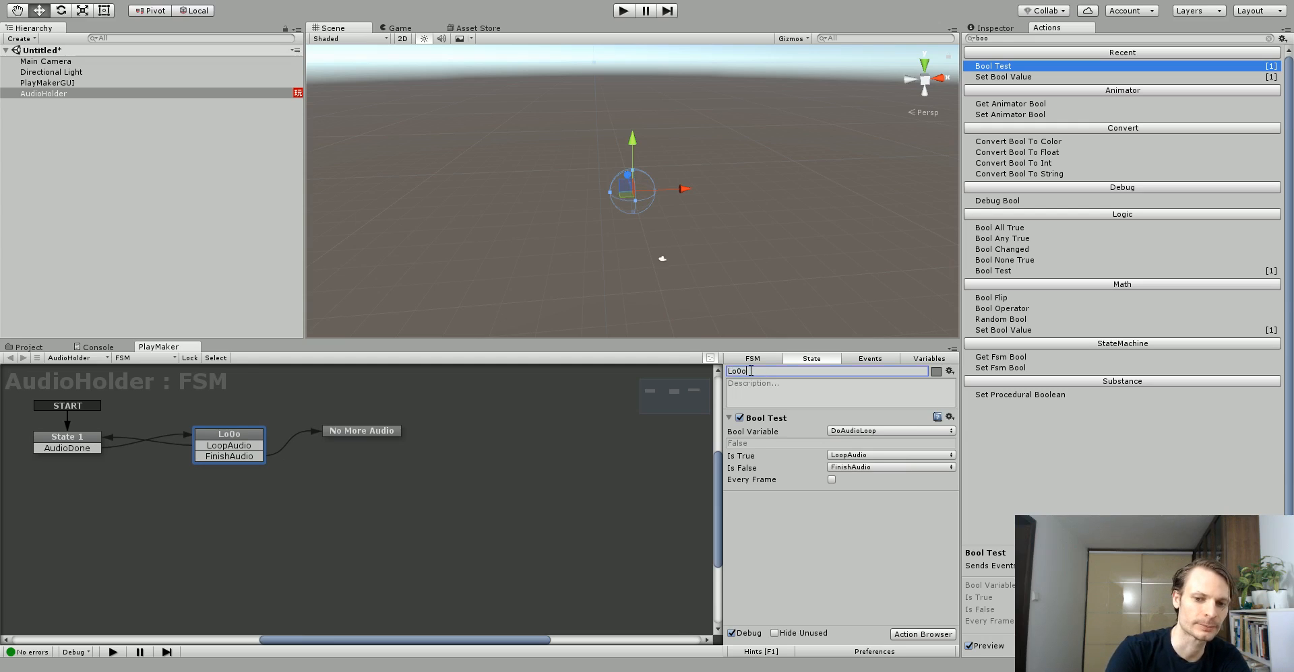
type("Loop Check")
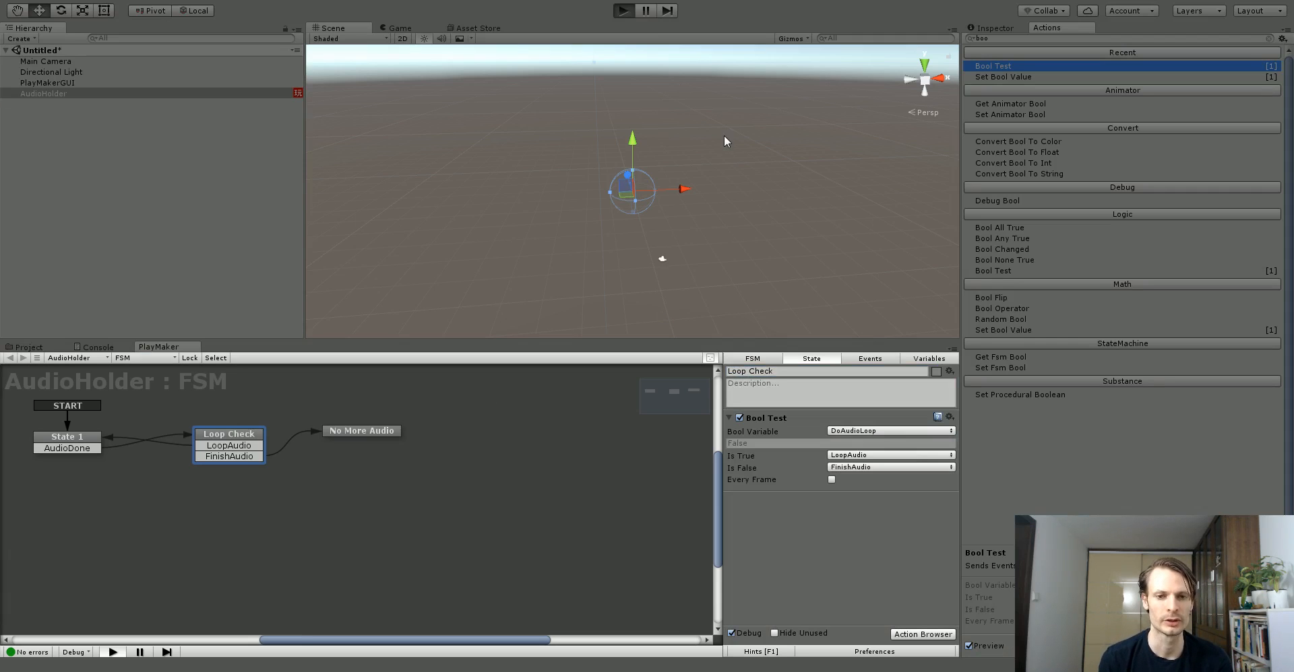
- Set DoAudioLoop to false in State 1 and play-test that the machine reaches No More Audio
left_click(623, 9)
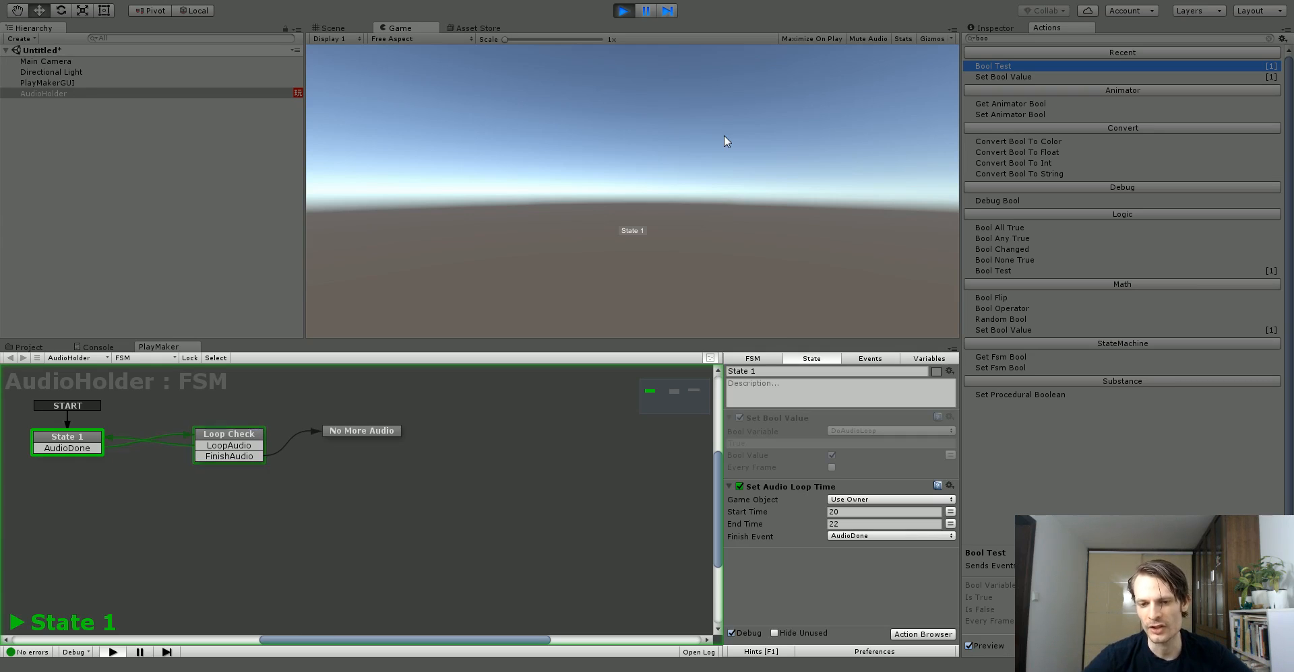
left_click(623, 11)
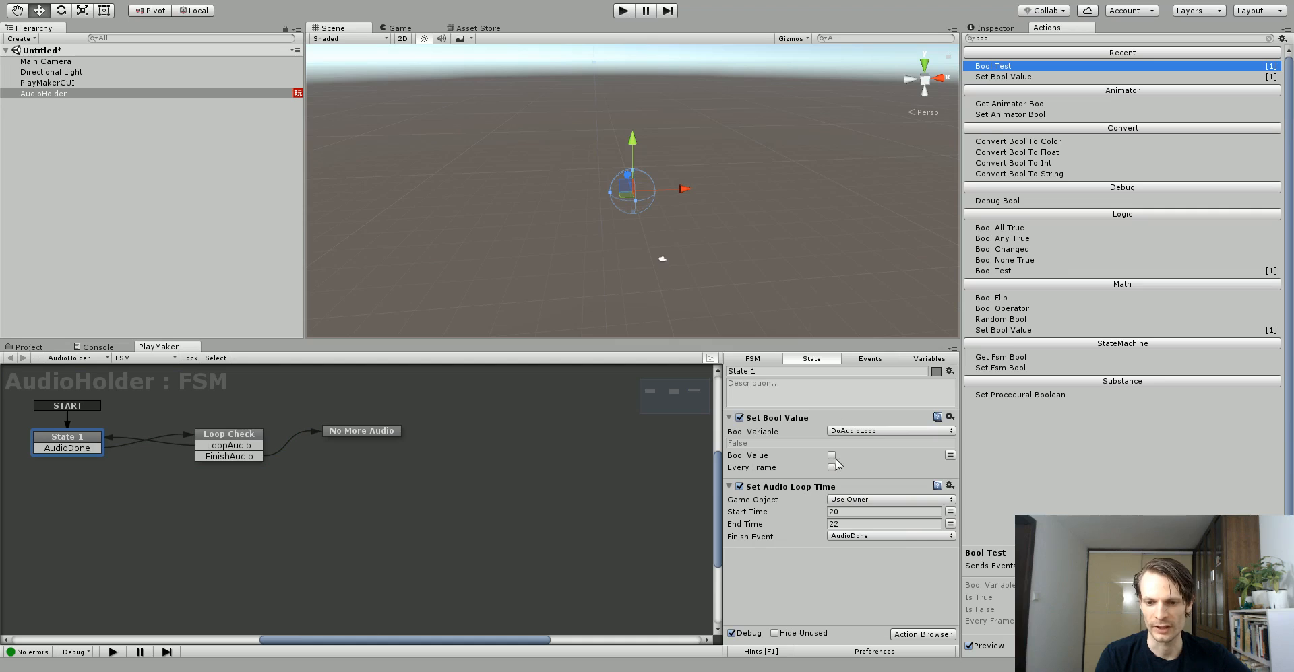
left_click(622, 11)
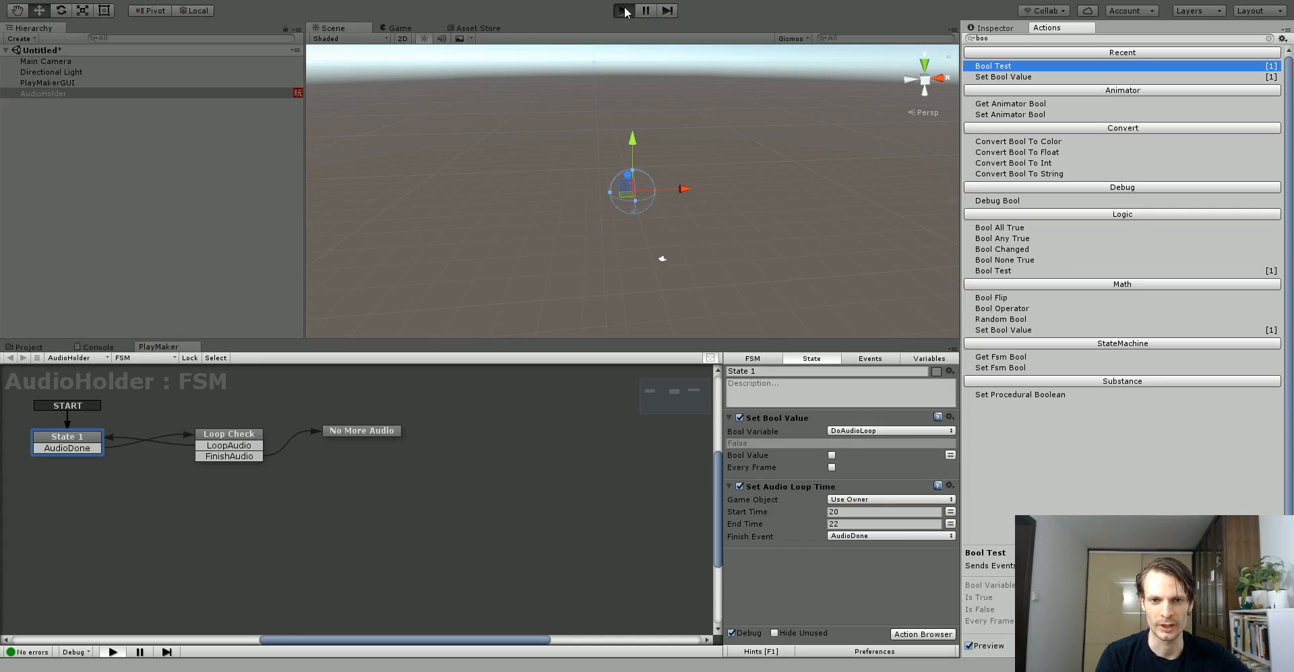
left_click(620, 9)
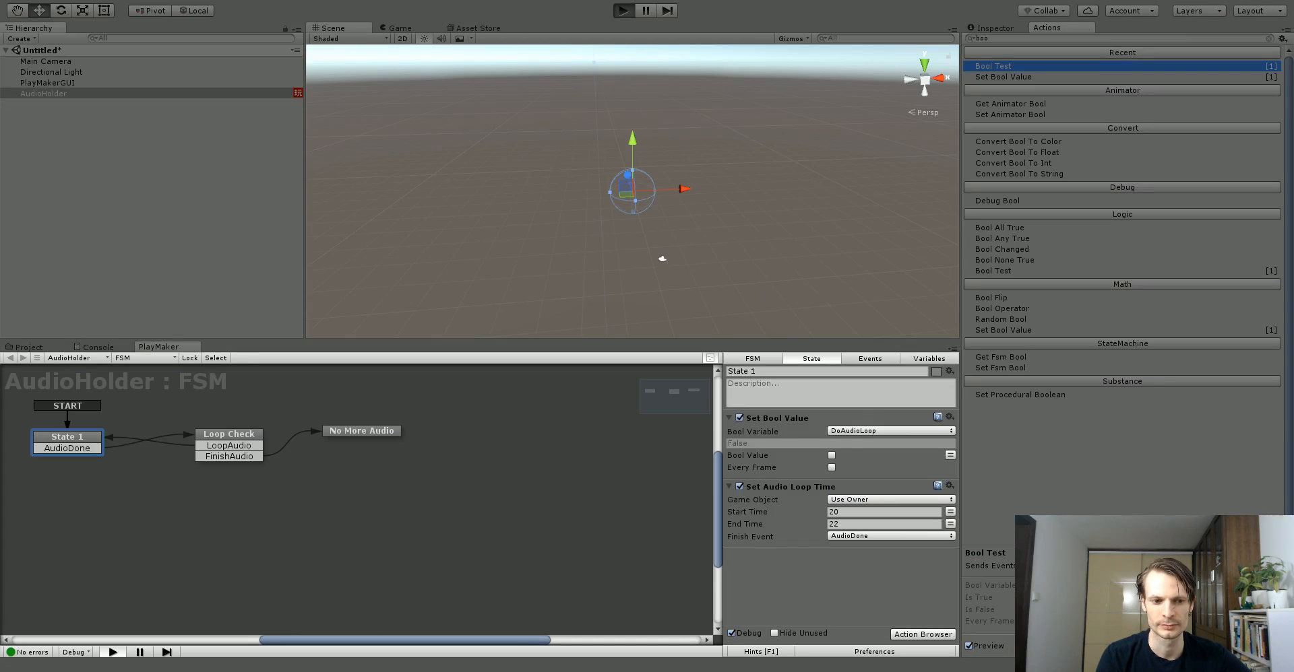
left_click(622, 9)
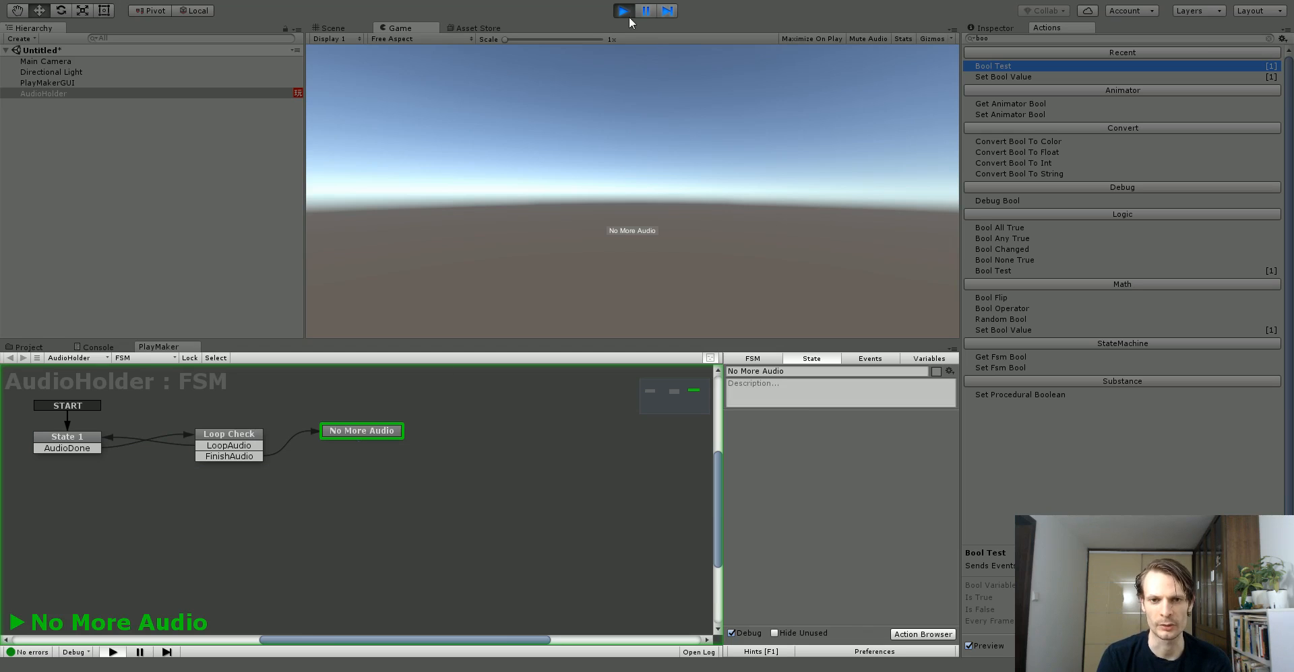
left_click(622, 9)
type("audio")
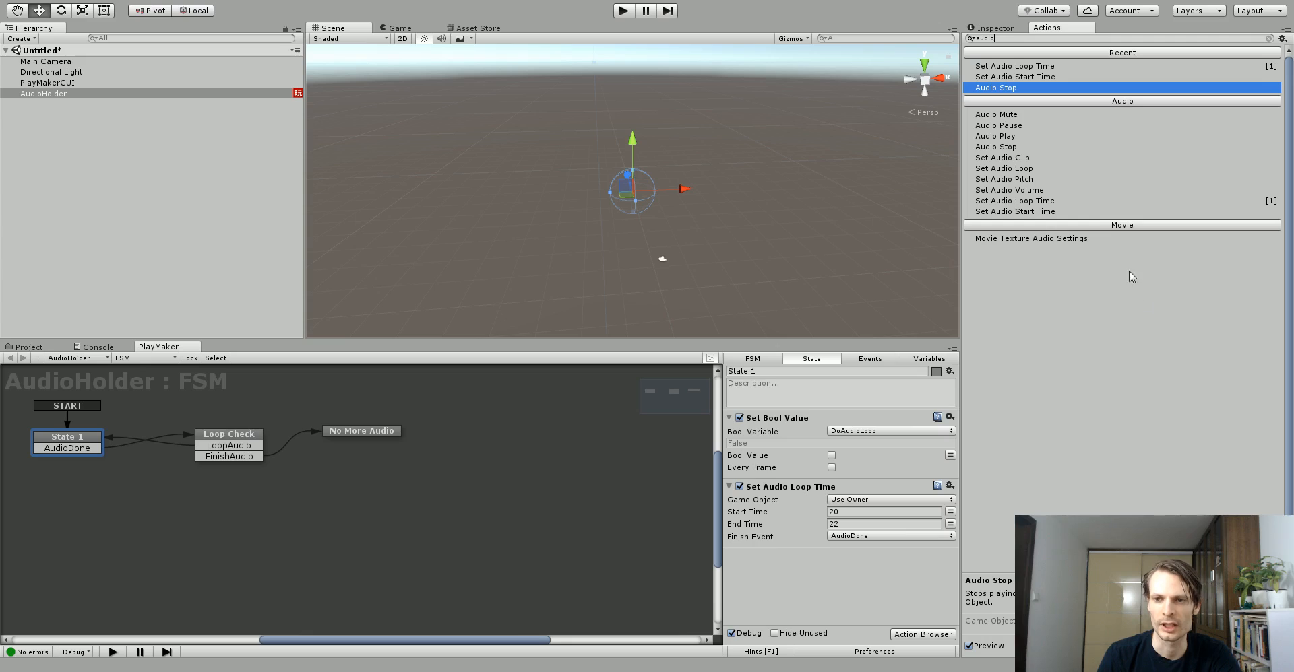
mouse_move(1020, 141)
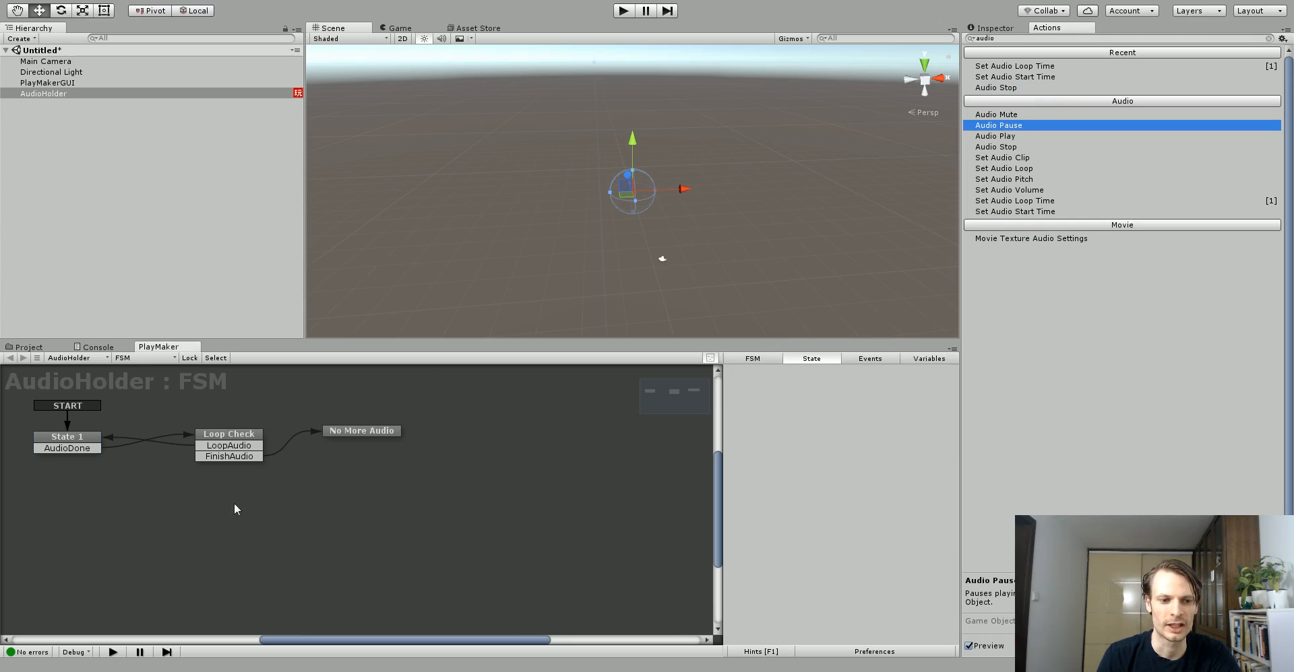
- Reselect State 1 after browsing the audio actions list
left_click(67, 437)
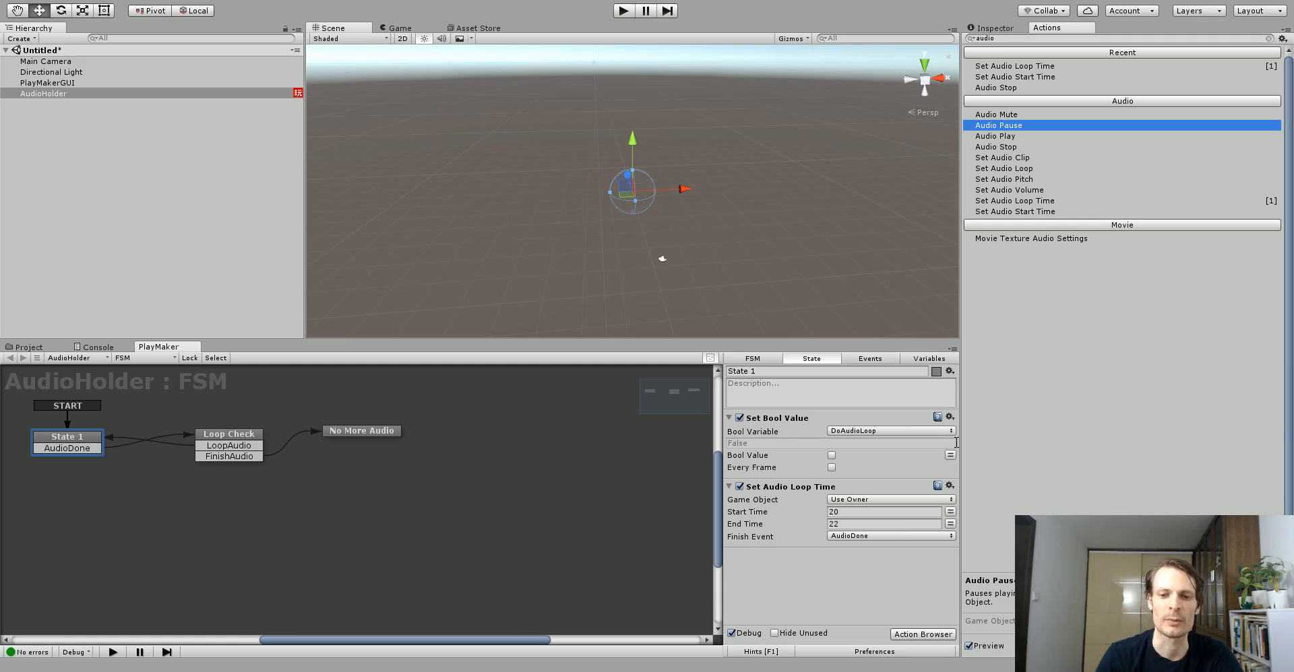
- Delete the extra states, set State 1's loop End Time to 50, and route AudioDone to a new State 2
left_click(229, 434)
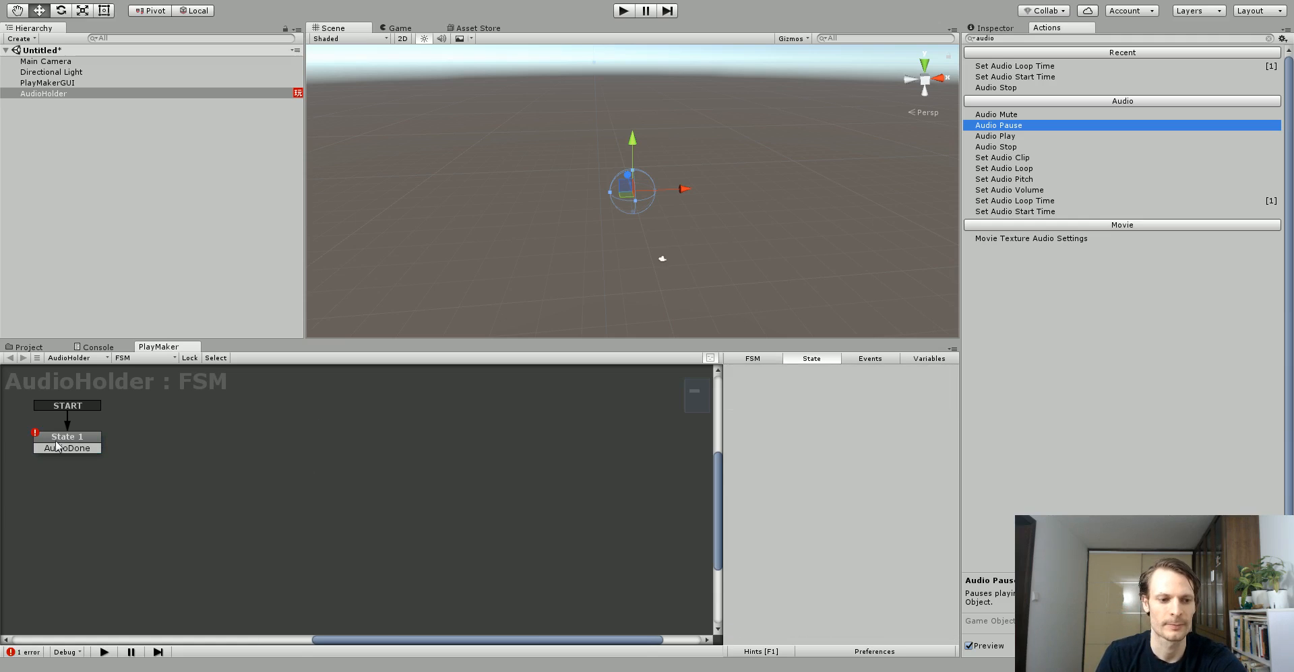
left_click(68, 437)
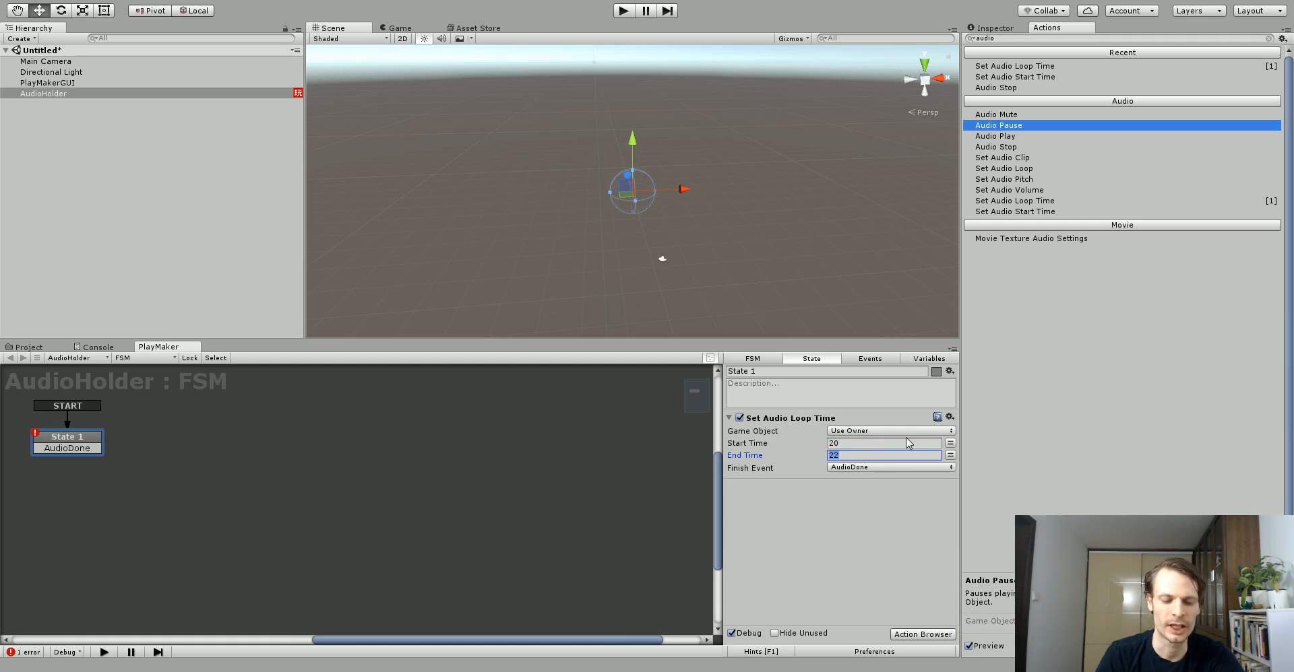
type("50")
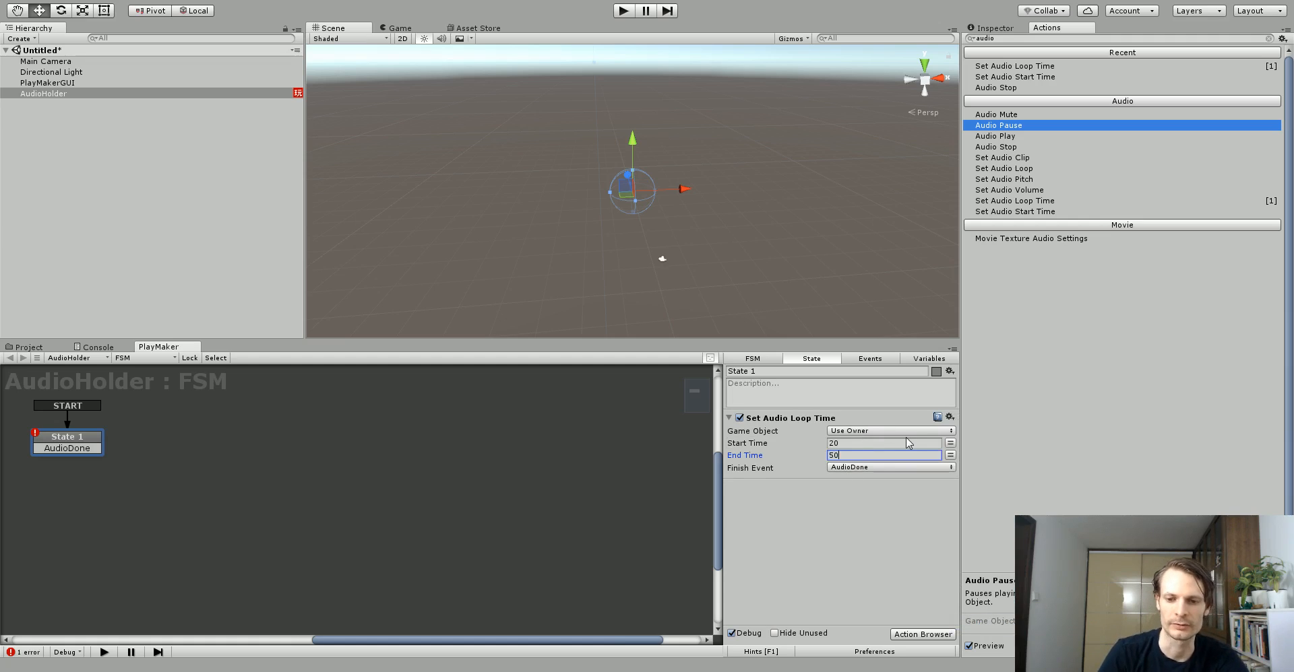
left_click(68, 447)
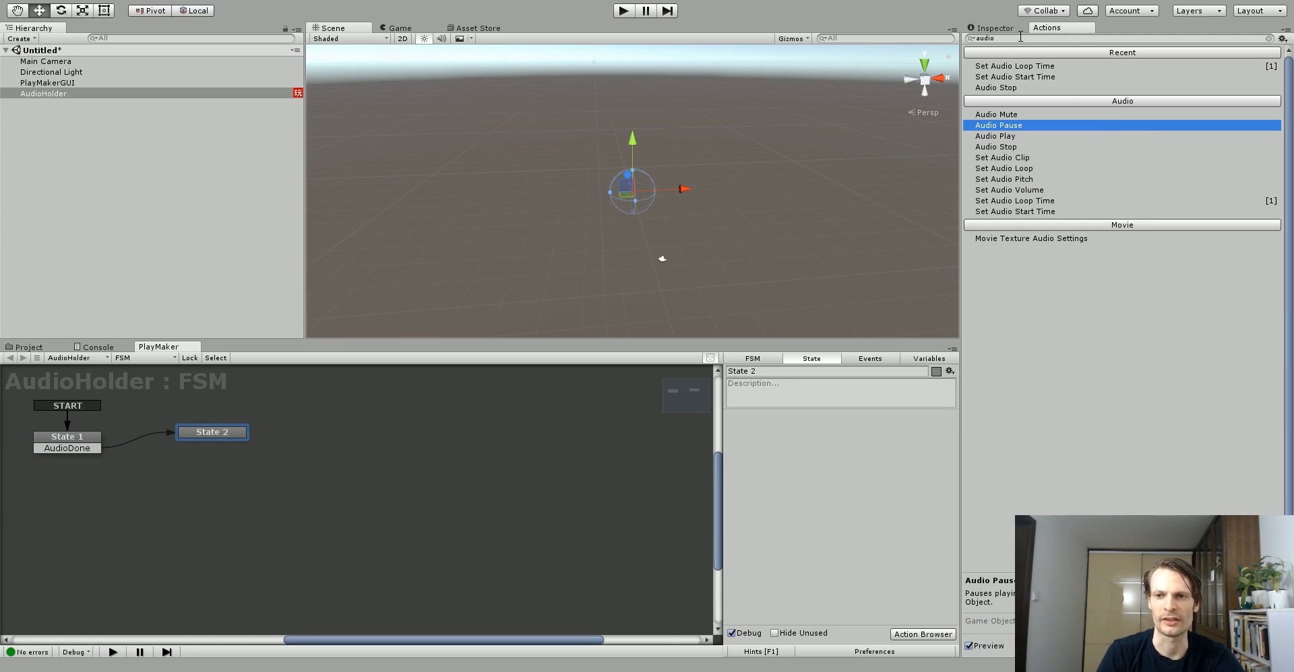
- Rename AudioHolder's FSM to PlayAudio and add a second Play Maker FSM named Pause Audio
left_click(995, 27)
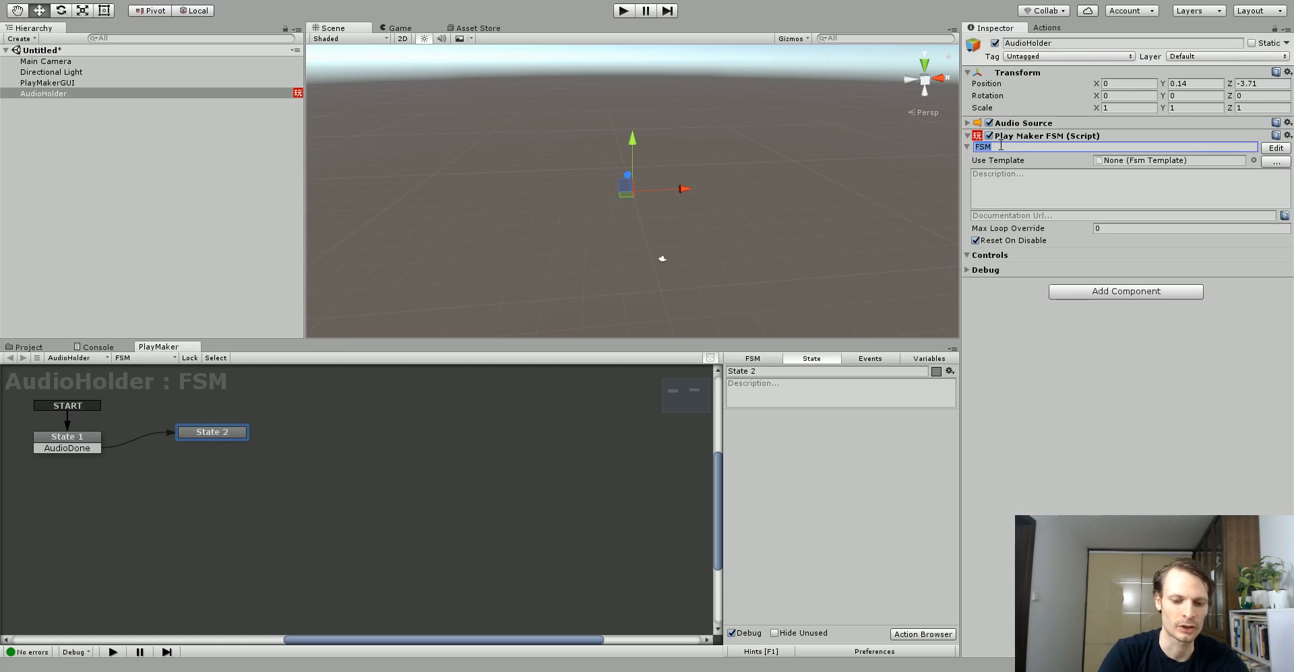
type("PlayAudio")
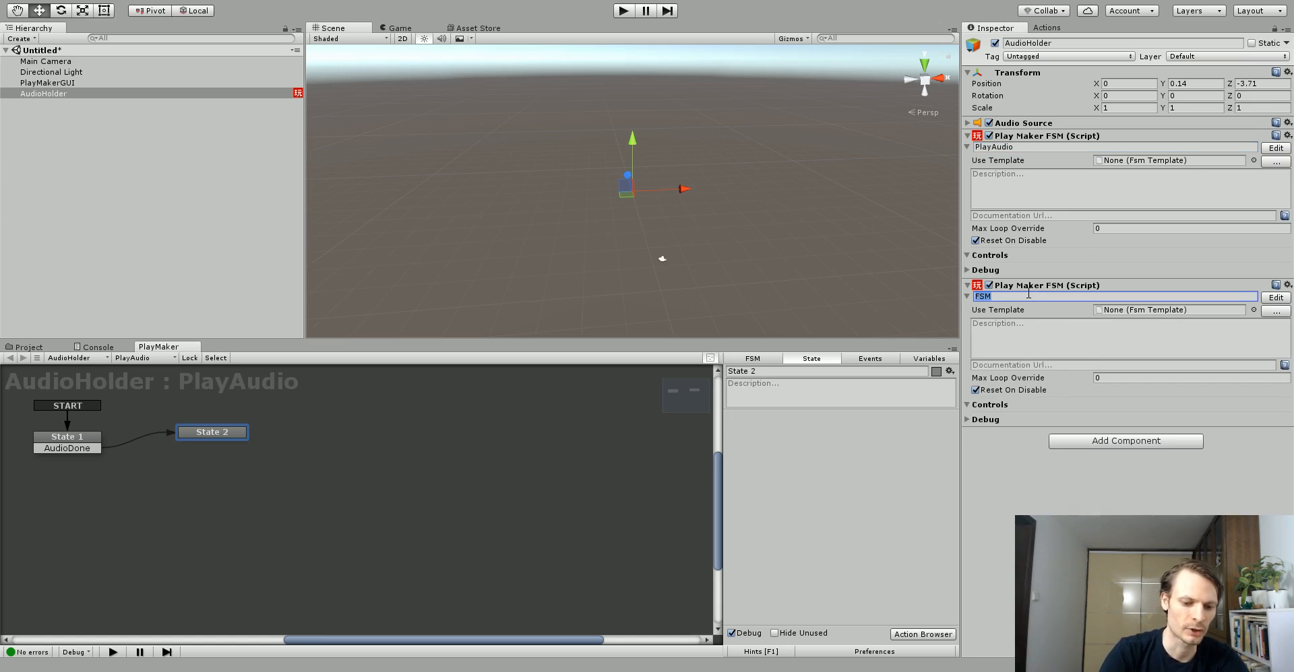
type("Pause Audio")
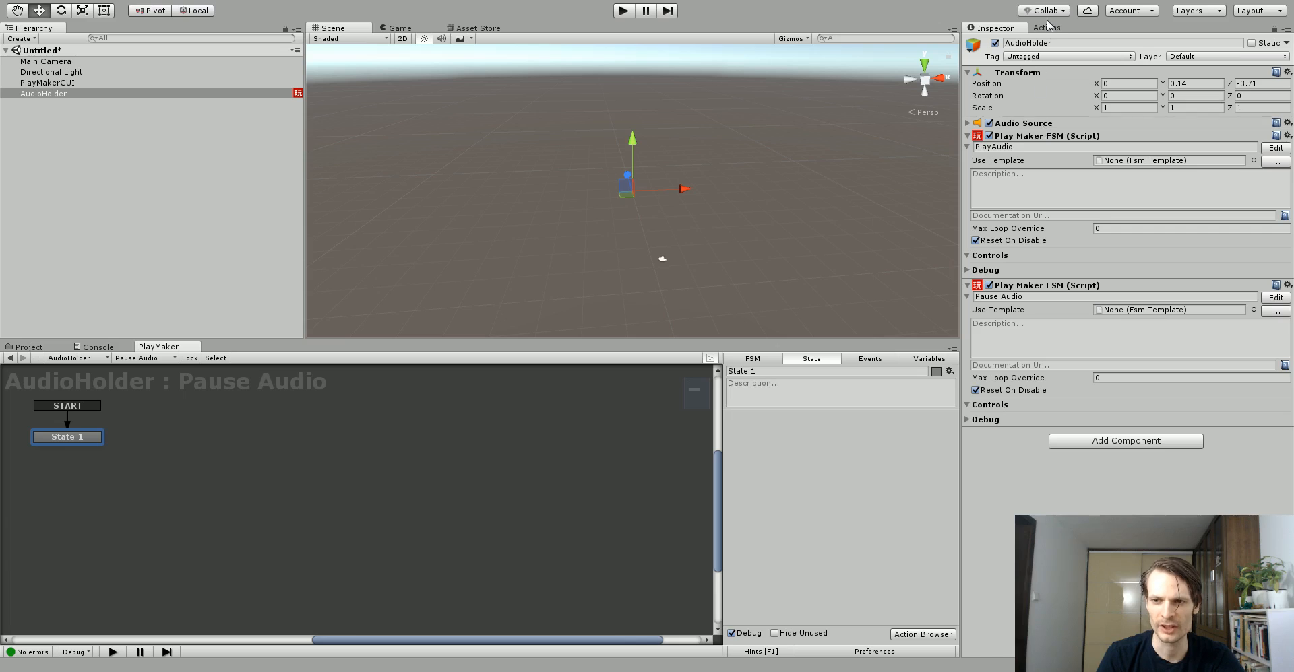
- Add a Get Key Down action to Pause Audio's State 1 listening for the P key
left_click(1048, 27)
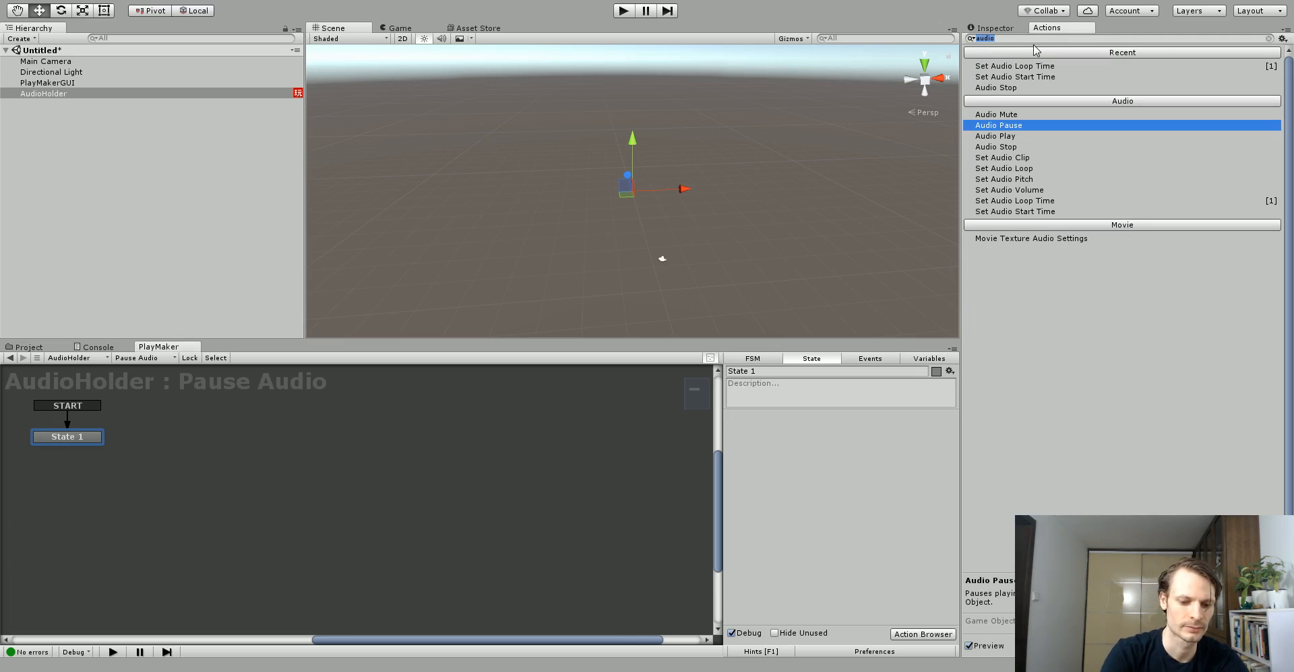
type("keyd")
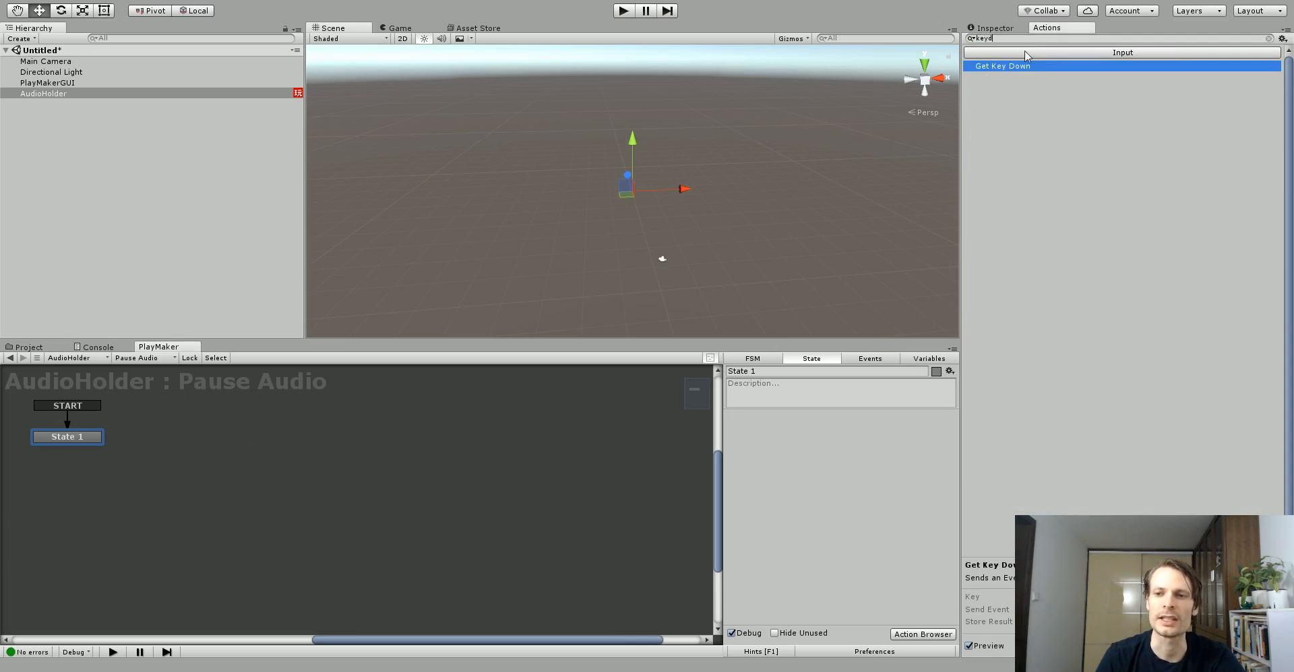
left_click(1001, 65)
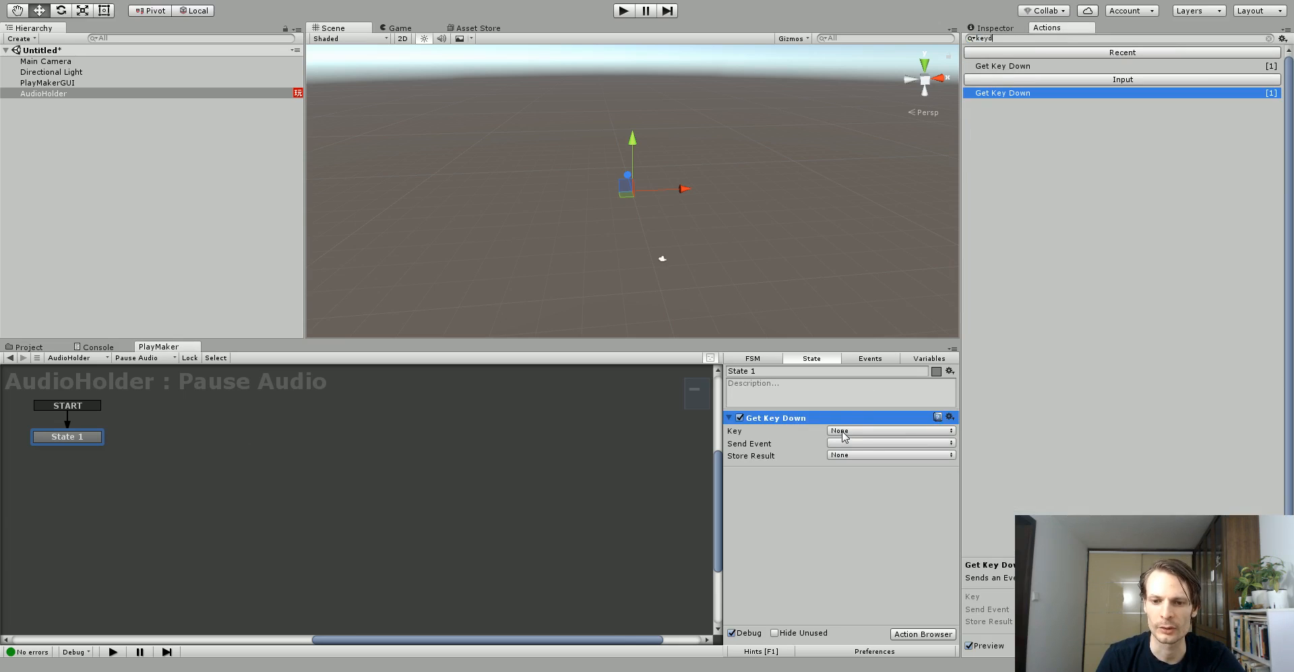
left_click(889, 431)
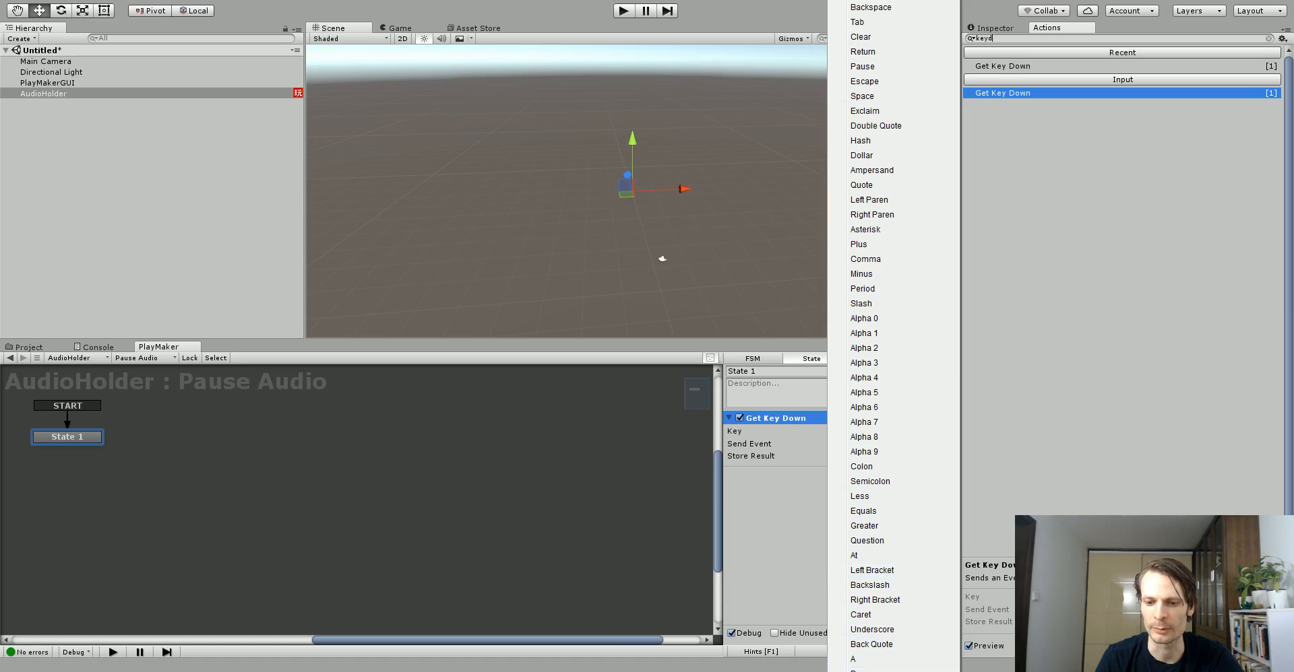
scroll("down", 3)
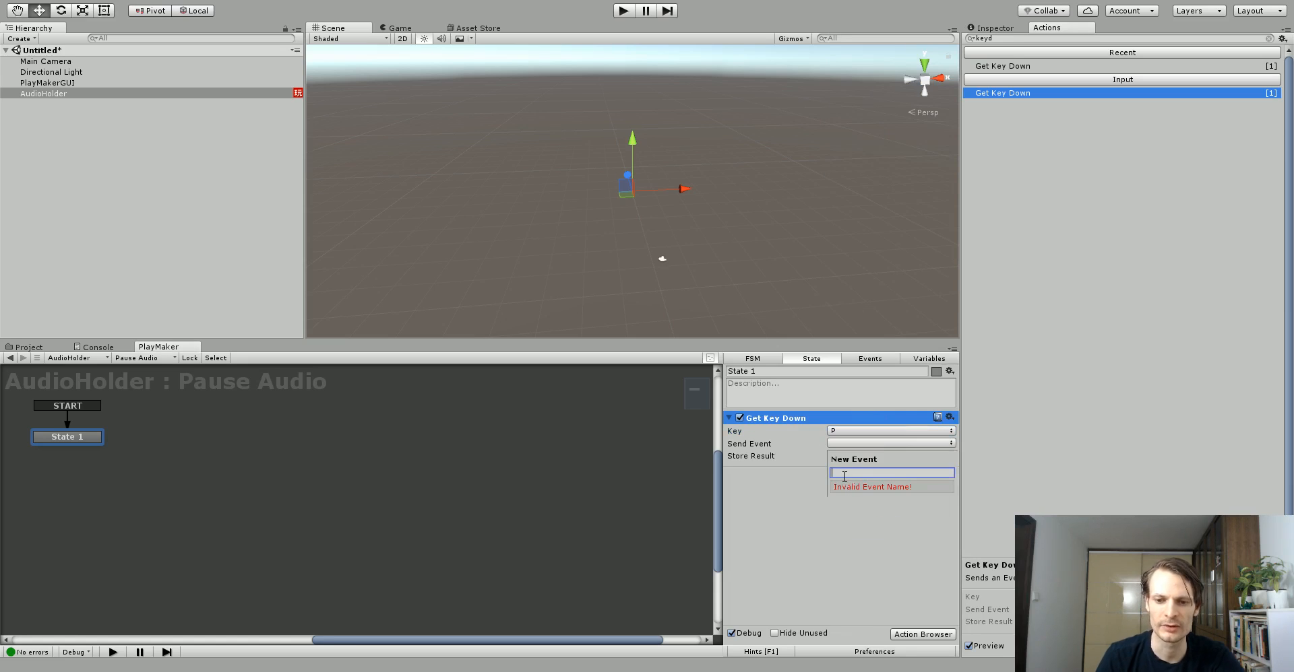
- Send a new 'pause' event from that action and add the matching pause transition to State 1
type("pau")
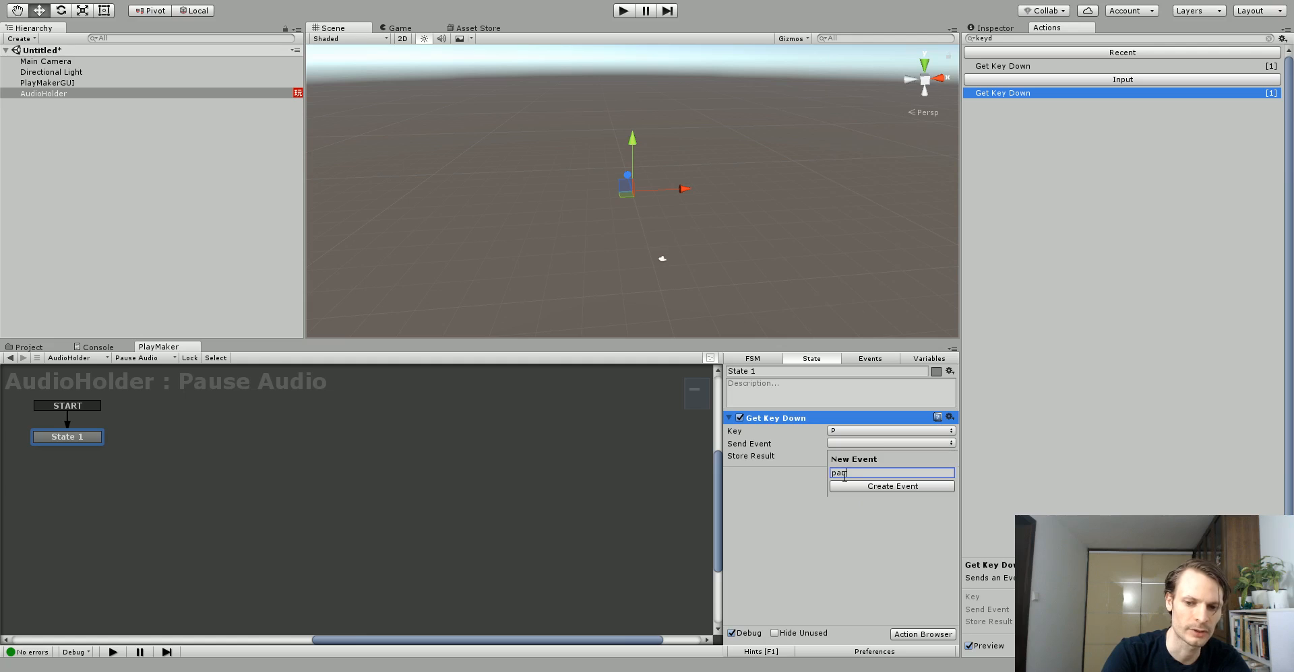
left_click(891, 486)
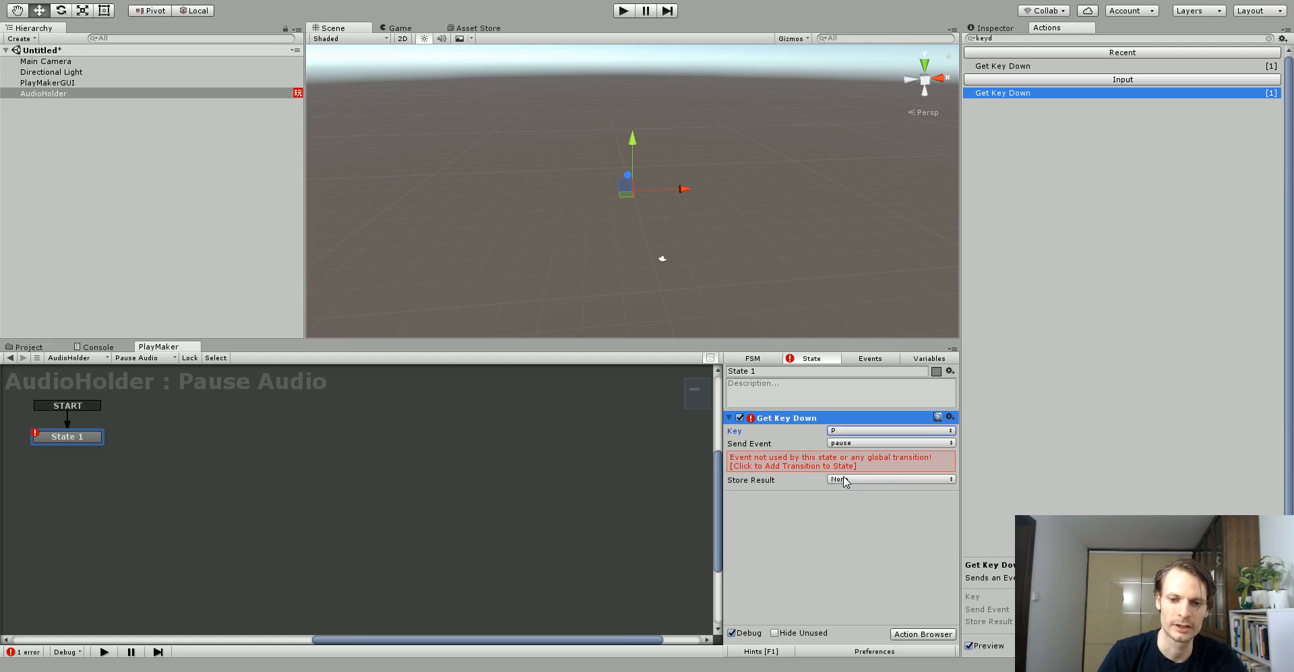
left_click(836, 466)
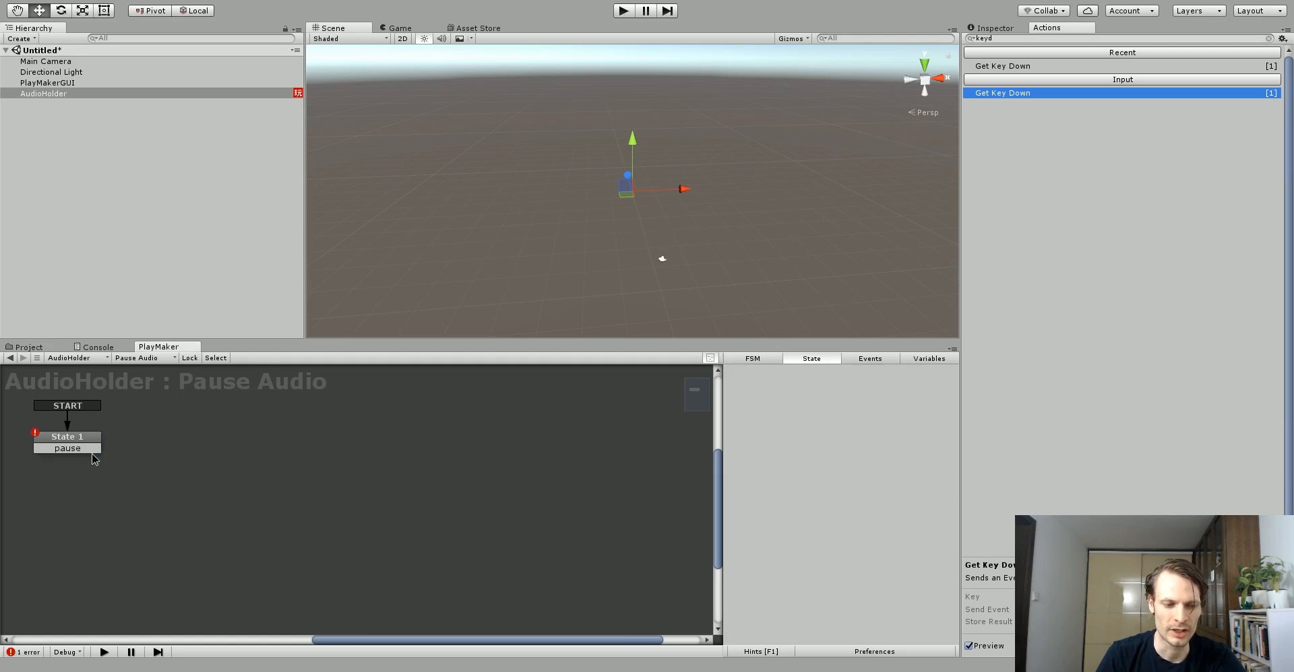
left_click(67, 437)
type("pa")
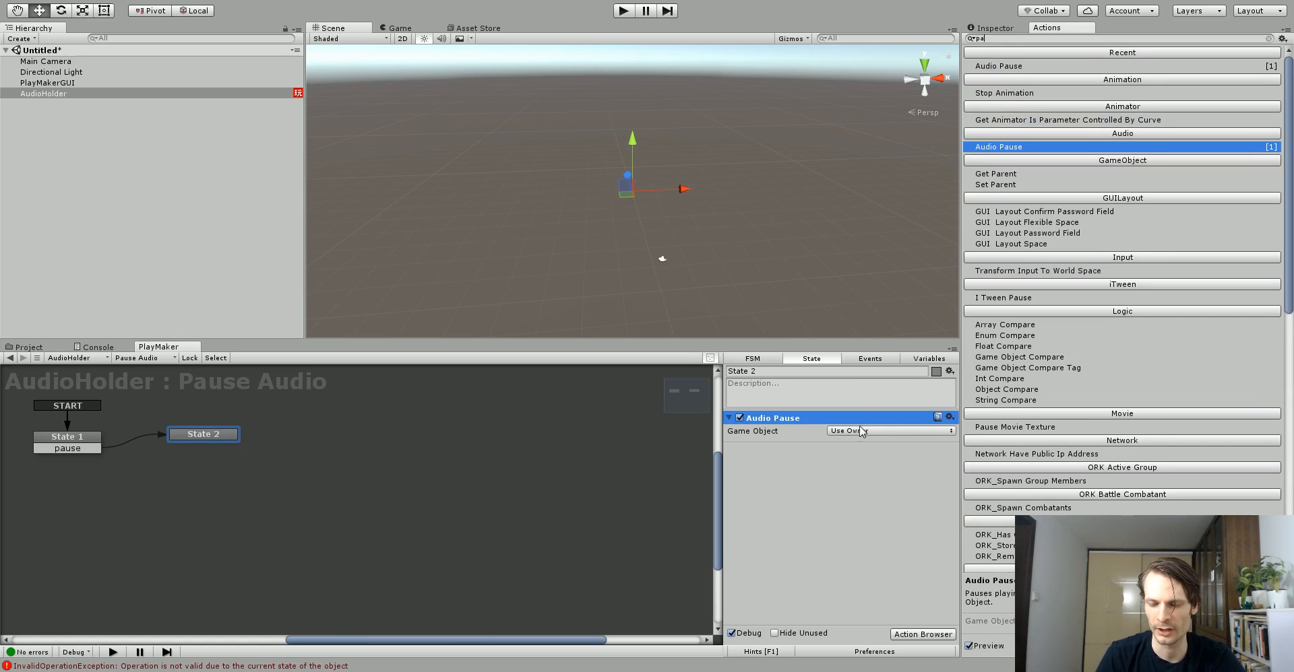
- Route pause to a new State 2 with Audio Pause, then bring the PlayAudio FSM back up for editing
left_click(995, 27)
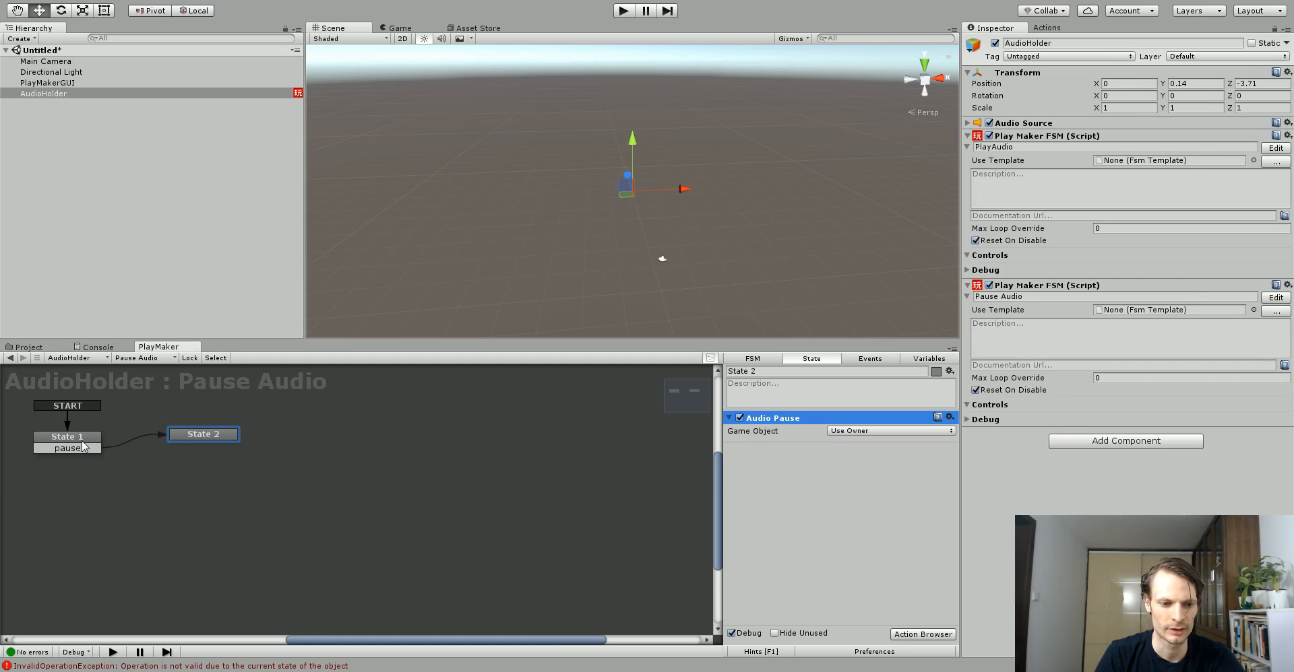
left_click(68, 436)
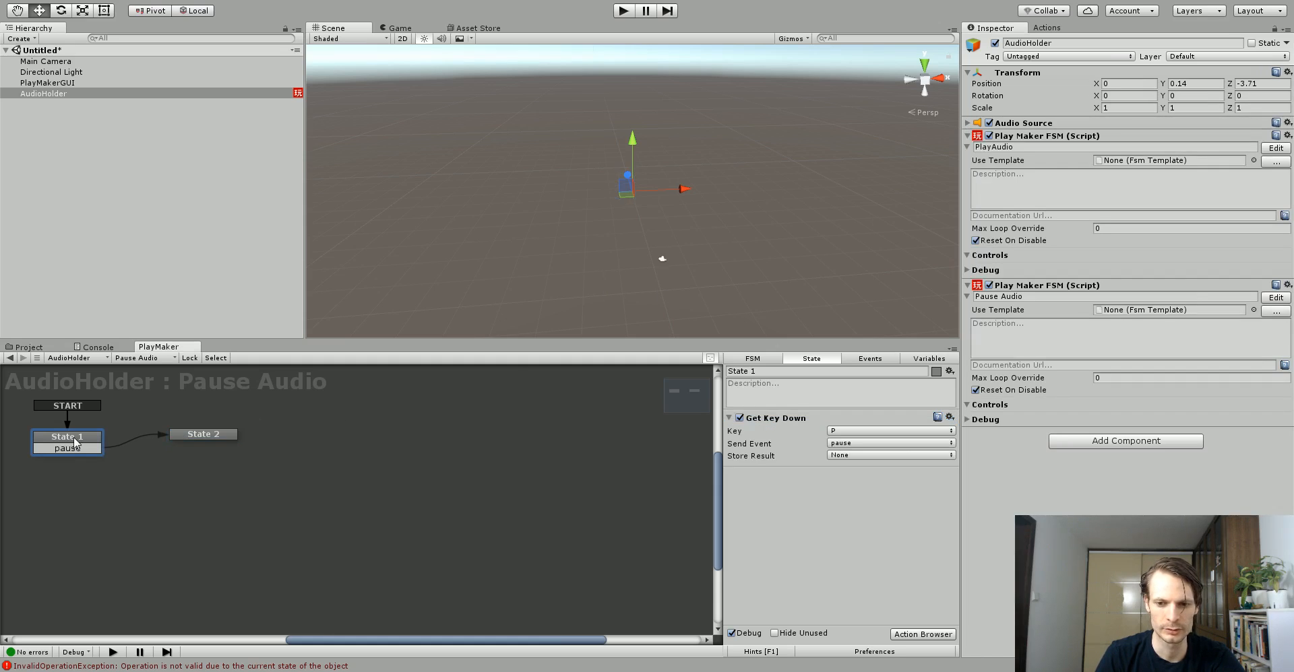
left_click(204, 434)
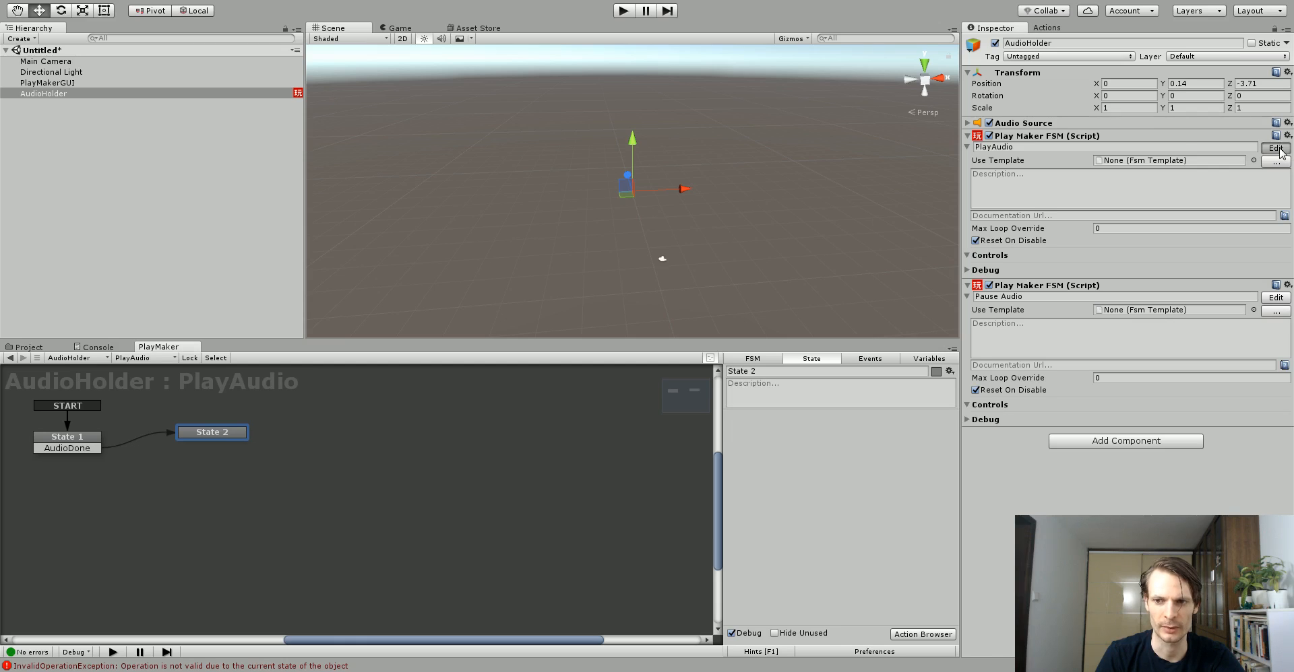
left_click(133, 357)
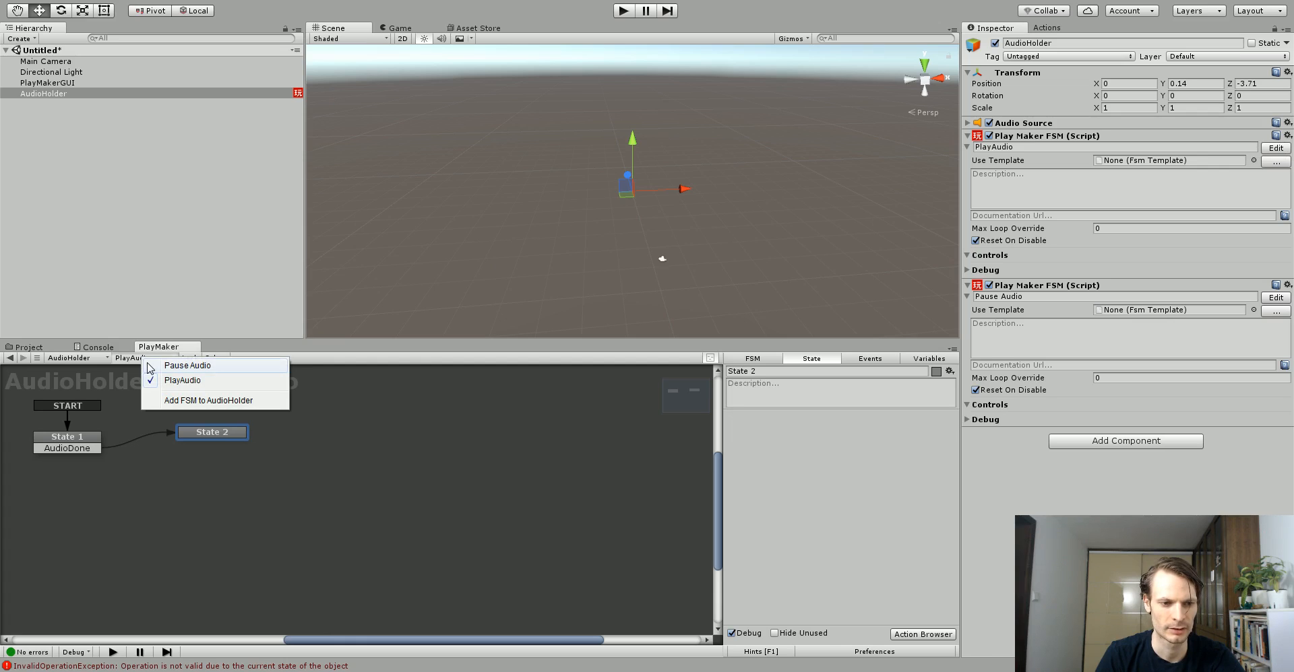
- Switch between the two FSMs and run a Play-mode test of the looping audio, then stop it
left_click(187, 366)
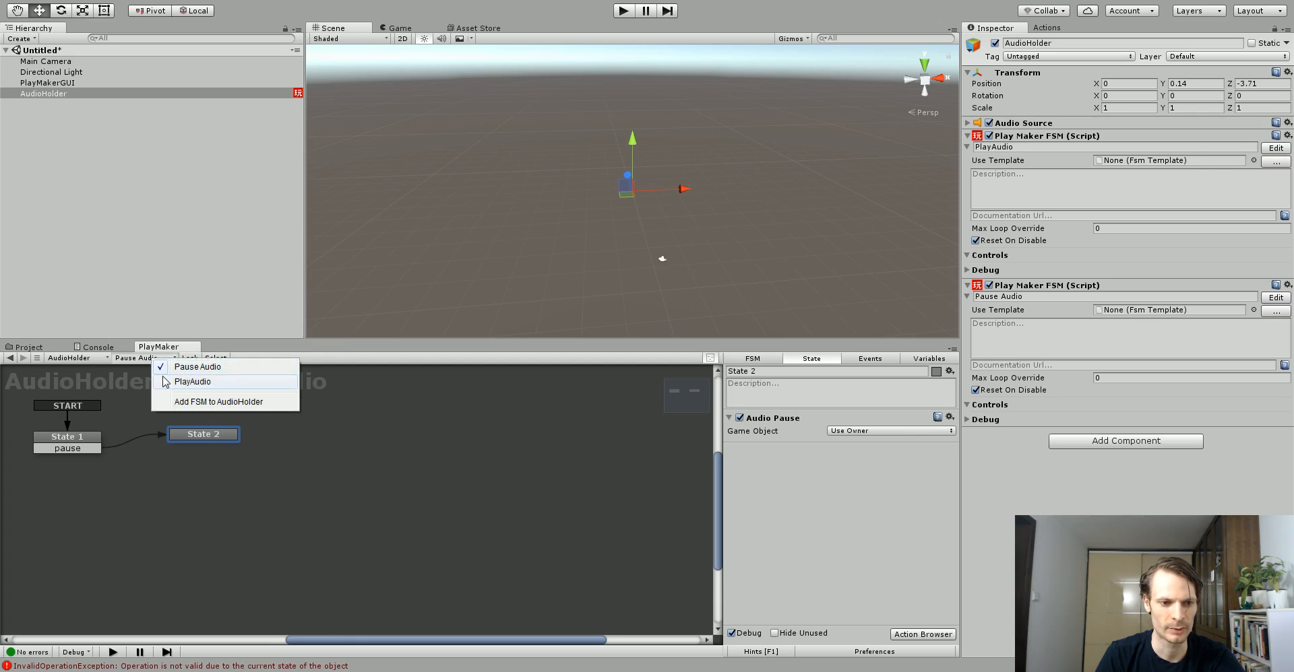
left_click(192, 381)
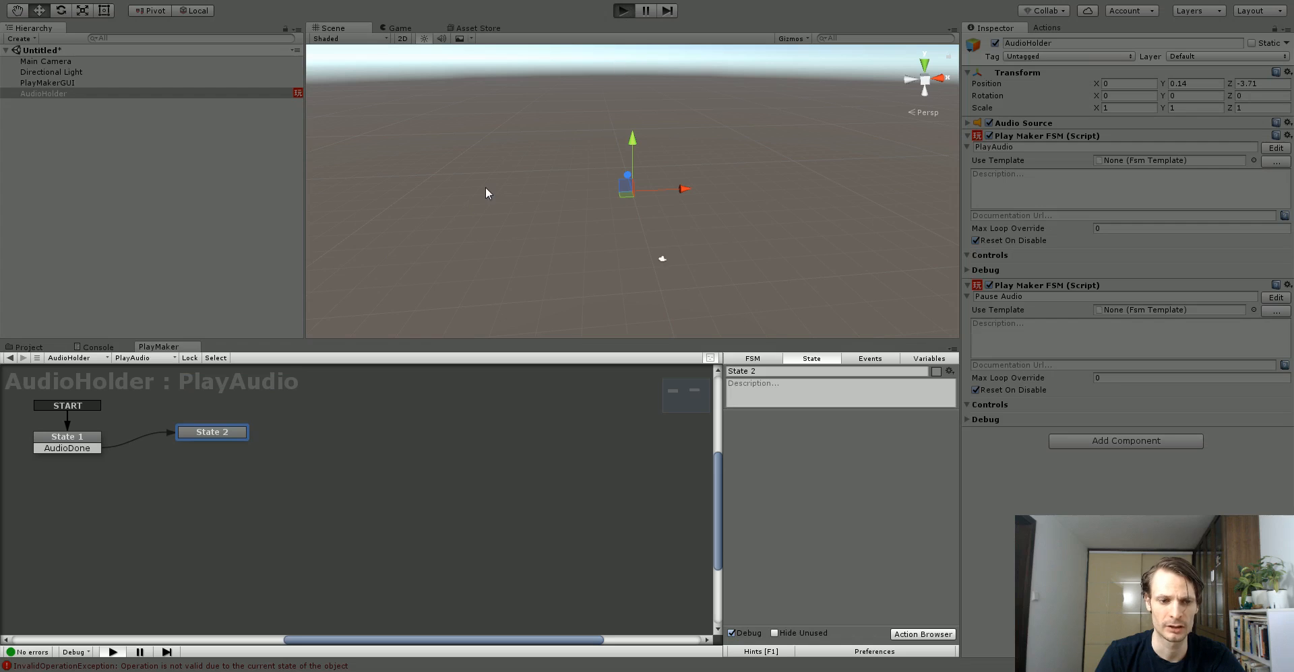
left_click(622, 9)
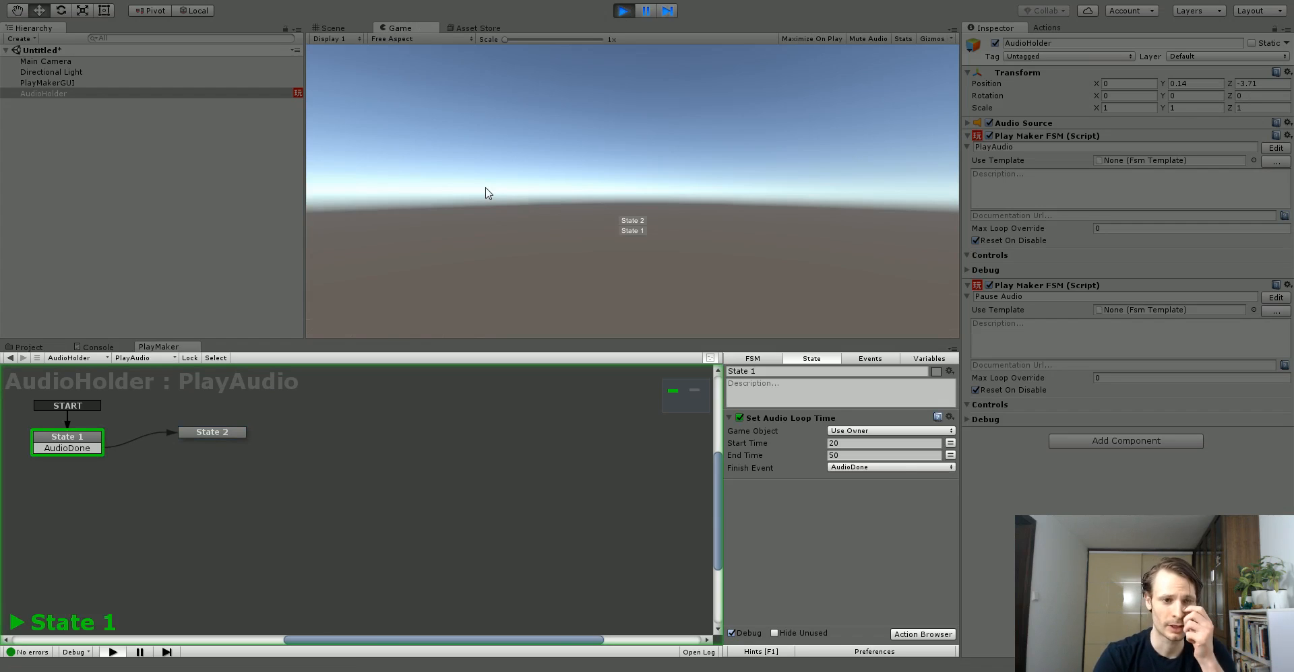
left_click(623, 9)
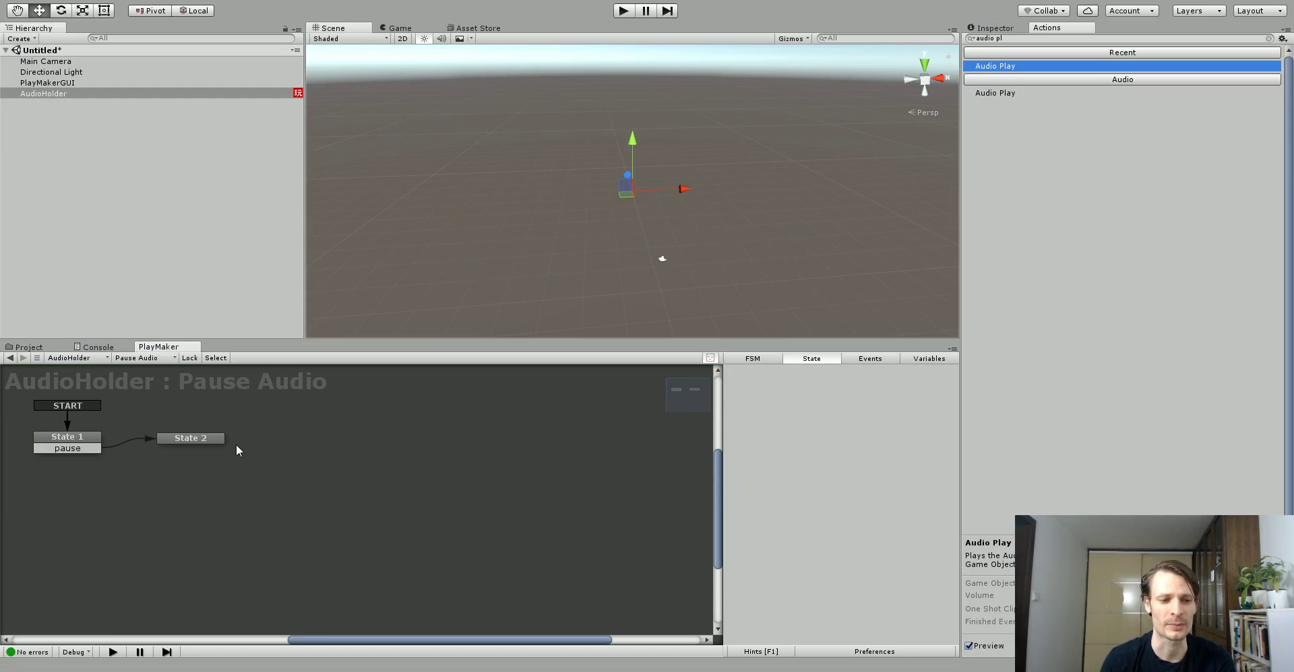
- Rename Pause Audio's State 1 to 'Wait for P Key'
left_click(67, 436)
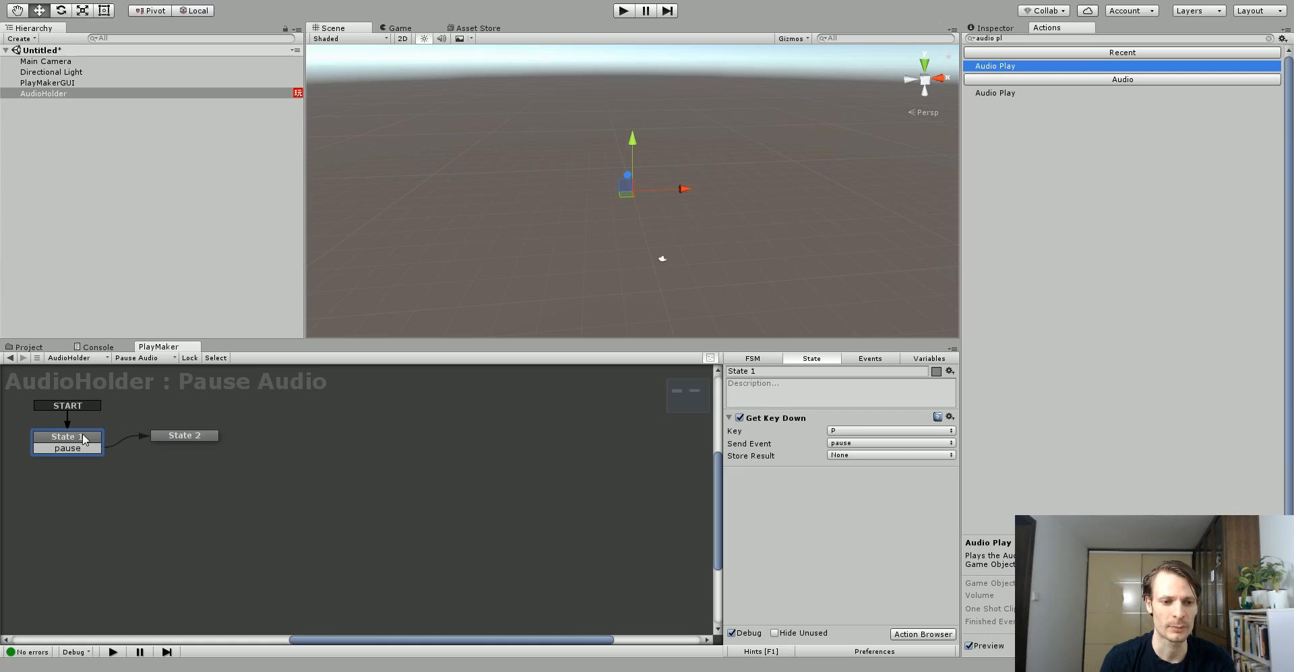
mouse_move(751, 31)
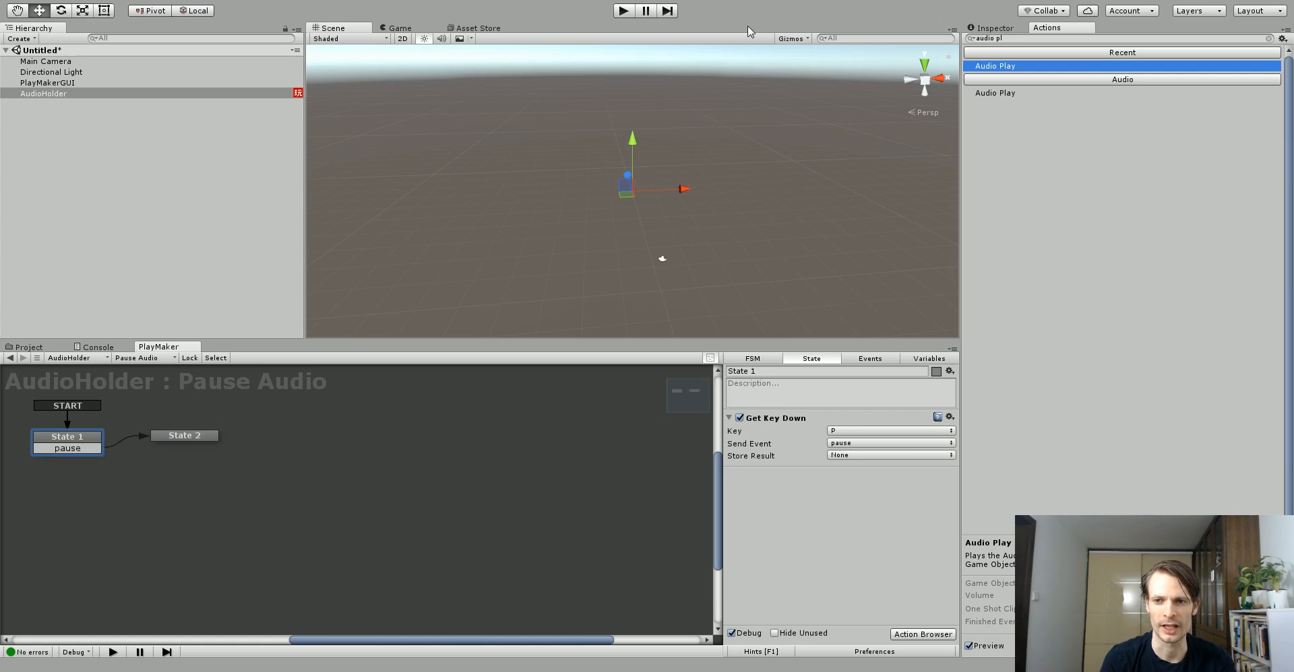
left_click(993, 27)
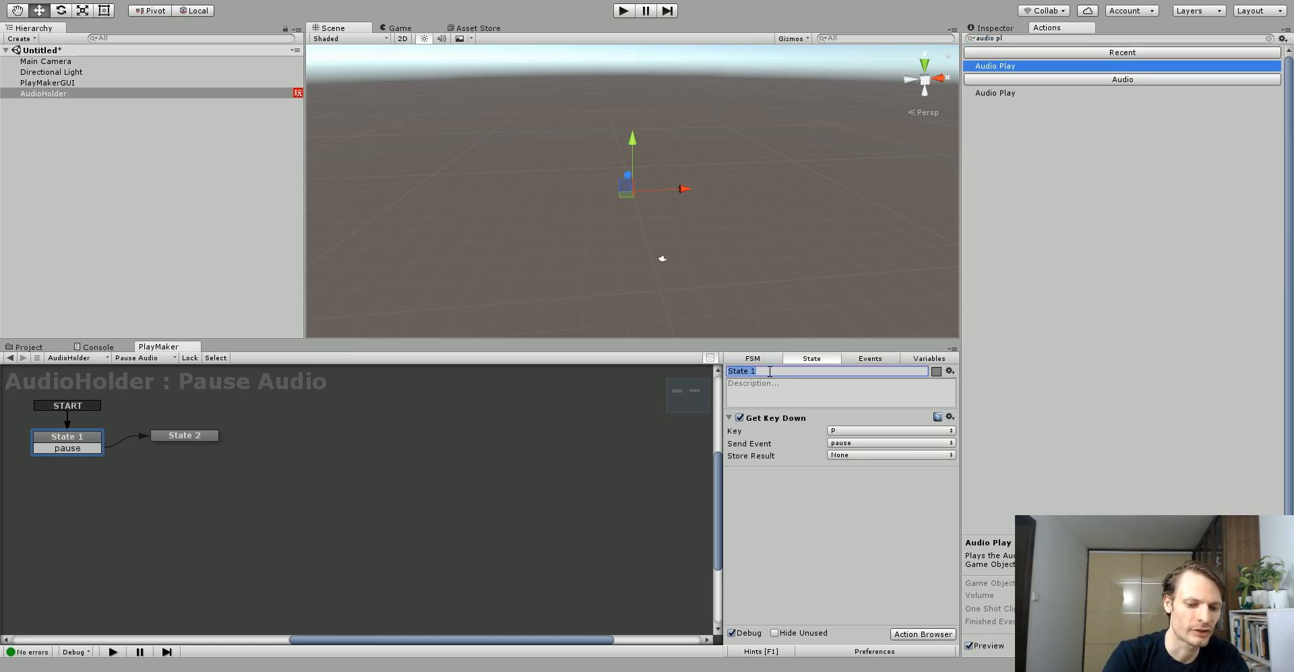
type("Wait for P")
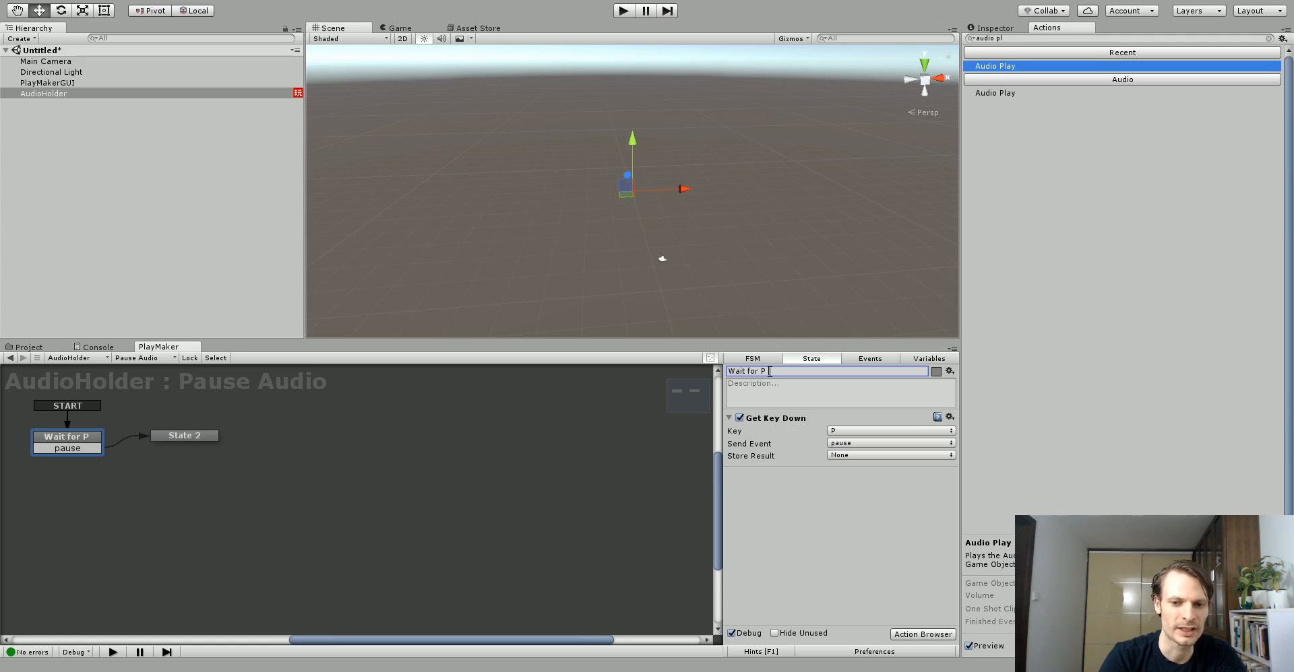
type("Key")
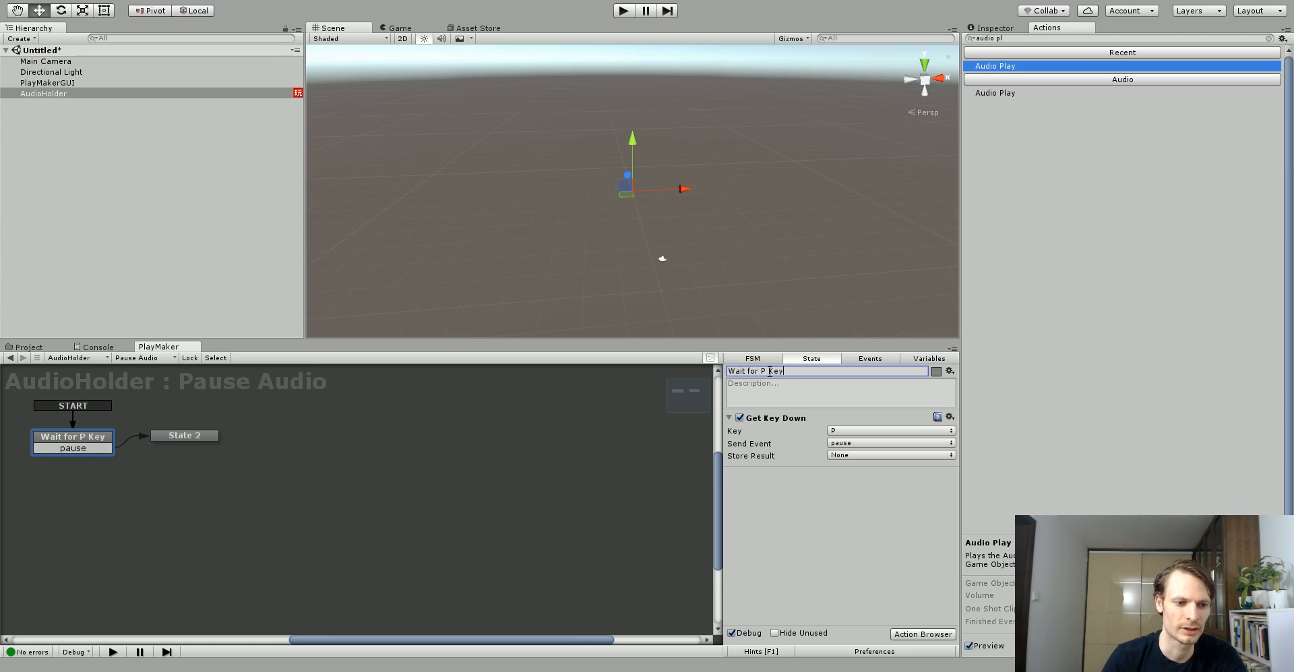
- Rename State 2 to 'Pause Audio'
left_click(195, 435)
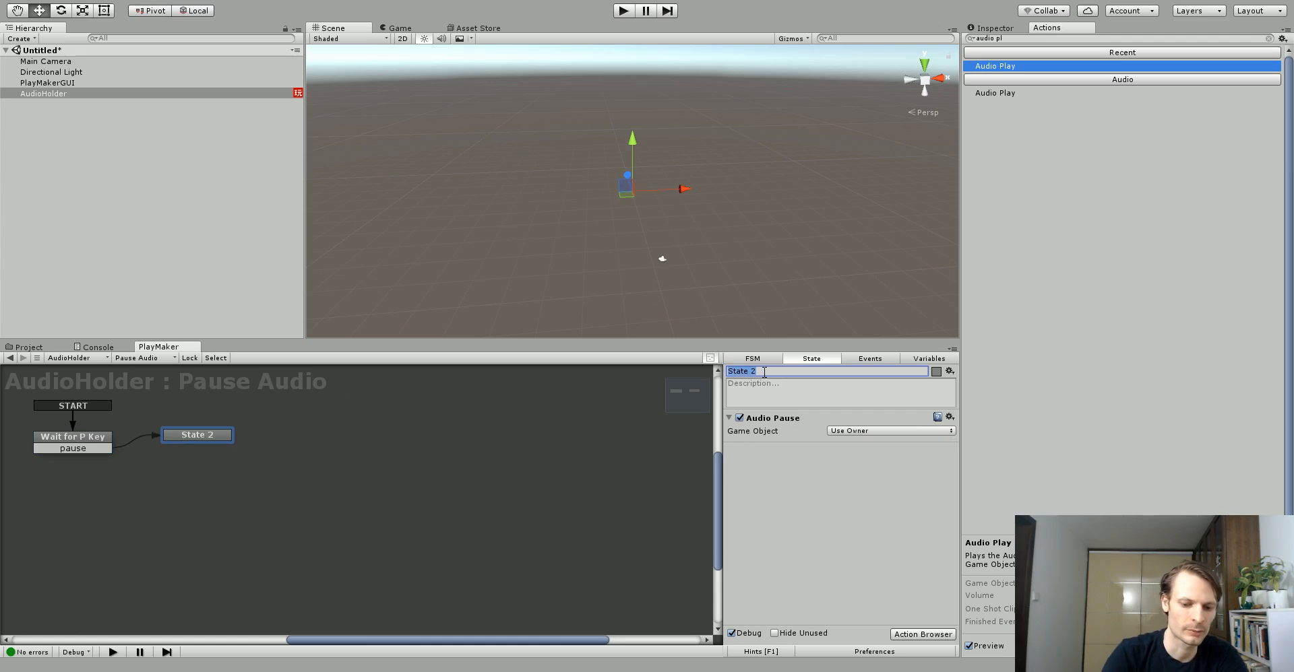
type("Pause Audio")
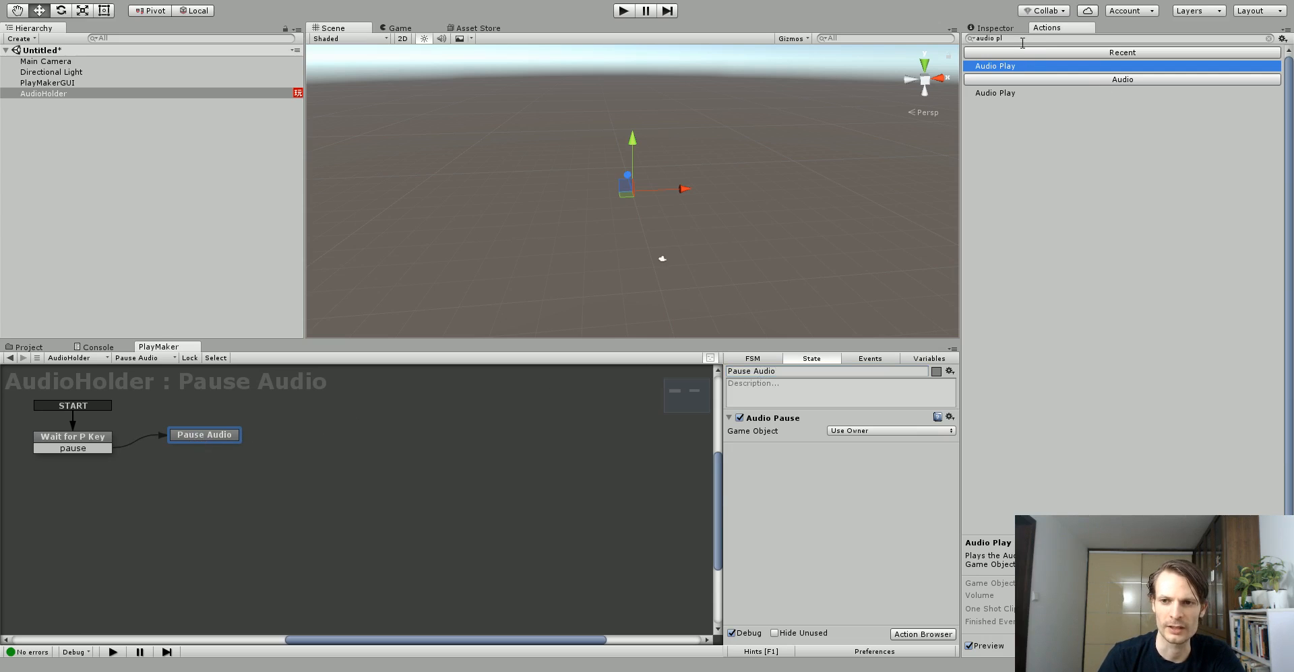
- Give the Pause Audio state a Get Key Down on P that sends a new 'unPause' event to a new third state
type("key")
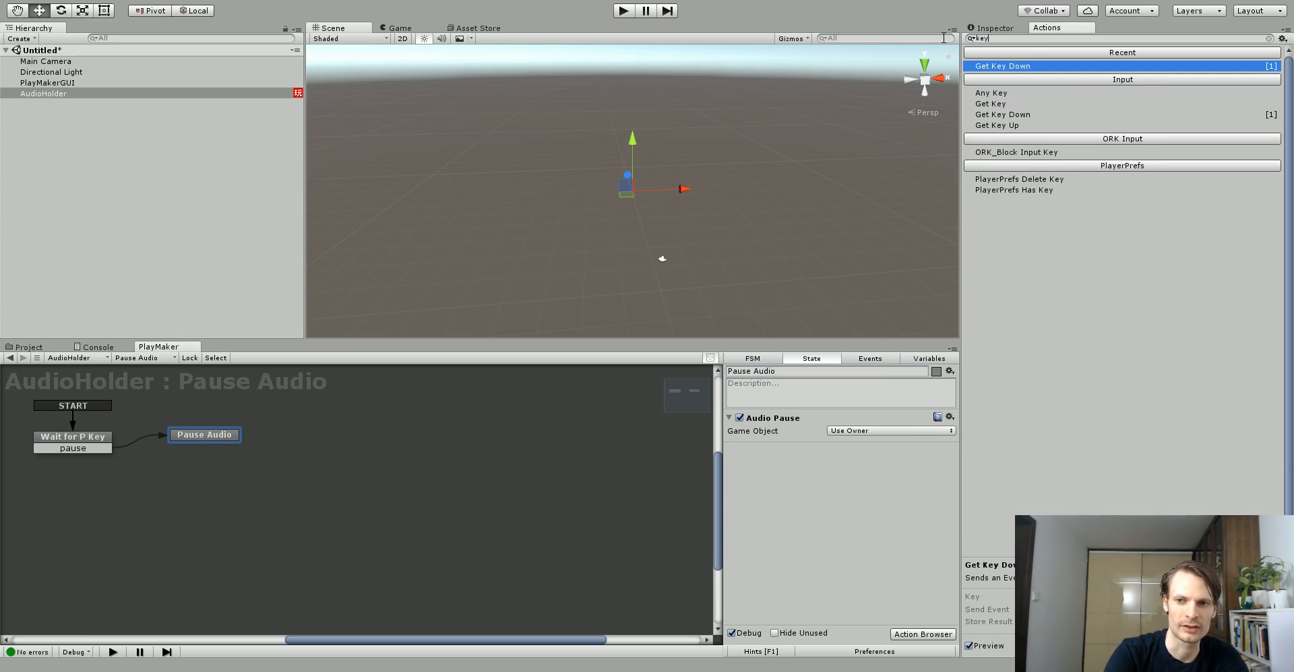
mouse_move(1035, 70)
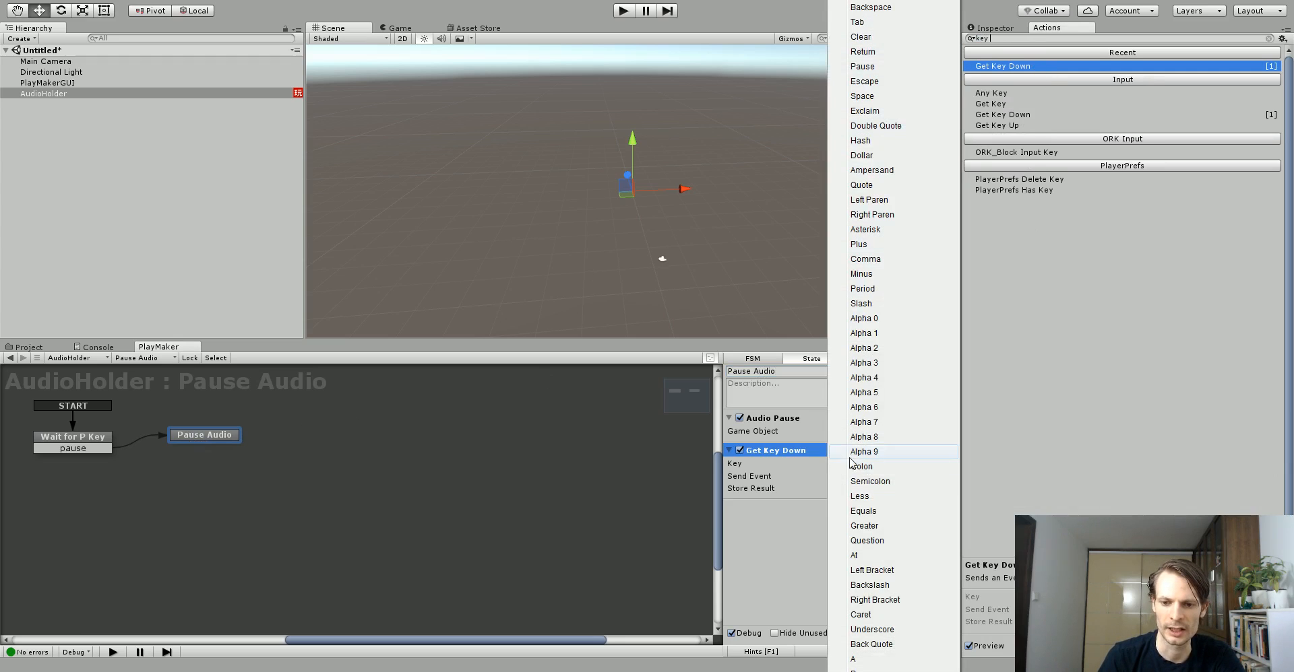
scroll("down", 3)
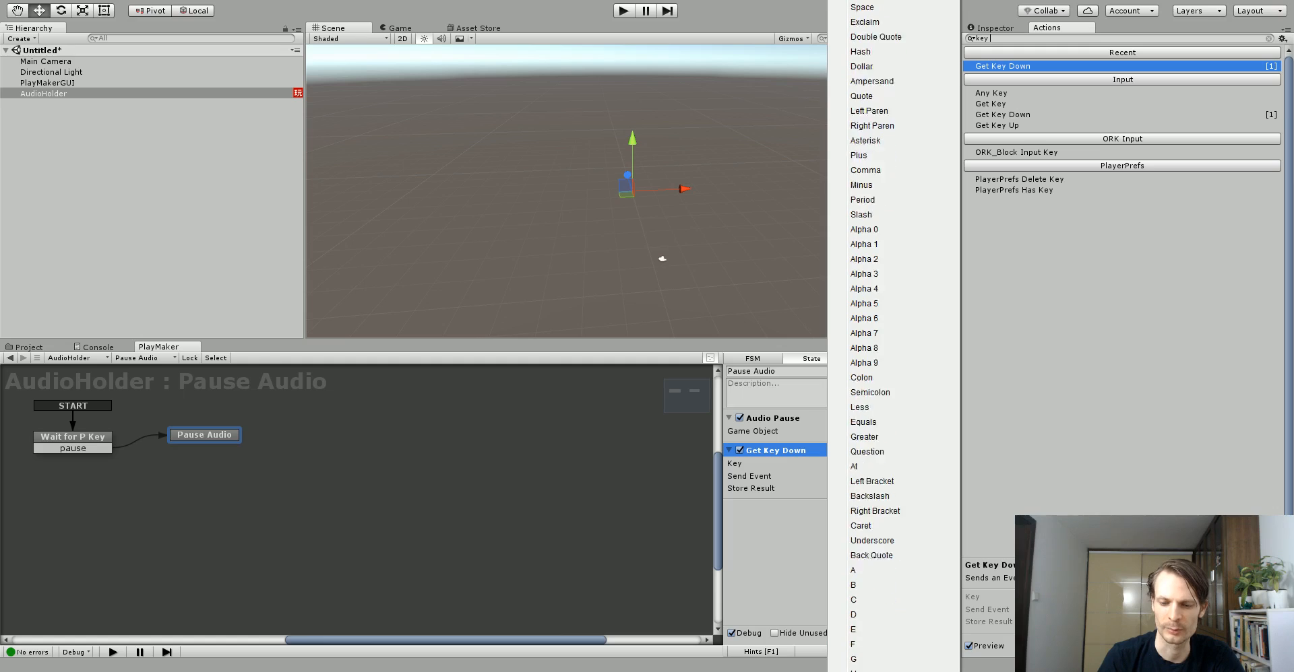
scroll("down", 3)
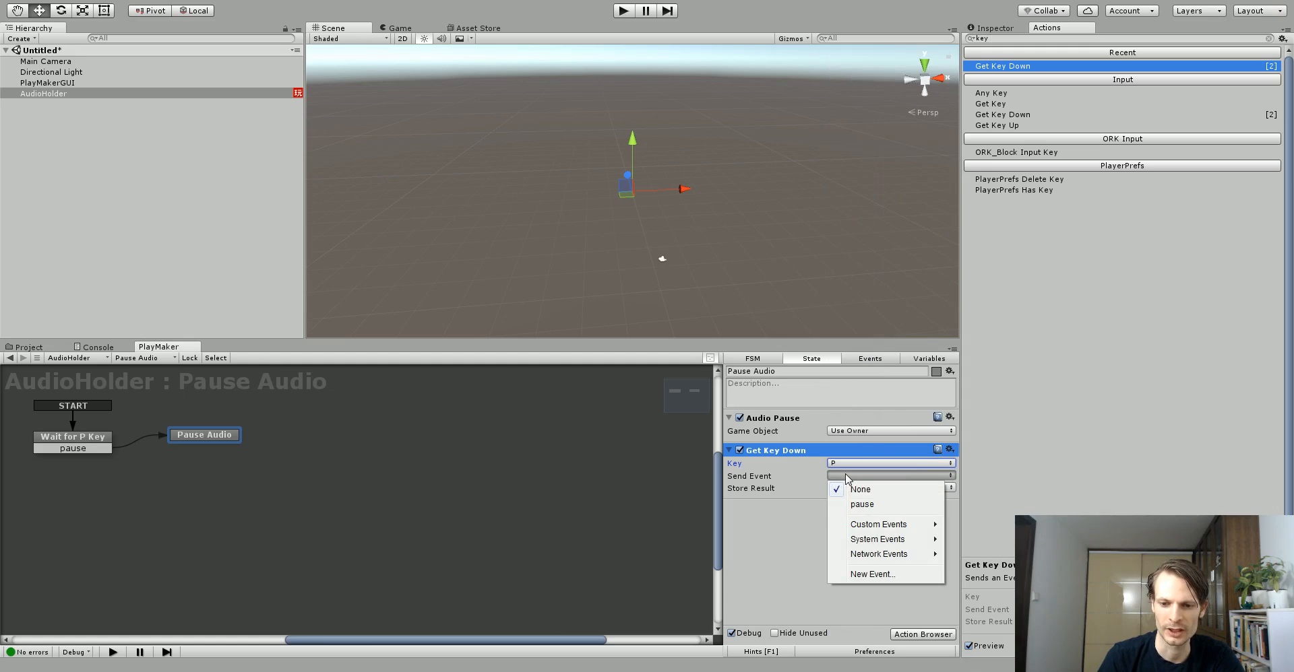
left_click(872, 574)
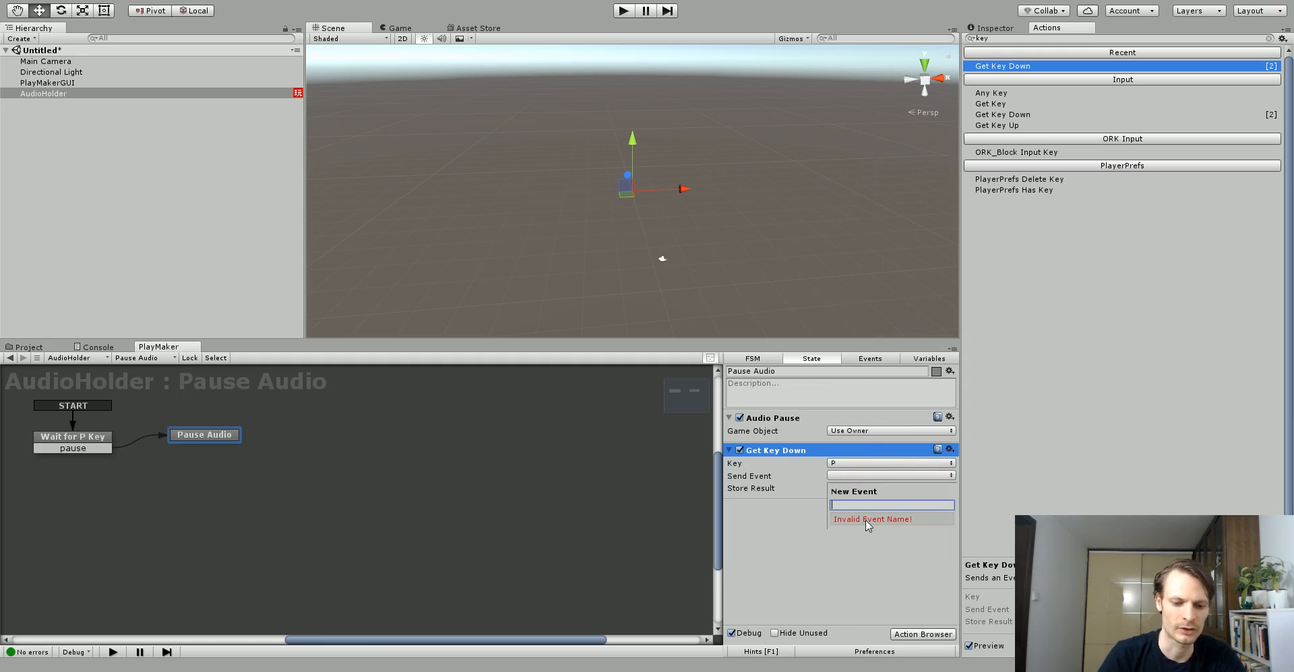
type("unPause")
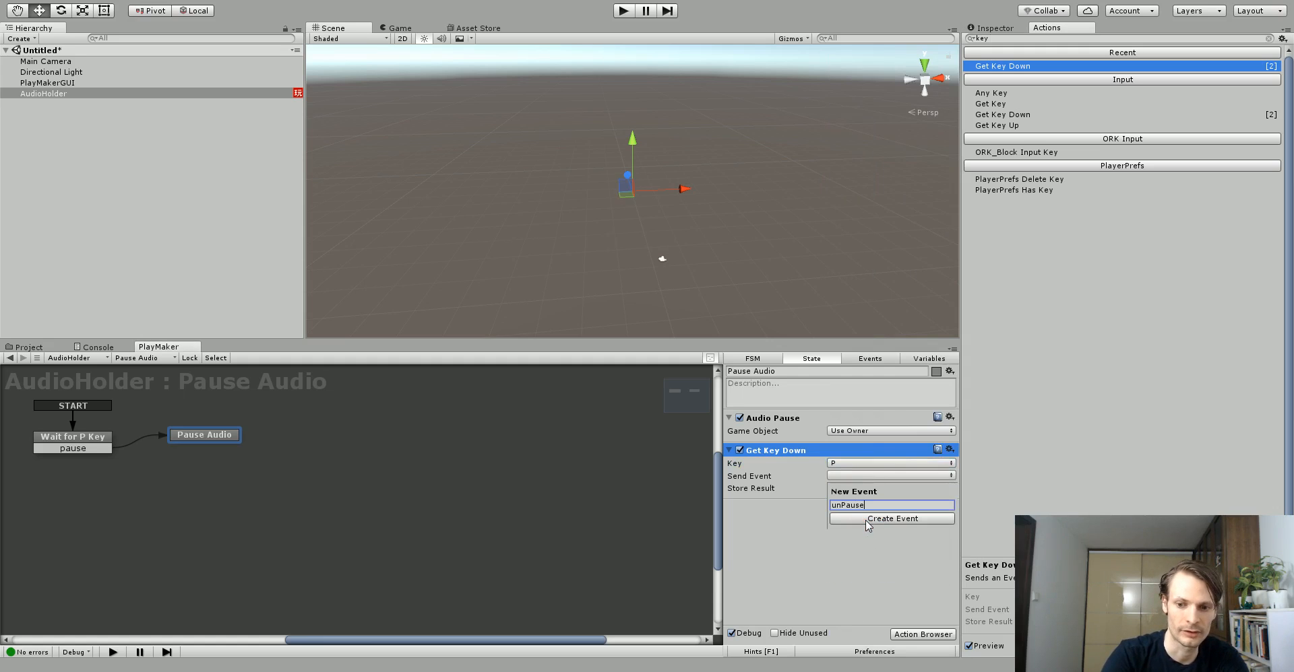
left_click(891, 518)
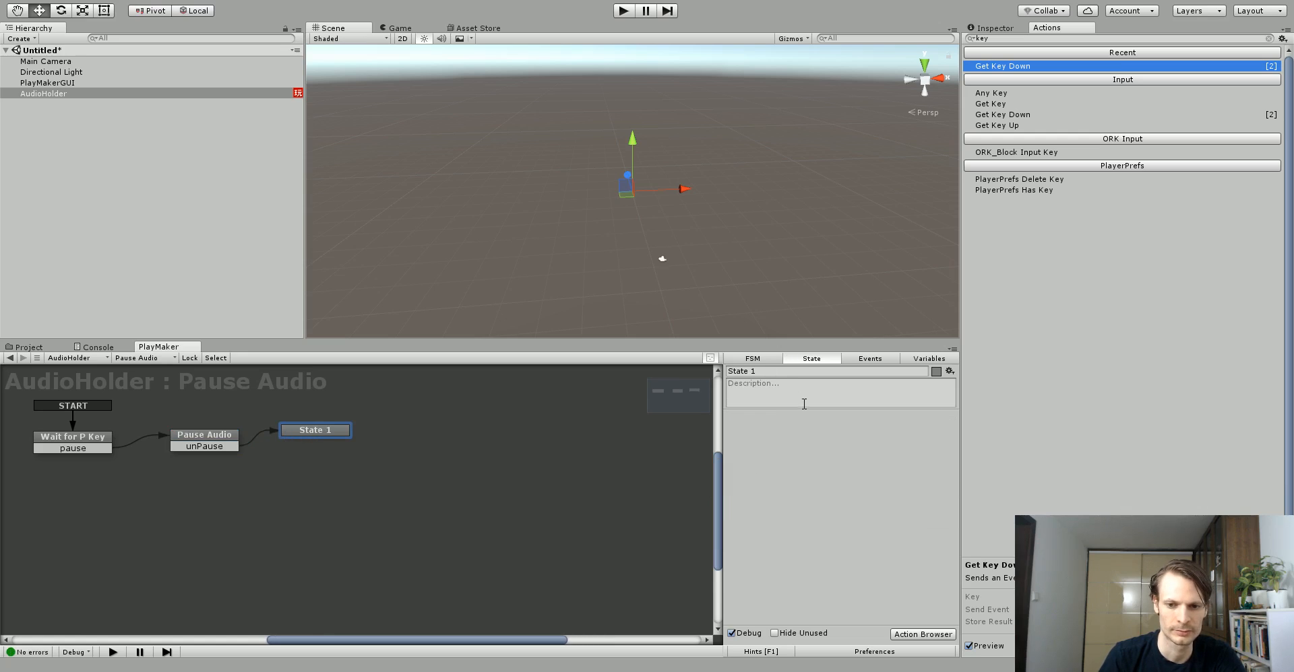
- Name the third state PlayAudio and give it an Audio Play action followed by Get Key Down
type("Play")
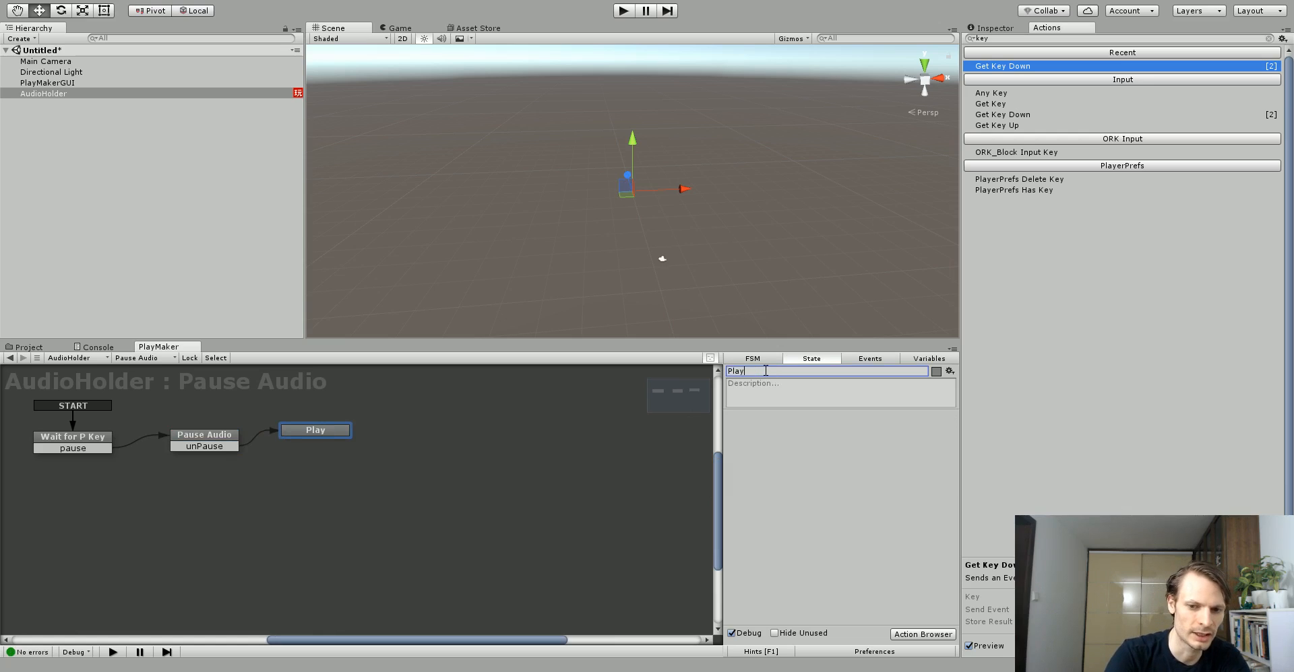
type("Audio")
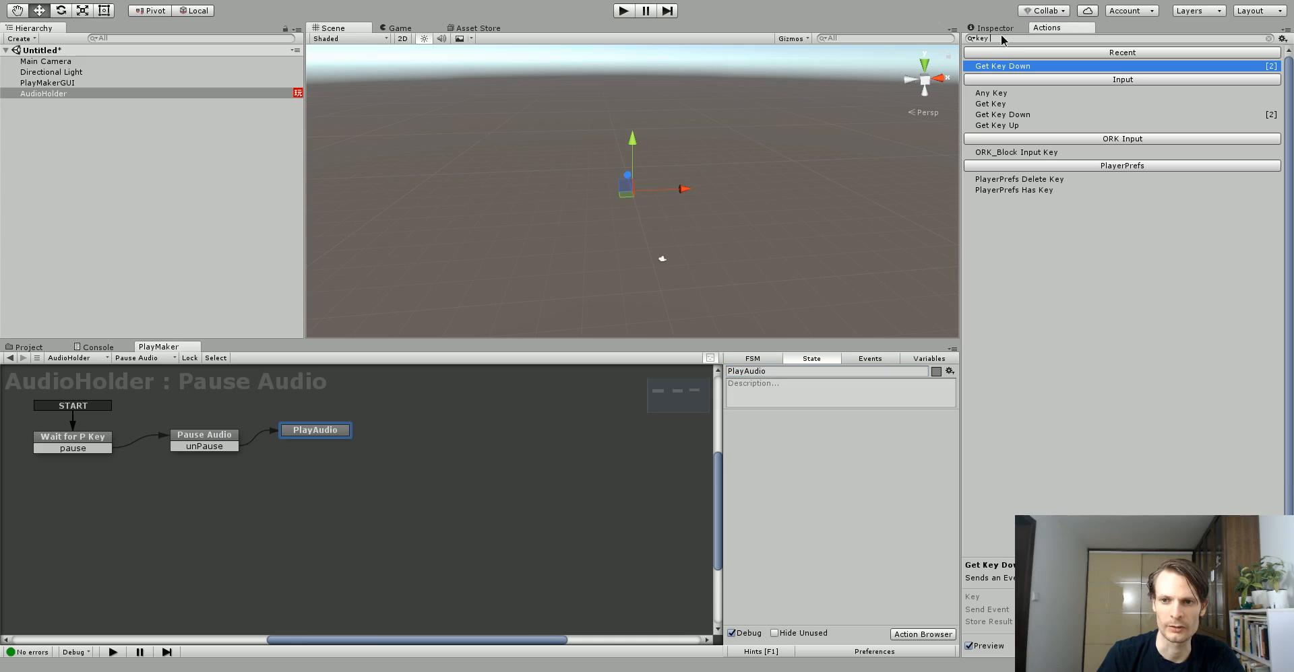
type("plau")
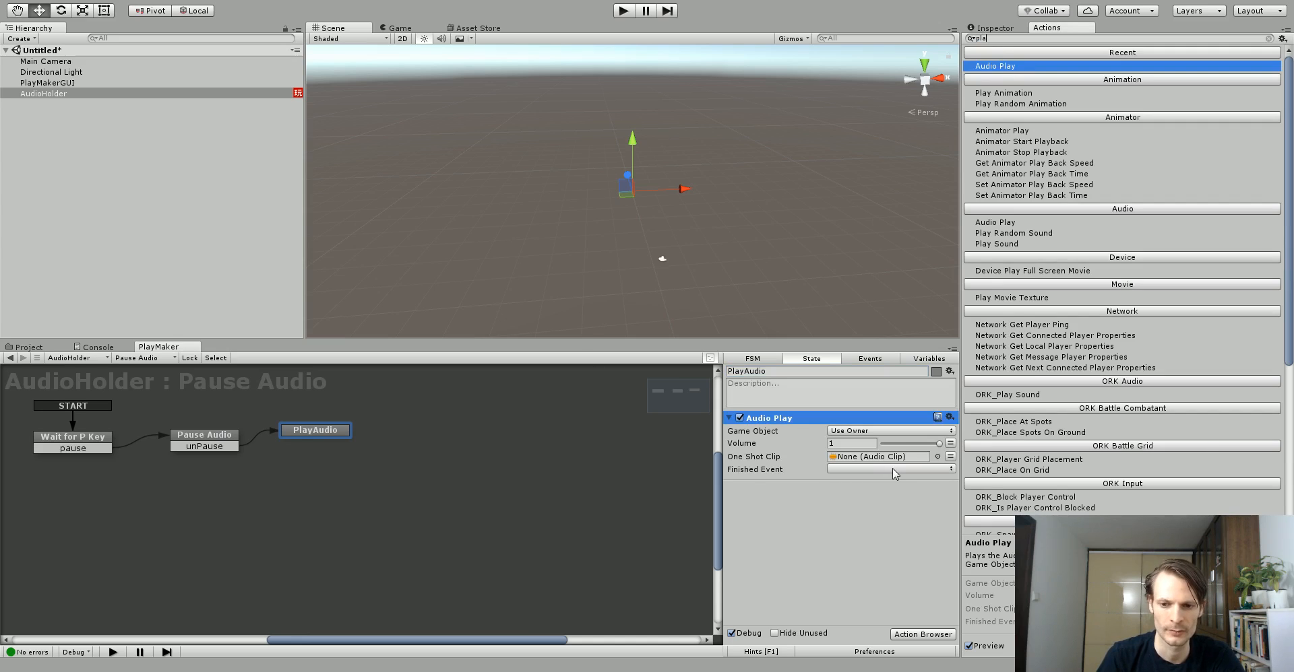
mouse_move(800, 505)
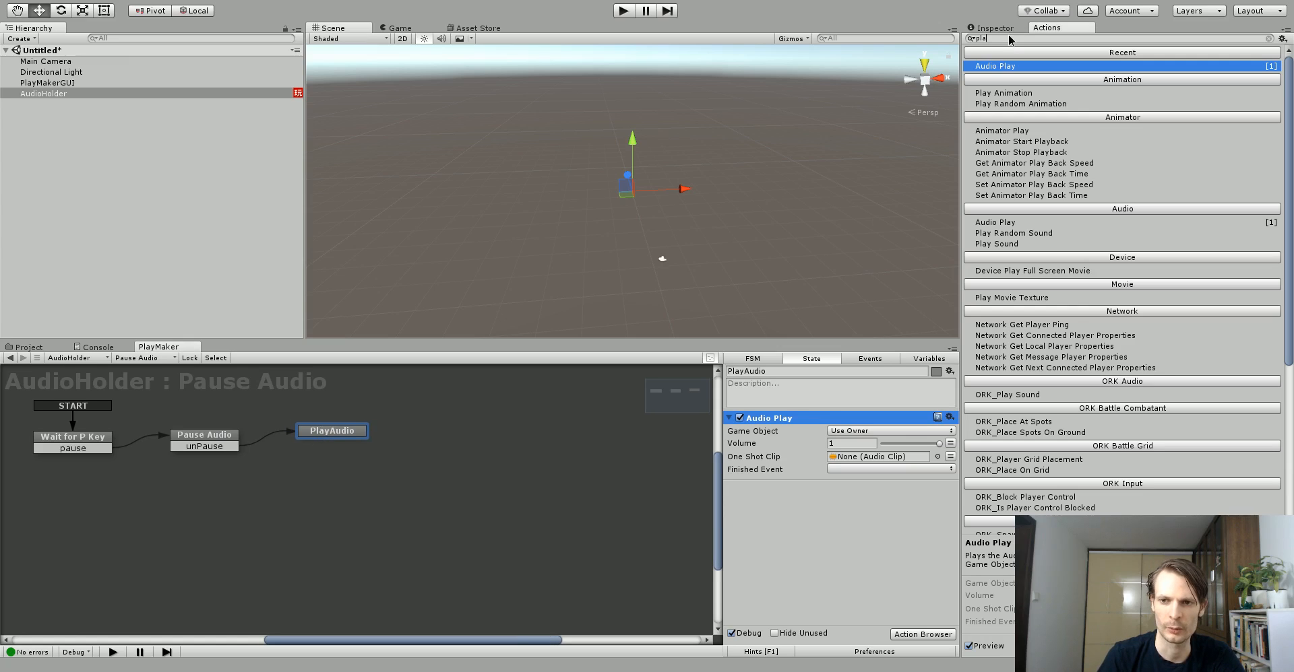
type("wait")
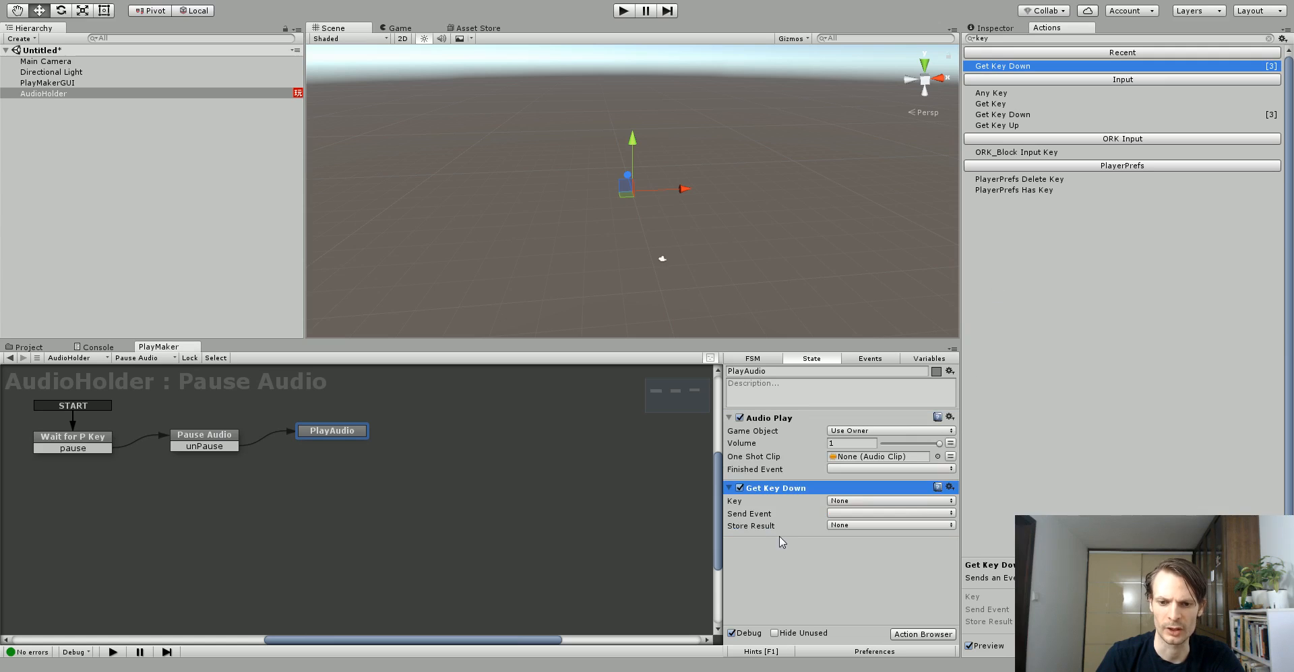
- Set PlayAudio's Get Key Down to key P sending 'pause', linking it back to the Pause Audio state
left_click(890, 501)
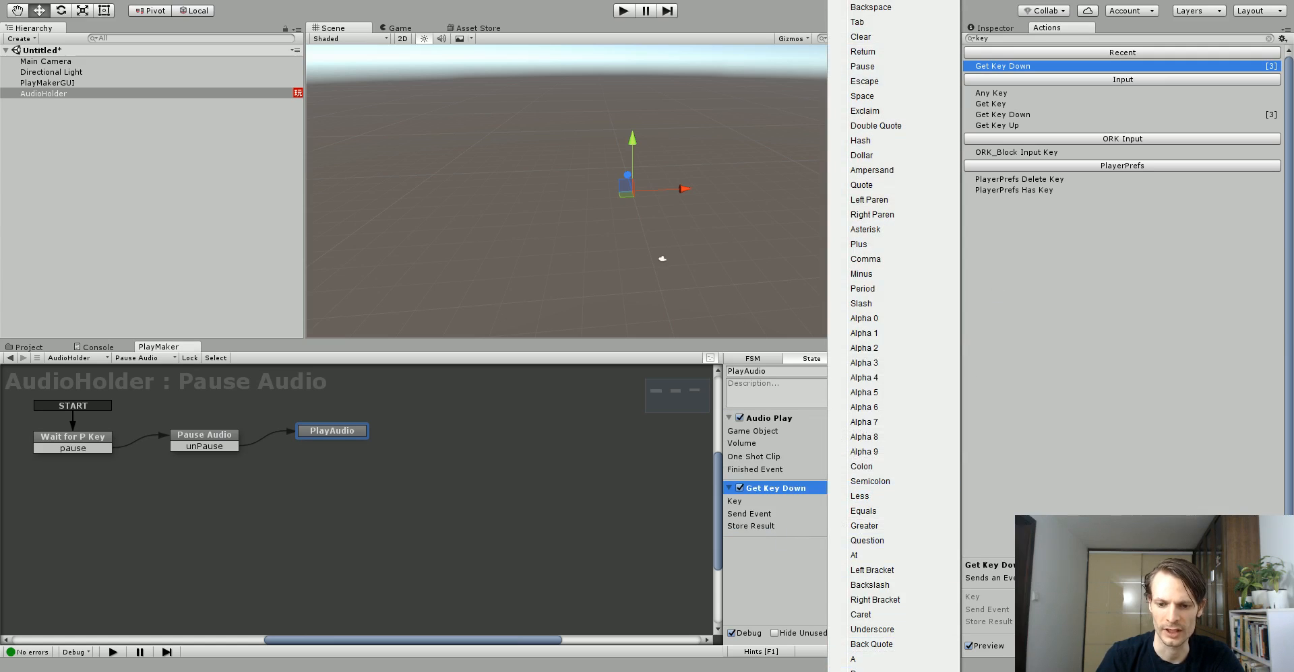
scroll("down", 3)
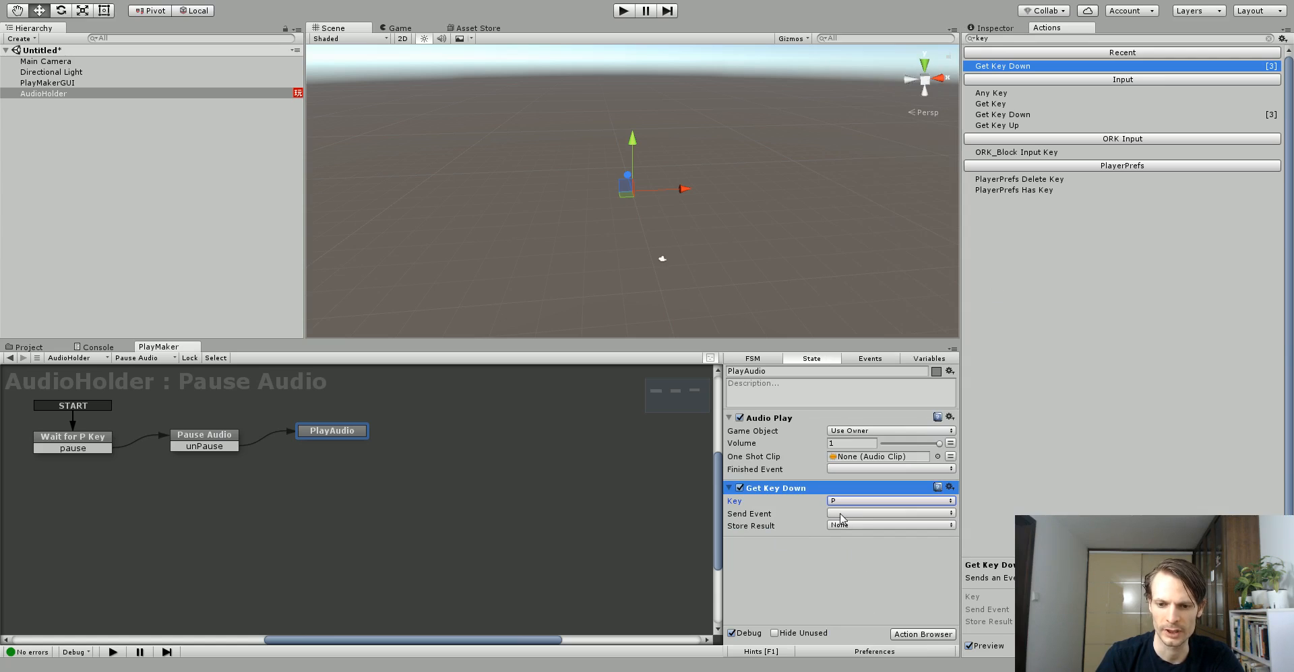
left_click(889, 514)
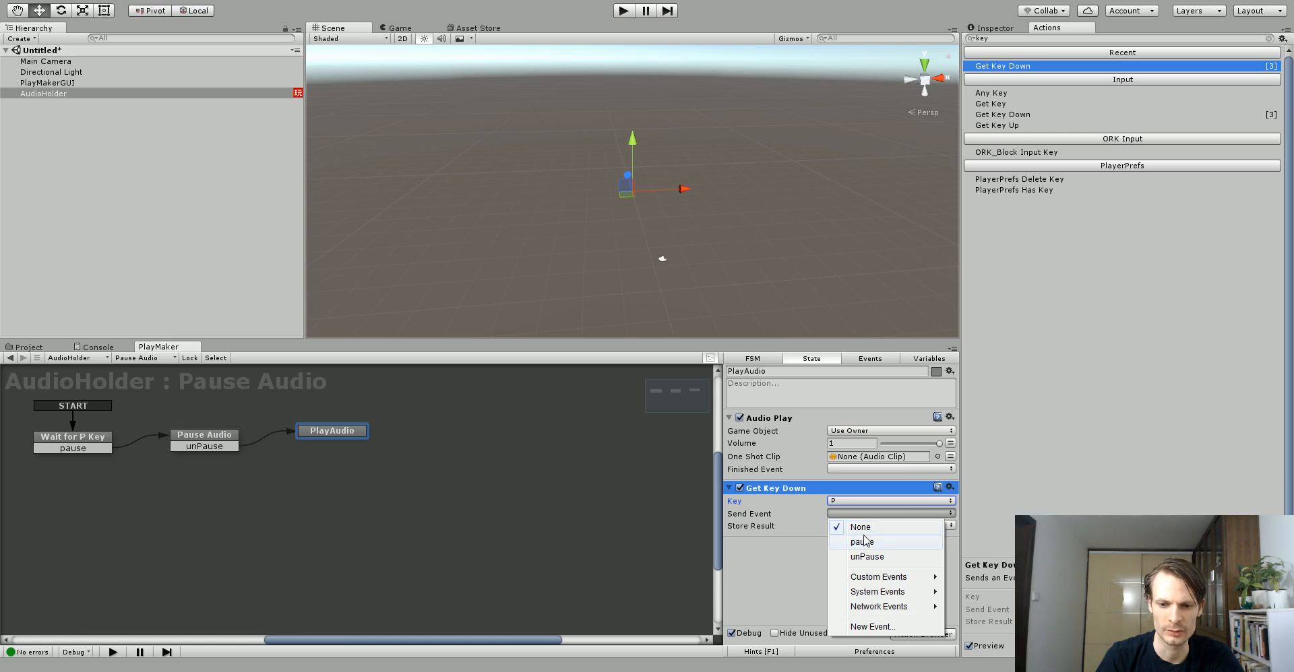
left_click(861, 541)
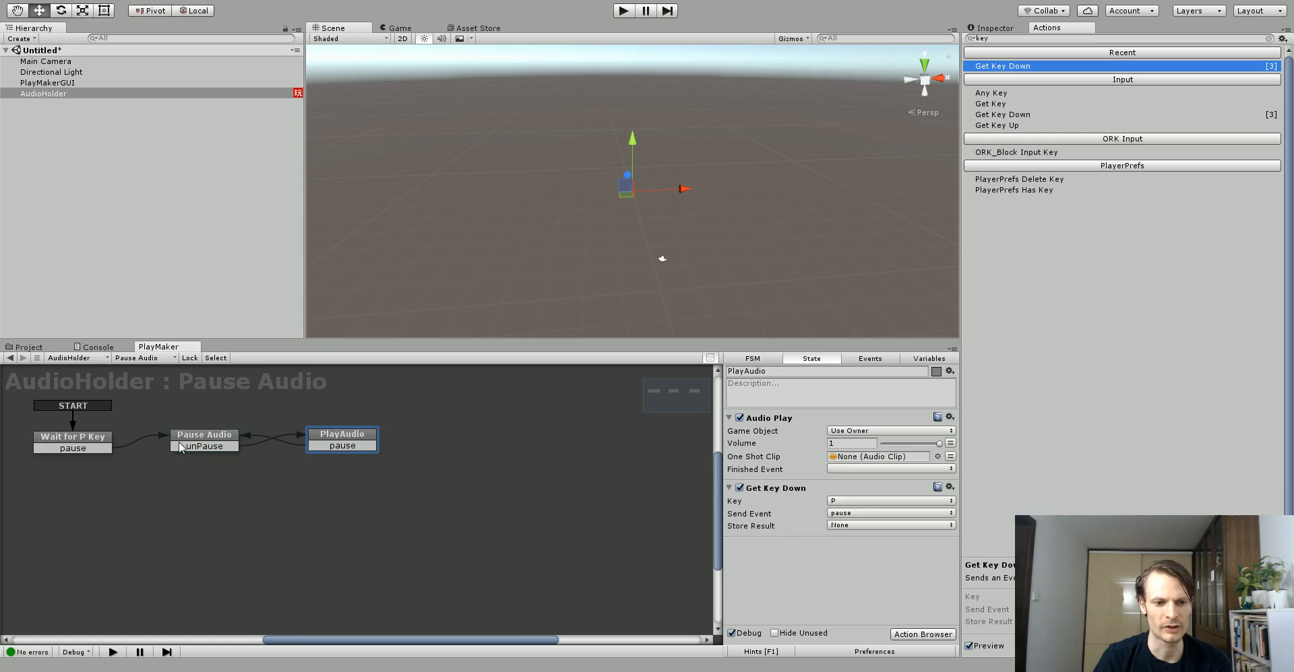
left_click(71, 437)
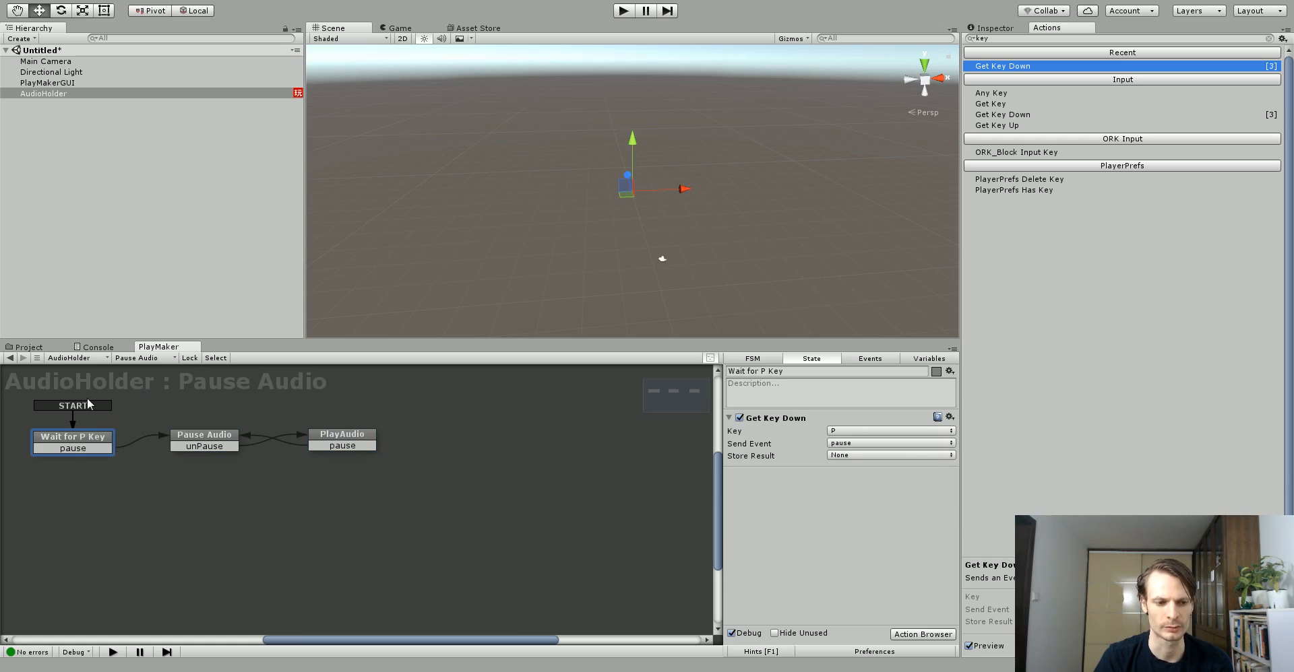
left_click(341, 436)
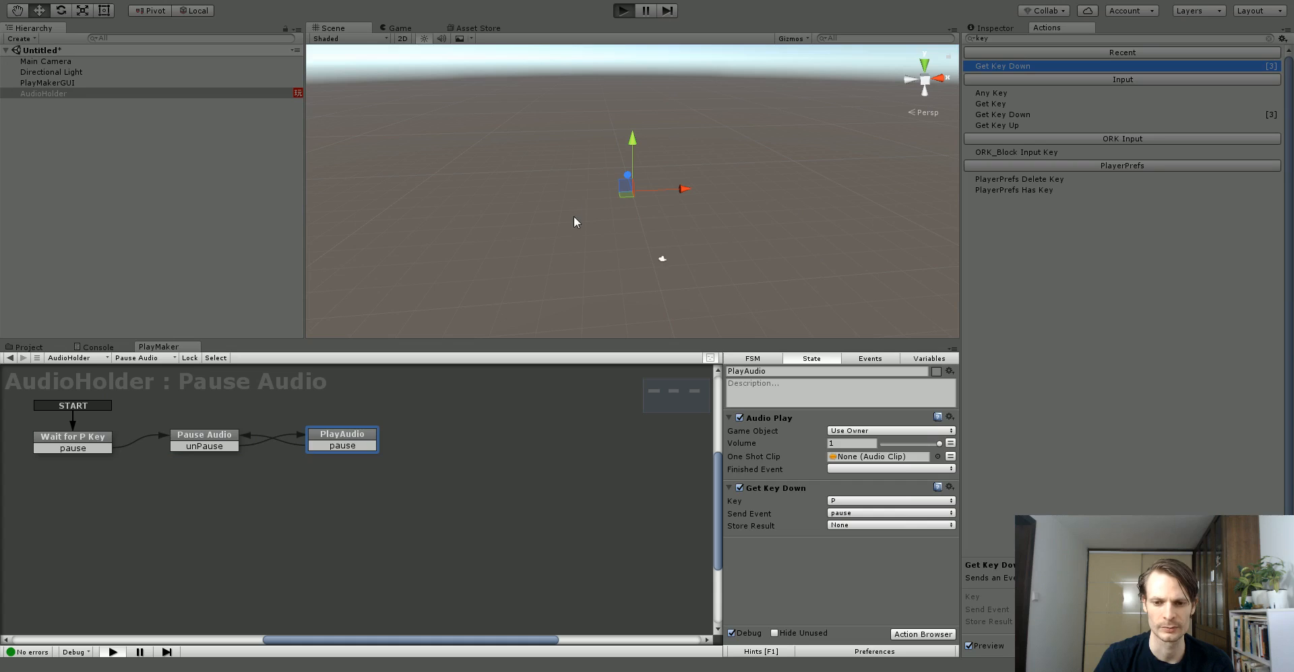
left_click(622, 10)
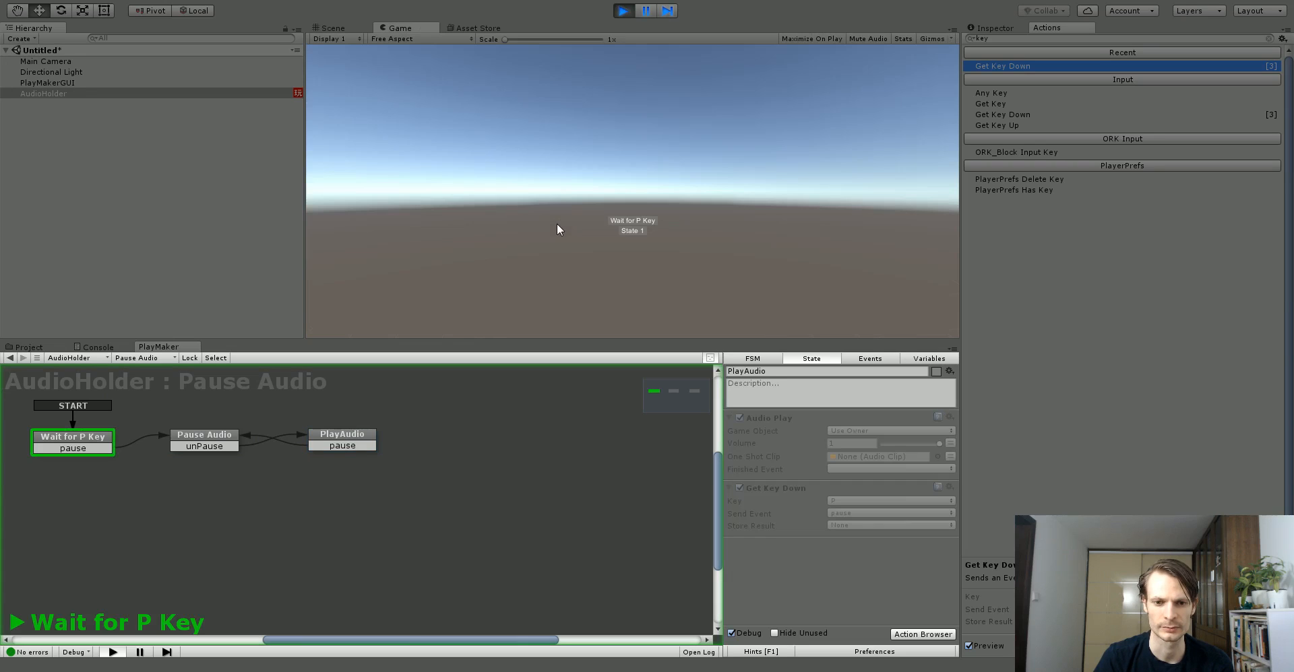
left_click(72, 437)
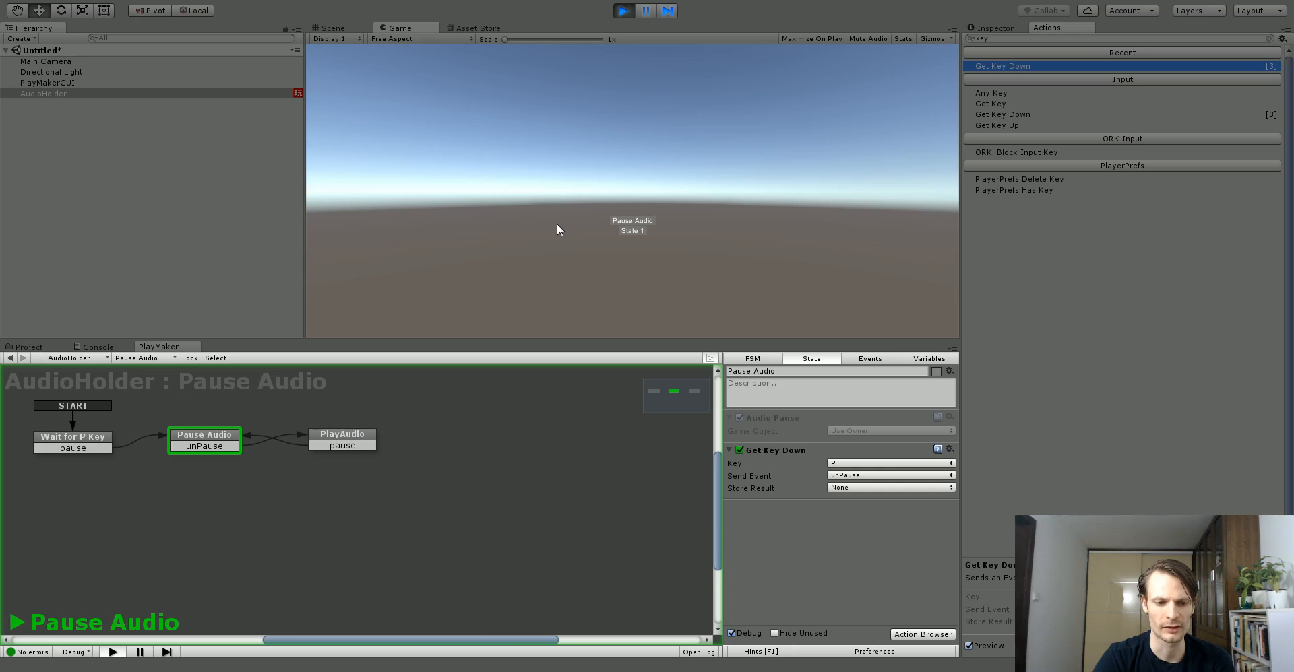
left_click(341, 439)
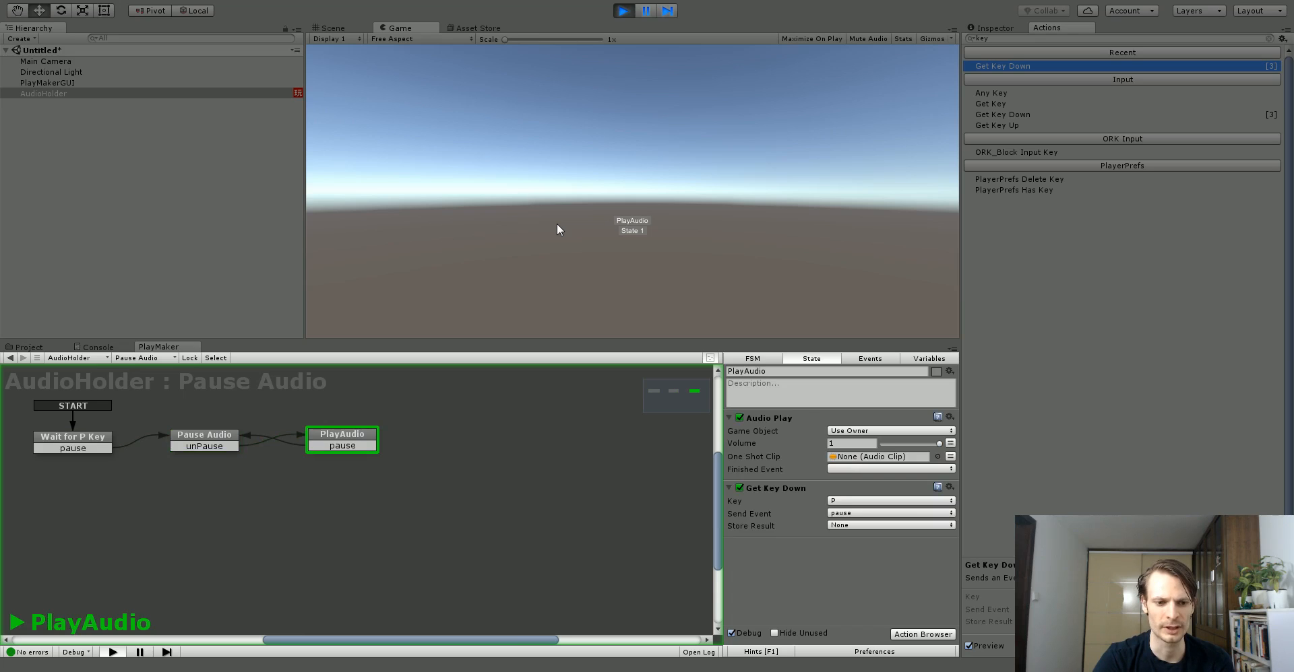
left_click(203, 435)
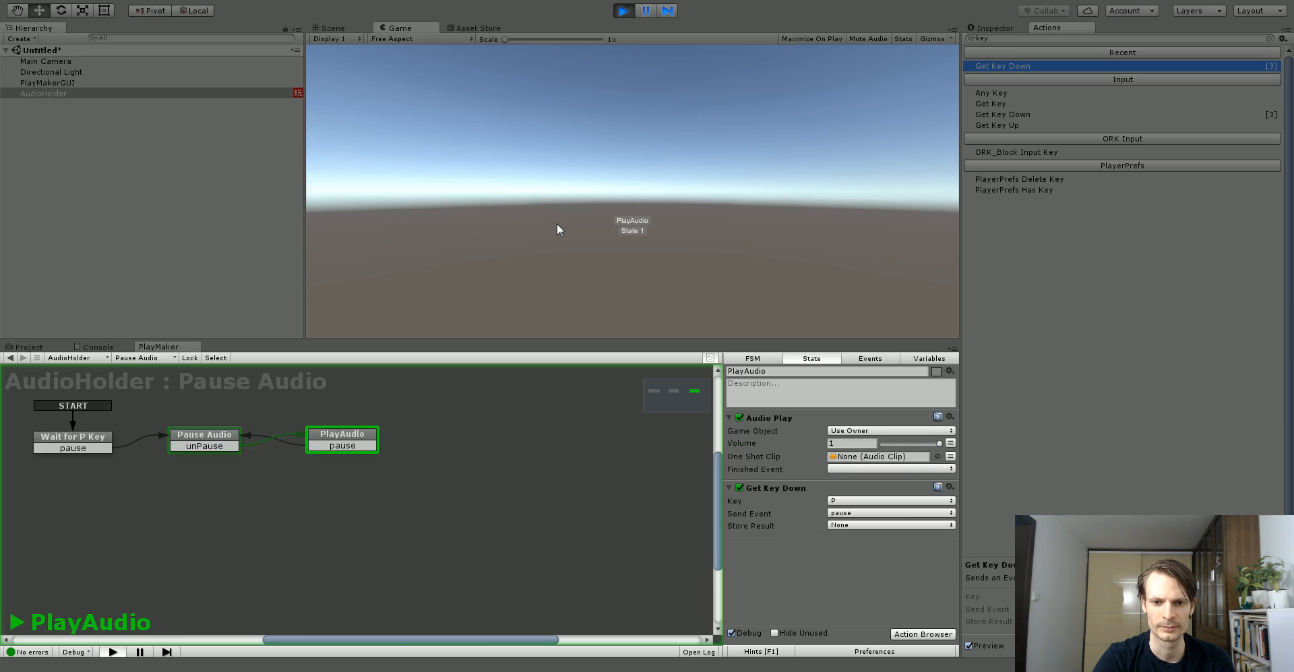
left_click(203, 435)
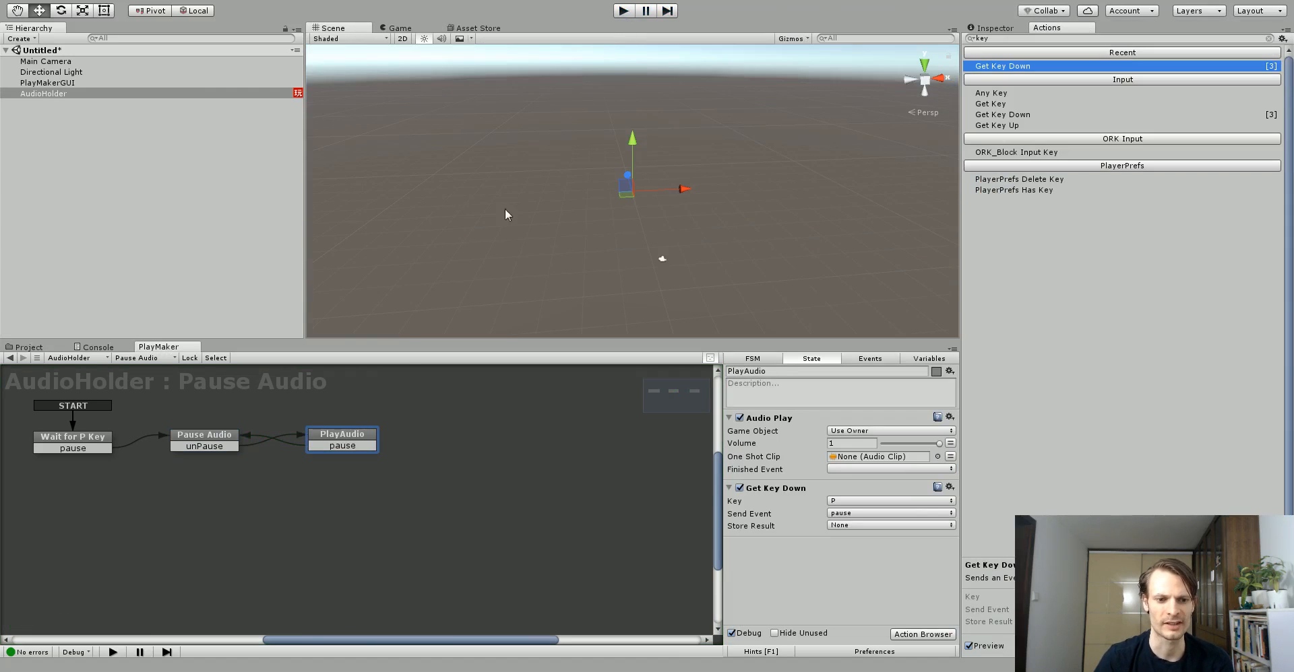
- Return to AudioHolder's PlayAudio FSM in the graph and bring up PlayMaker's add-on options
left_click(203, 435)
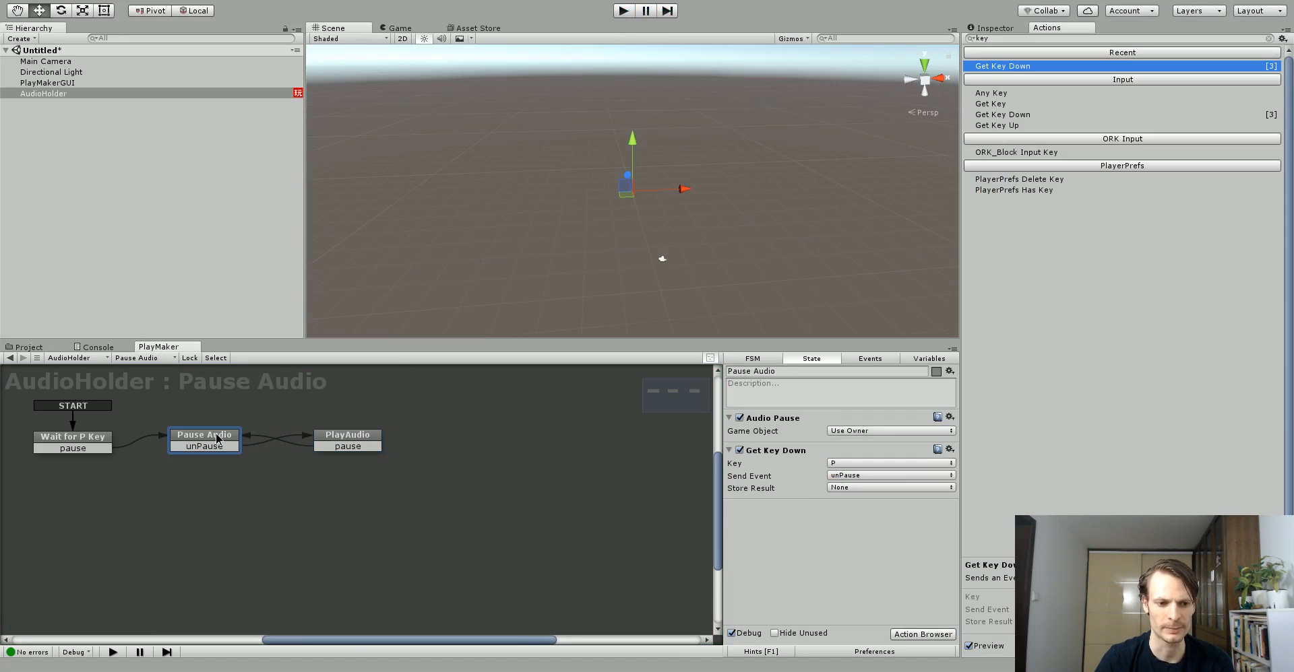
left_click(71, 436)
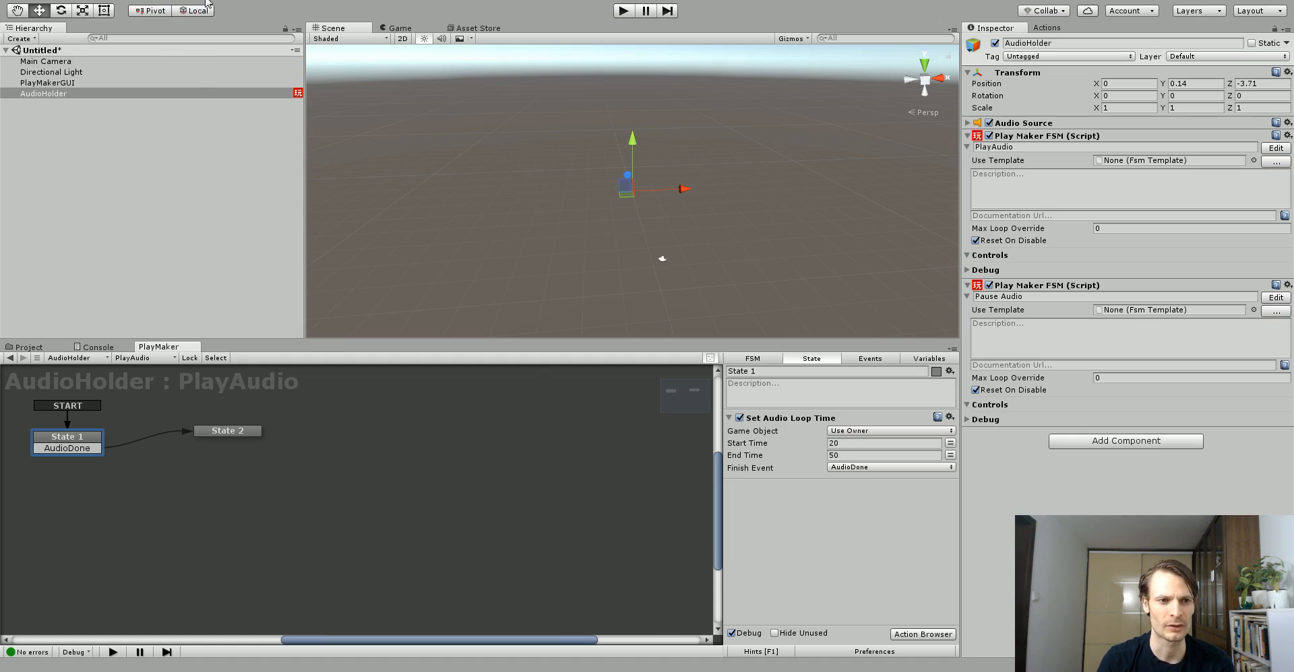
left_click(229, 23)
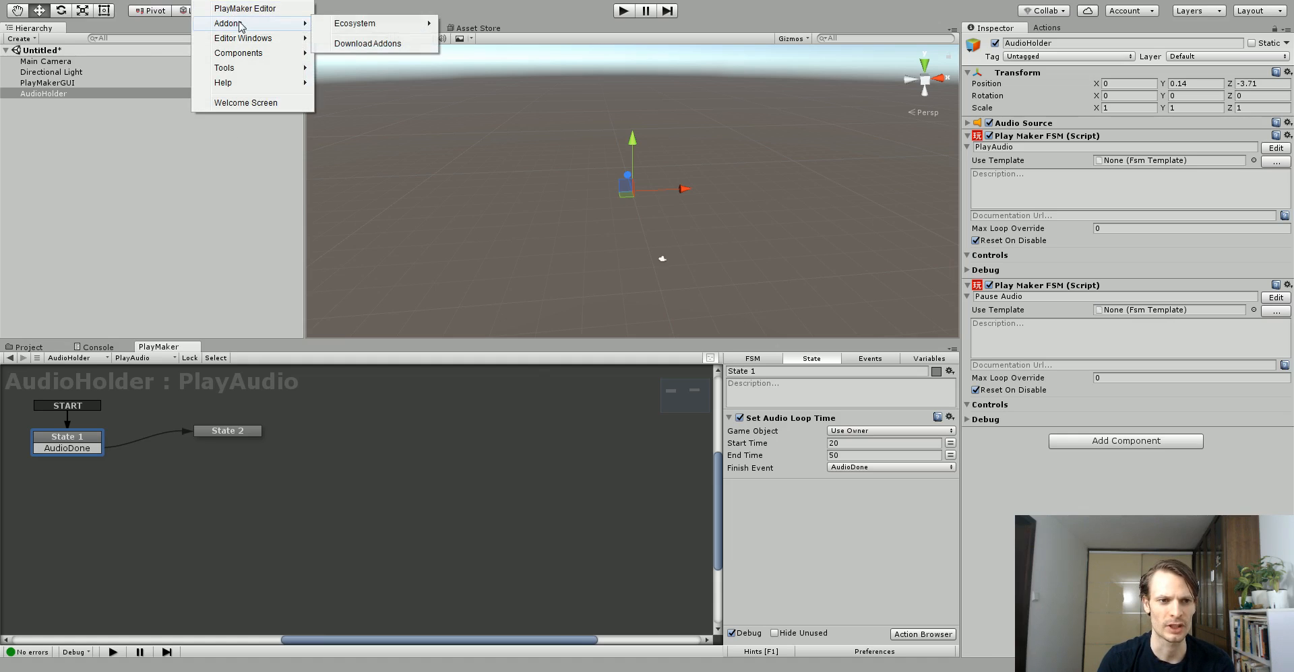
mouse_move(355, 22)
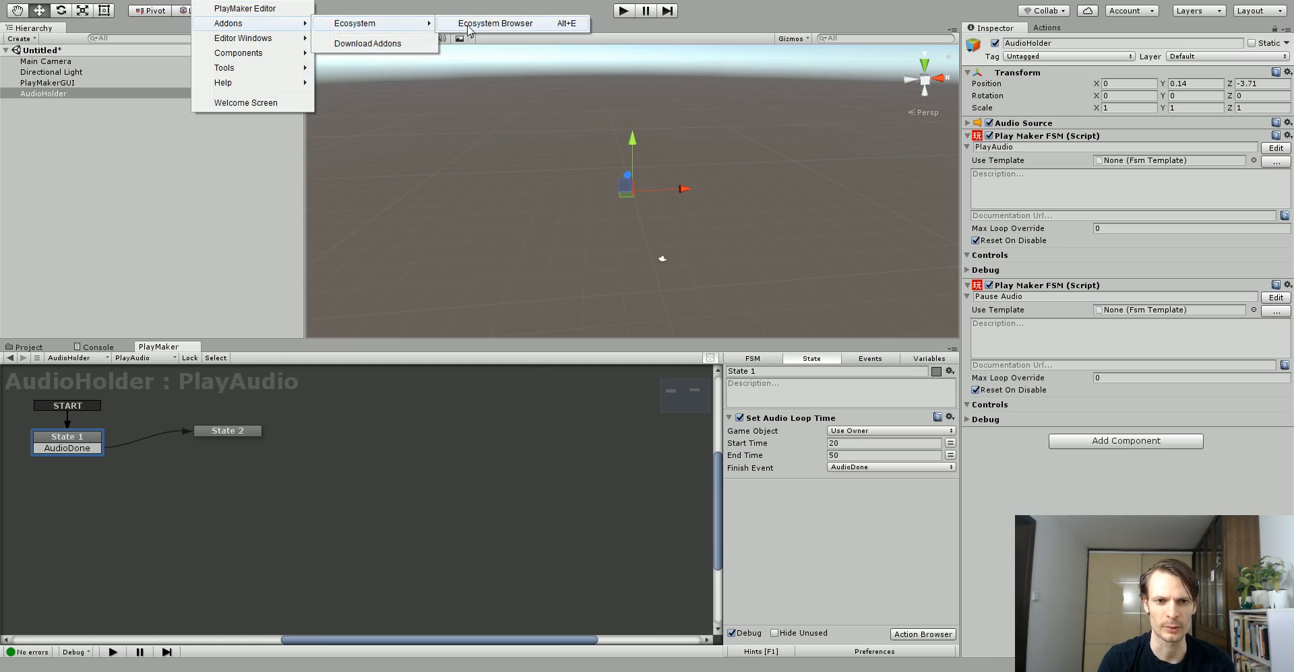
left_click(495, 23)
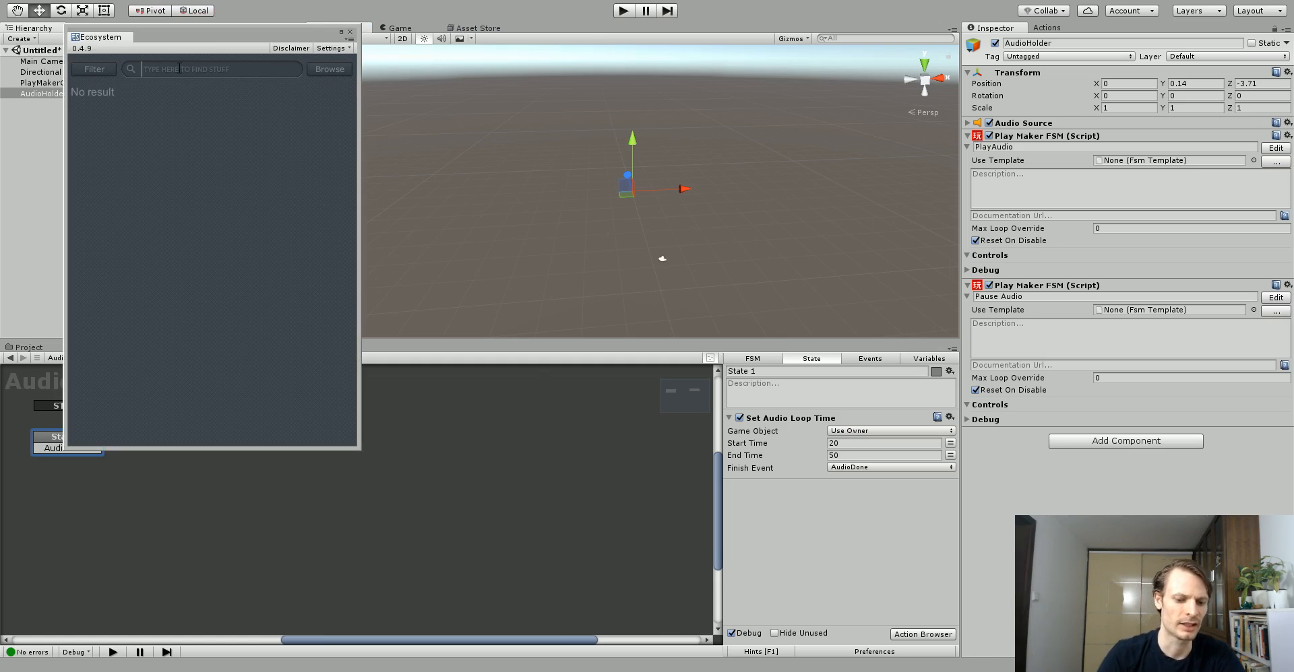
type("au")
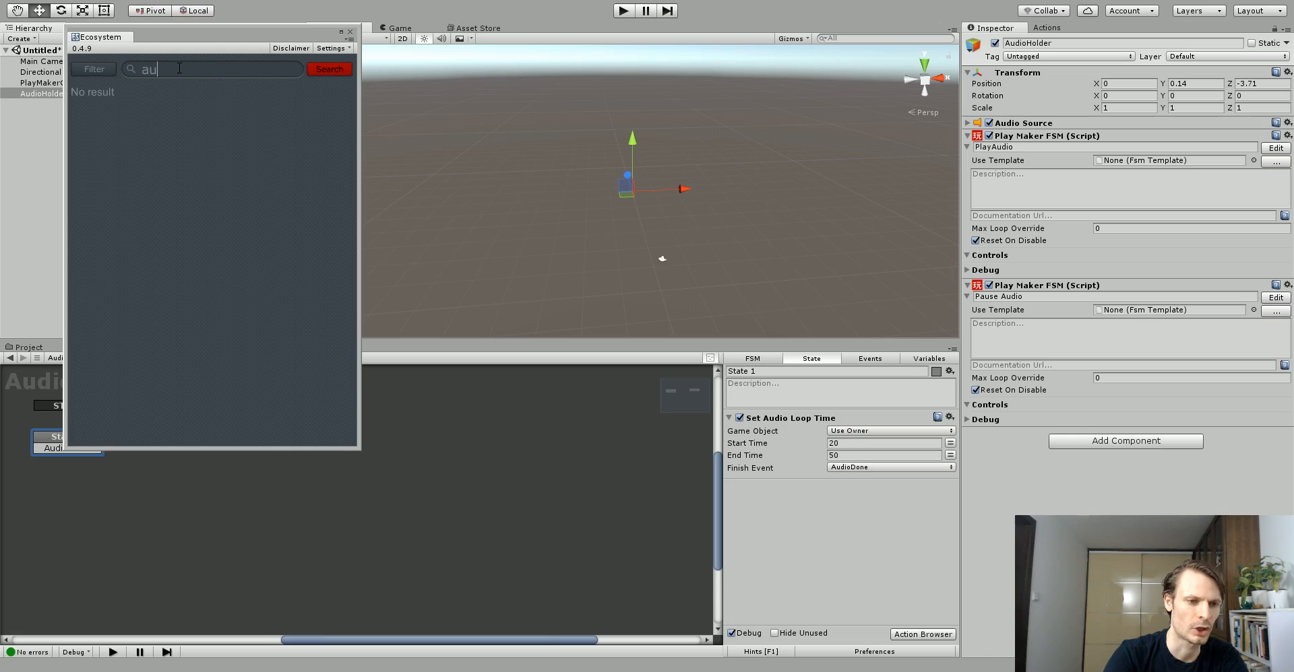
type("dio")
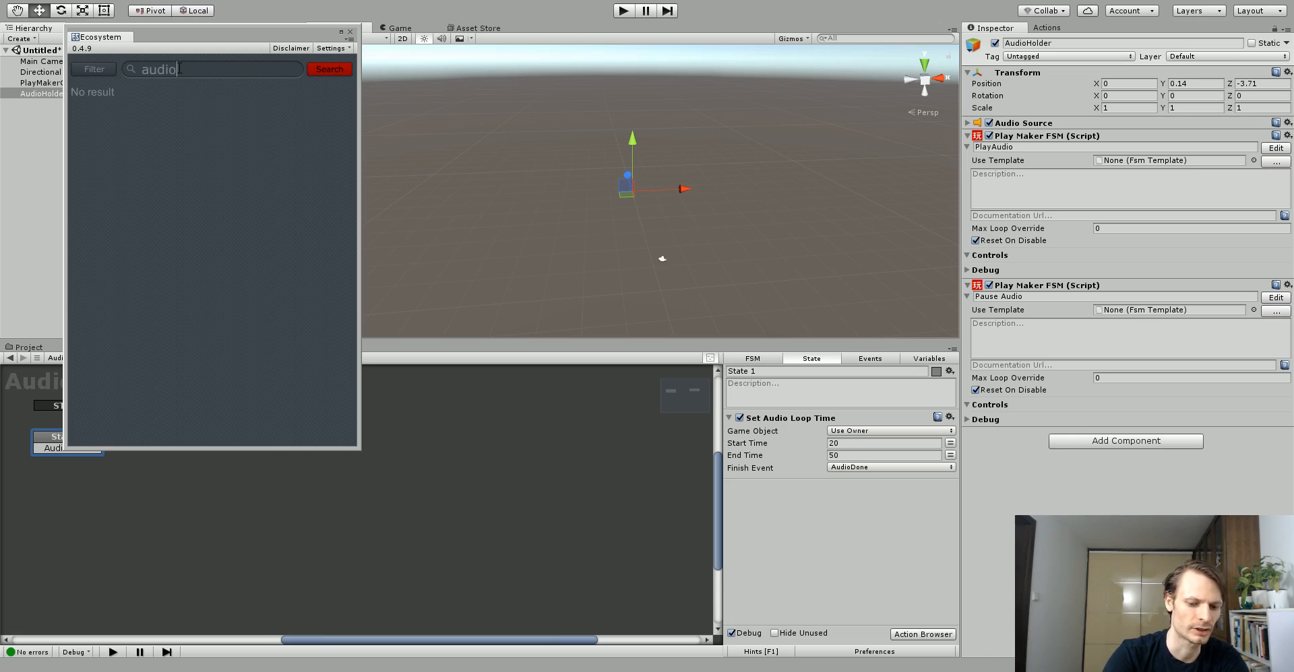
type("time")
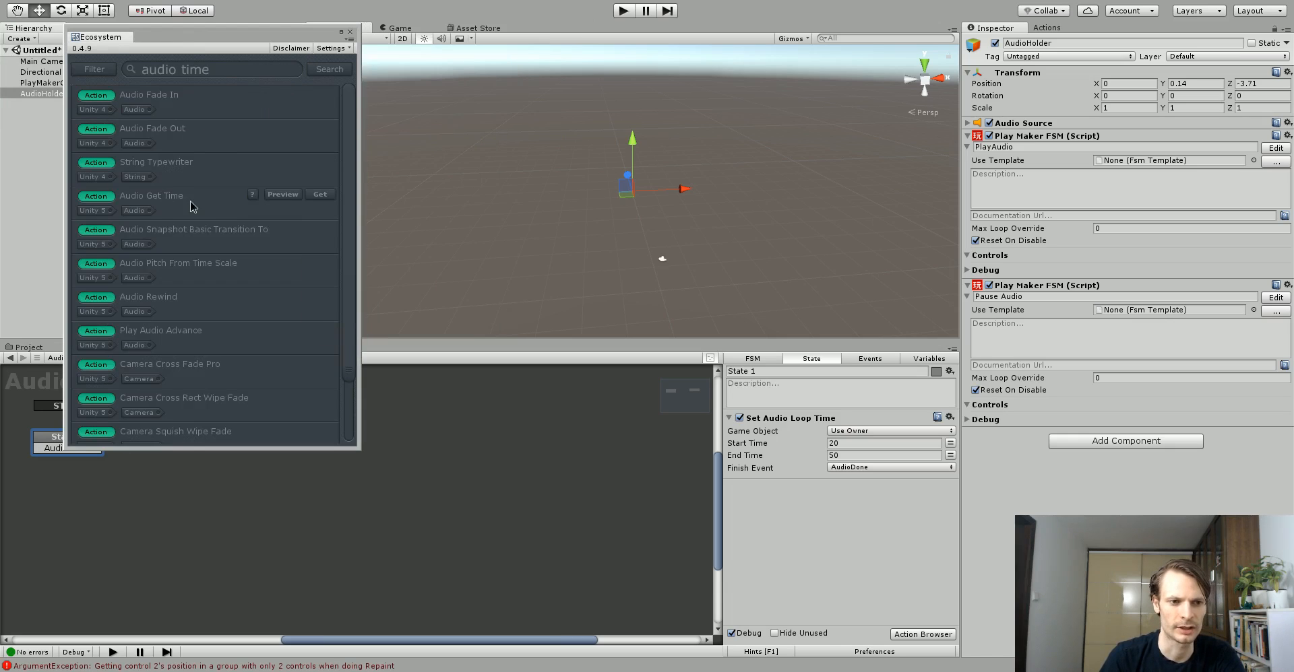
mouse_move(206, 175)
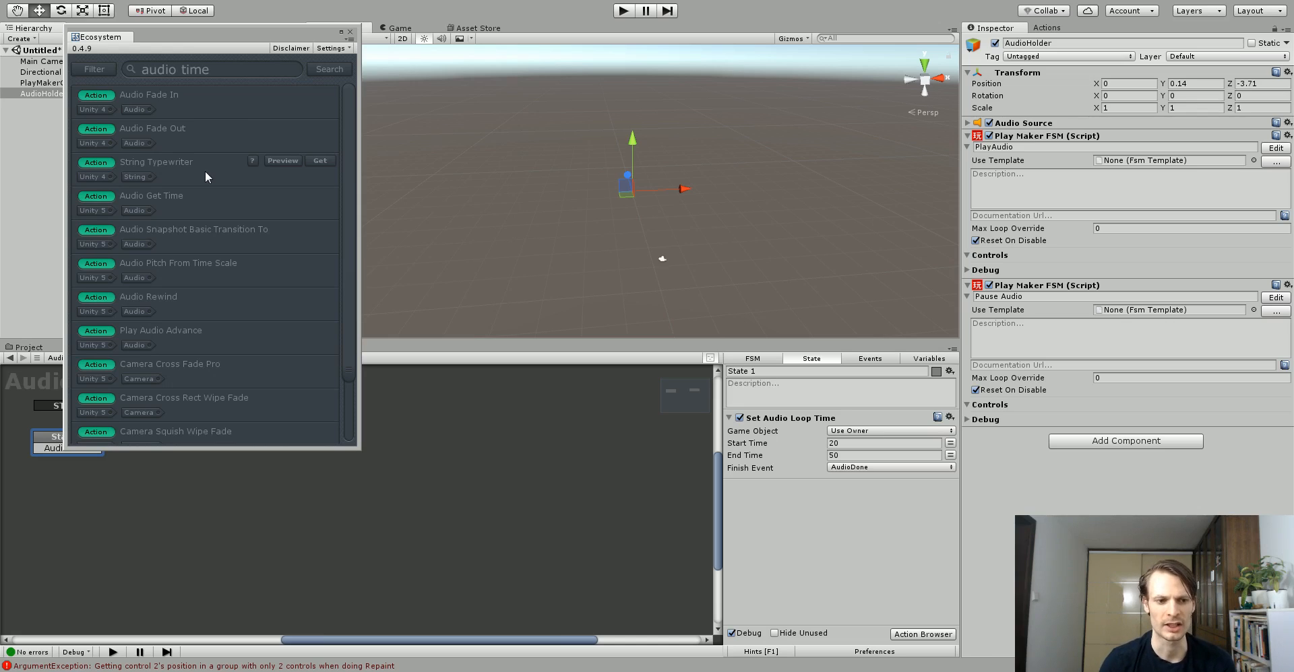
mouse_move(350, 35)
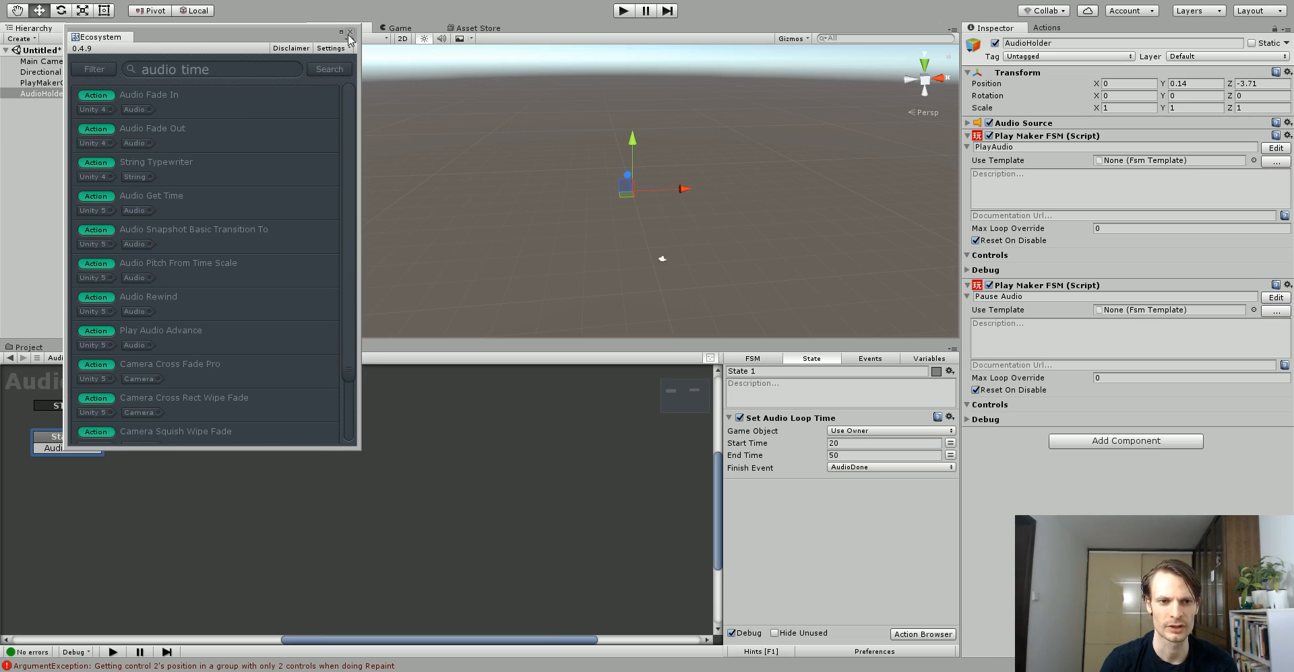
left_click(349, 32)
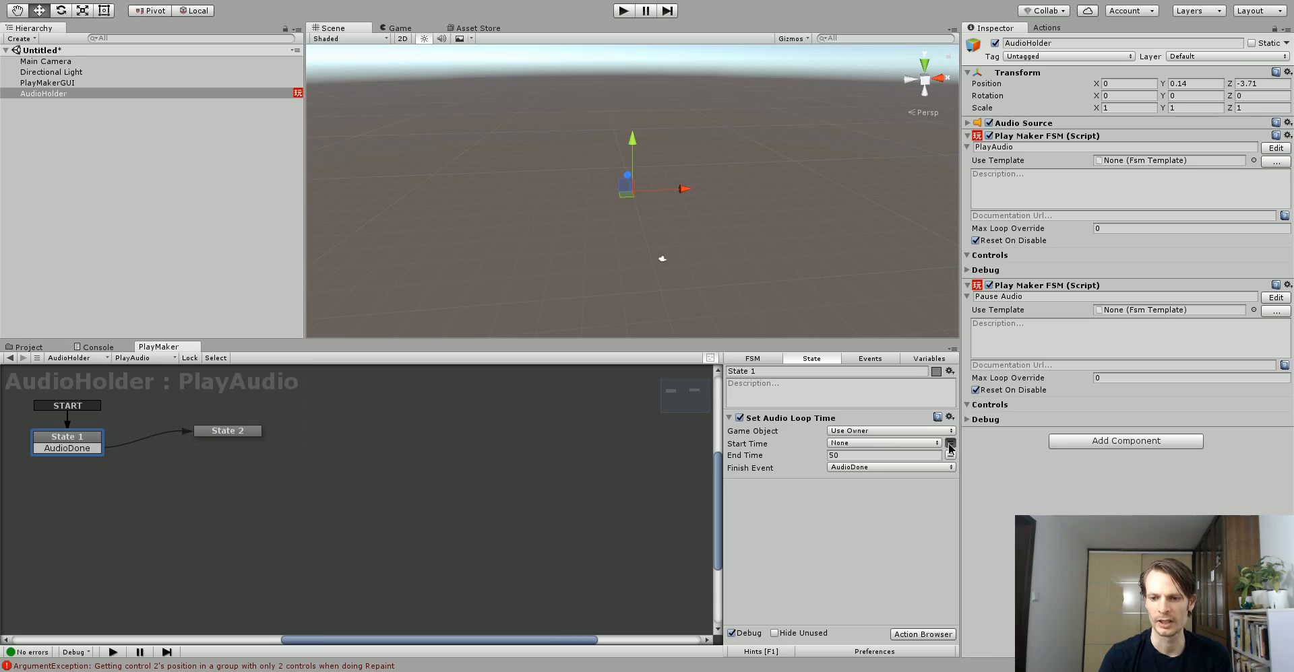
- Switch State 1's loop Start Time back to a fixed float value of 0, keeping end time 50
left_click(948, 443)
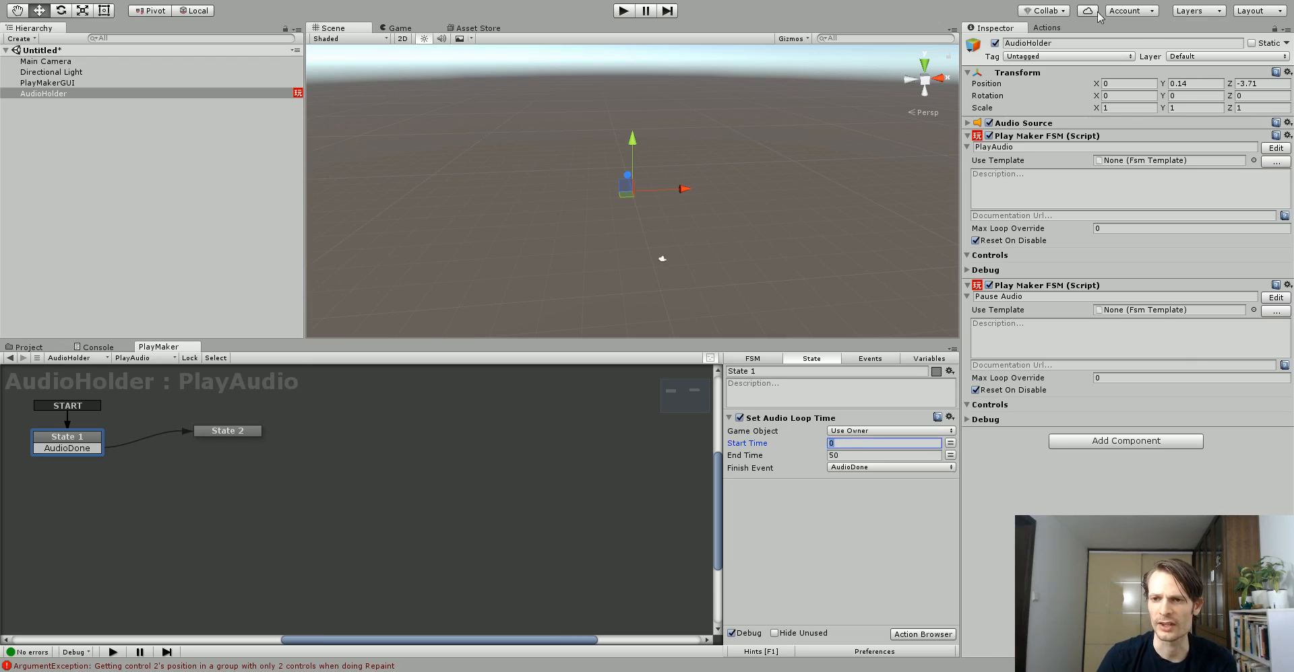
left_click(1046, 27)
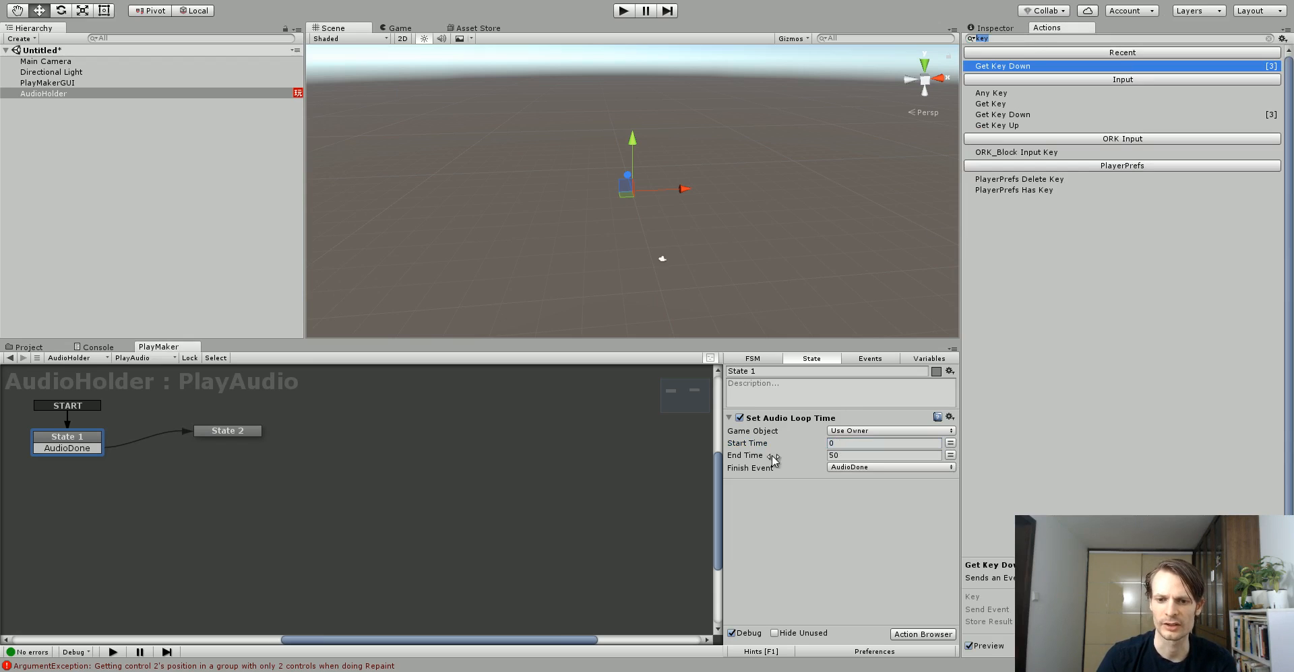
mouse_move(812, 423)
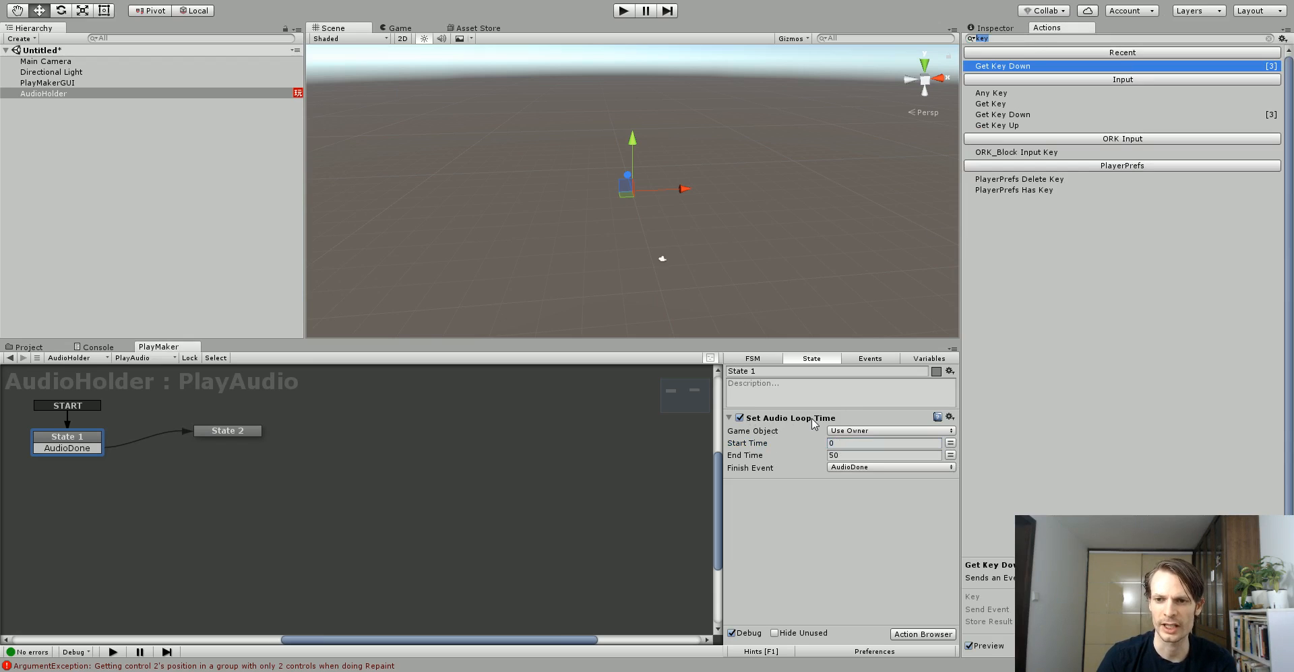